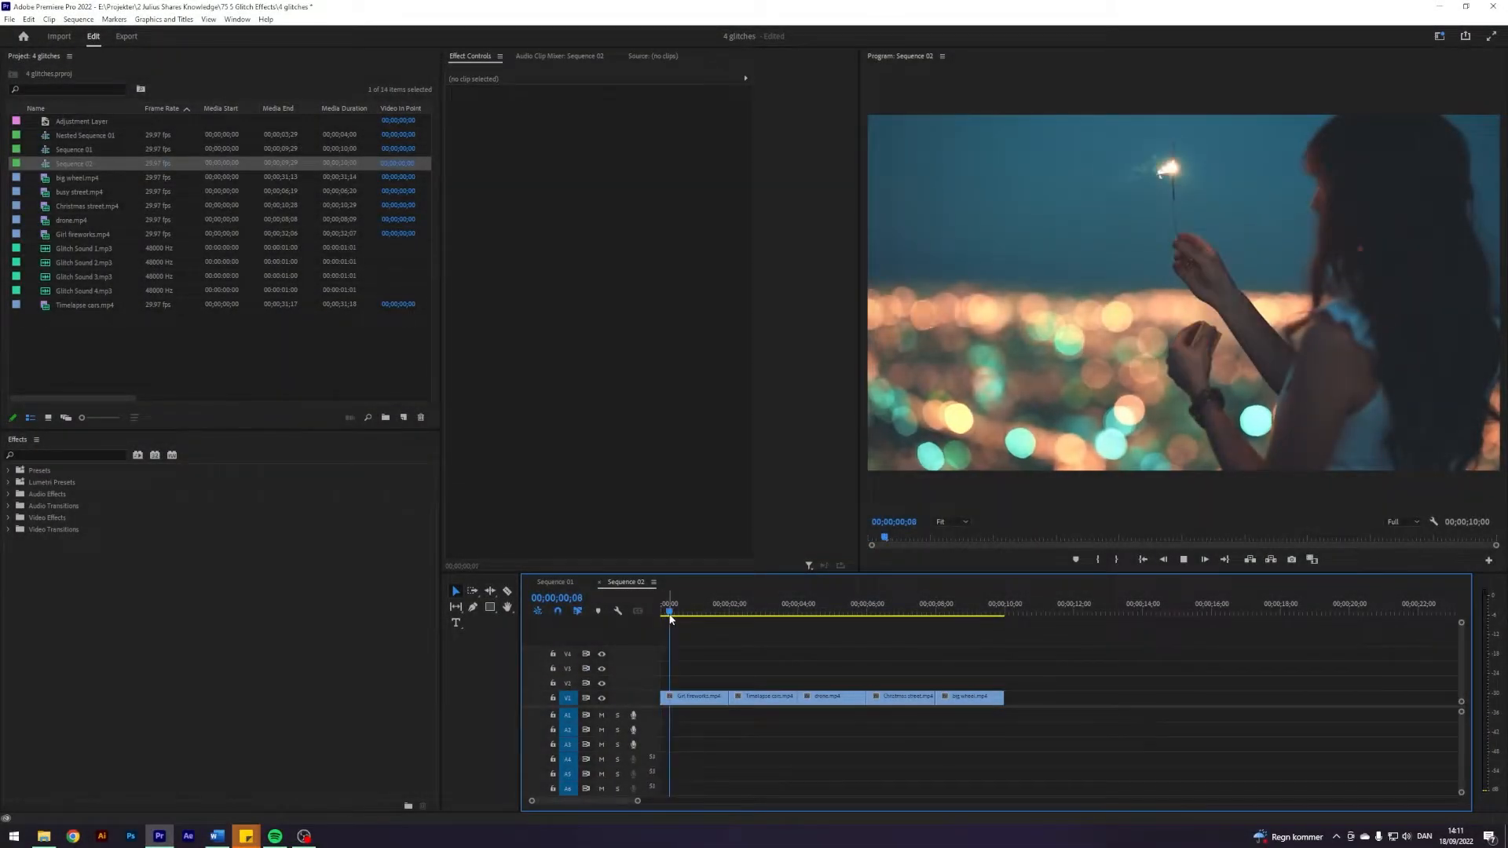
Step: Review the clips, then add an adjustment layer on V2 trimmed tightly around the first cut
{"action": "left_click", "coordinate": [736, 607]}
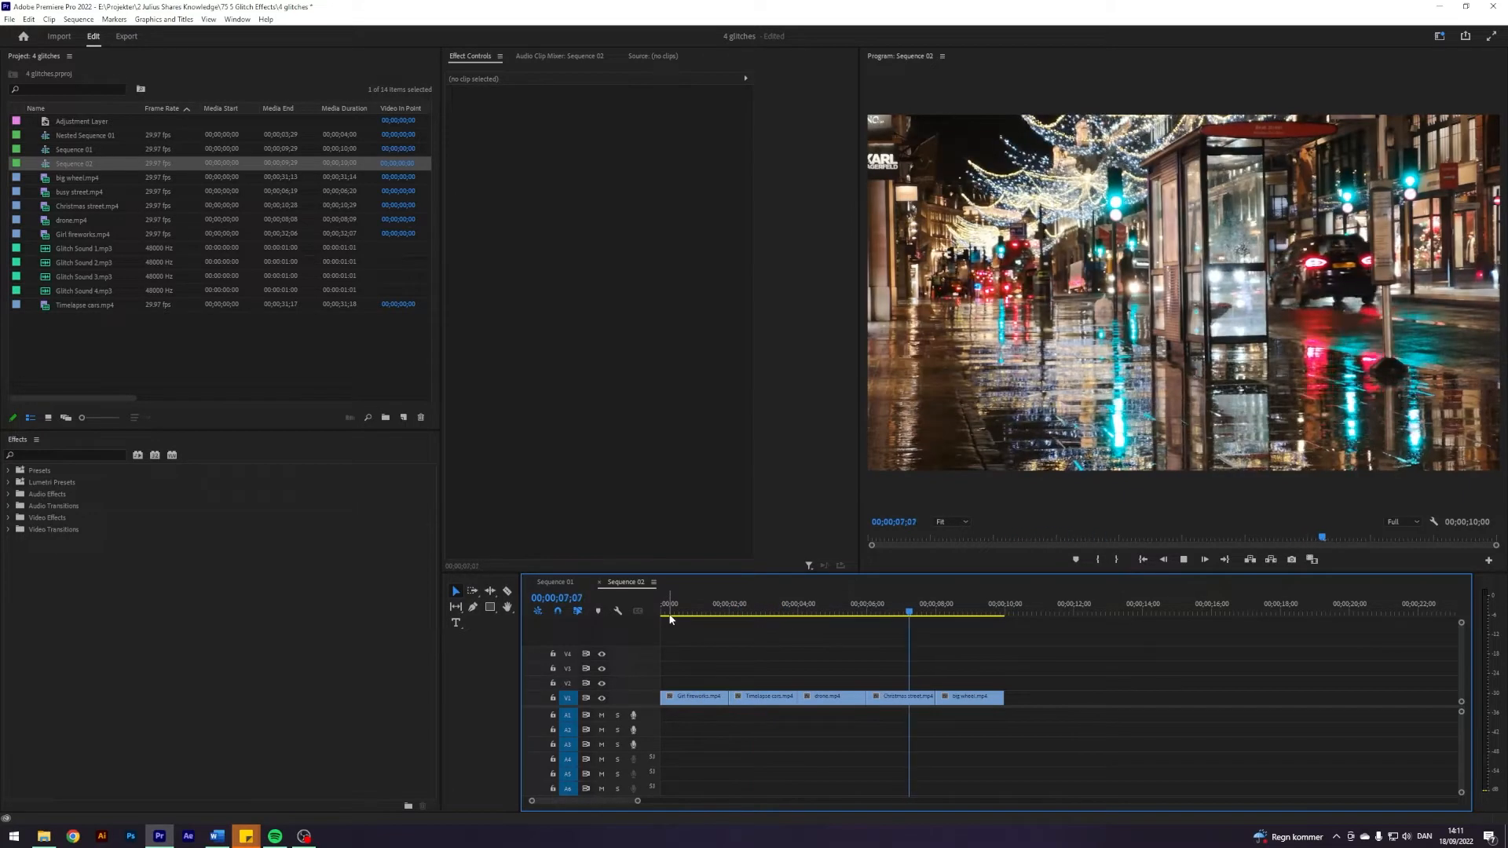
{"action": "left_click", "coordinate": [727, 612]}
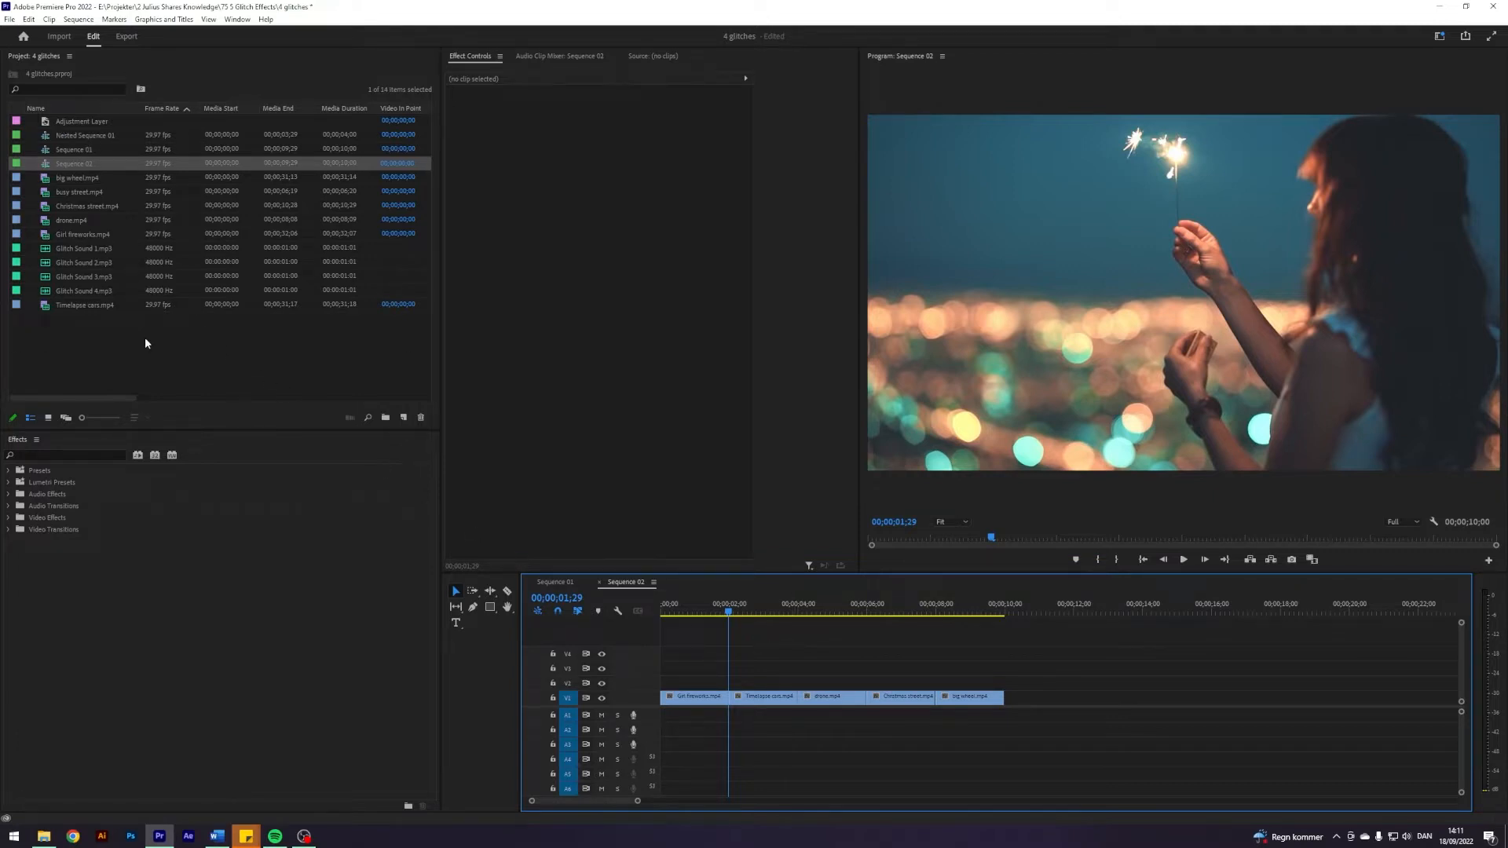
{"action": "right_click", "coordinate": [146, 343]}
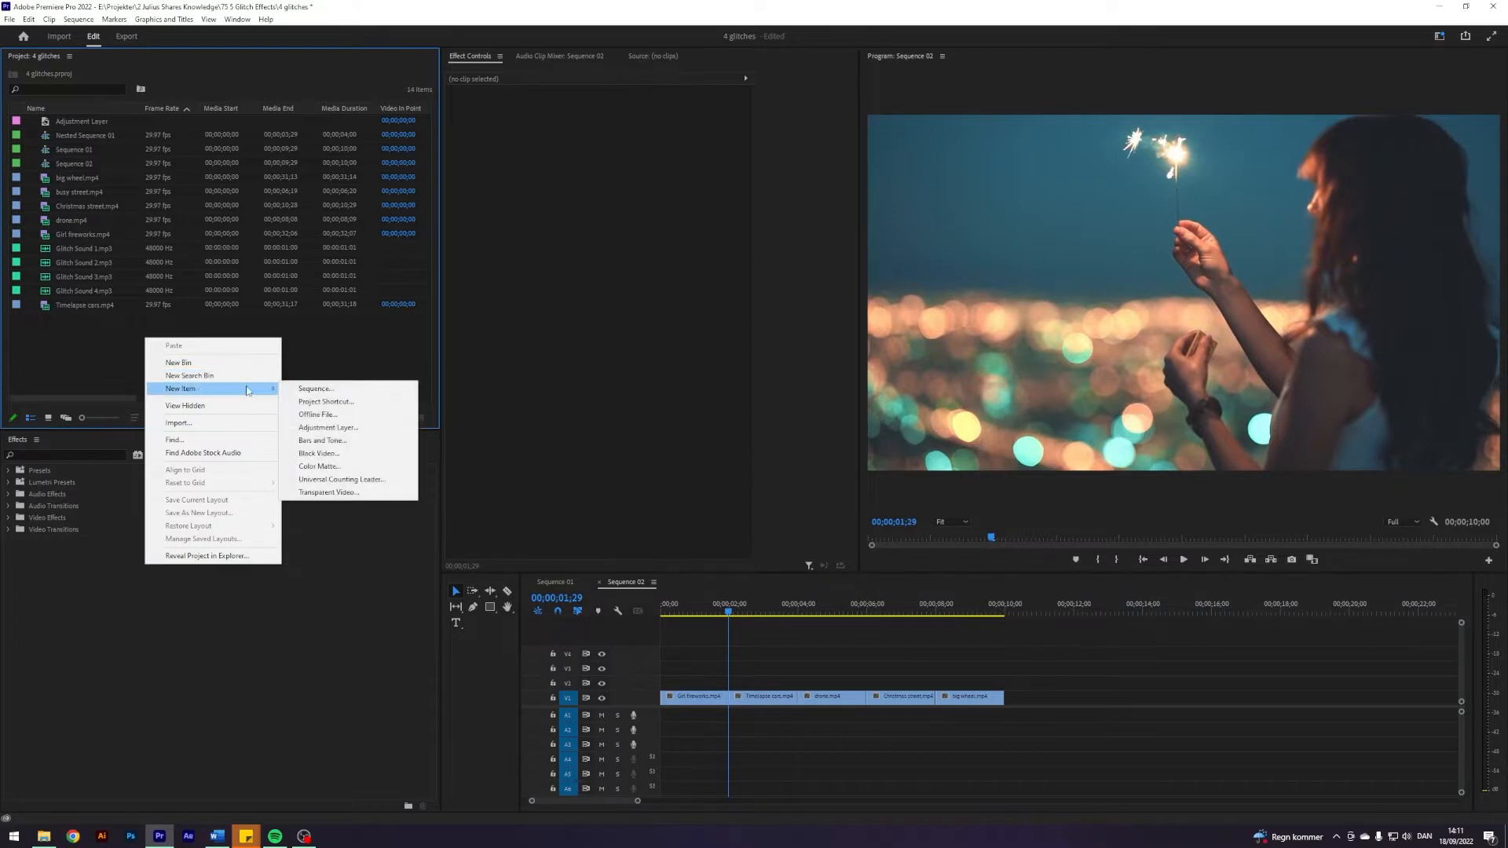
{"action": "mouse_move", "coordinate": [45, 128]}
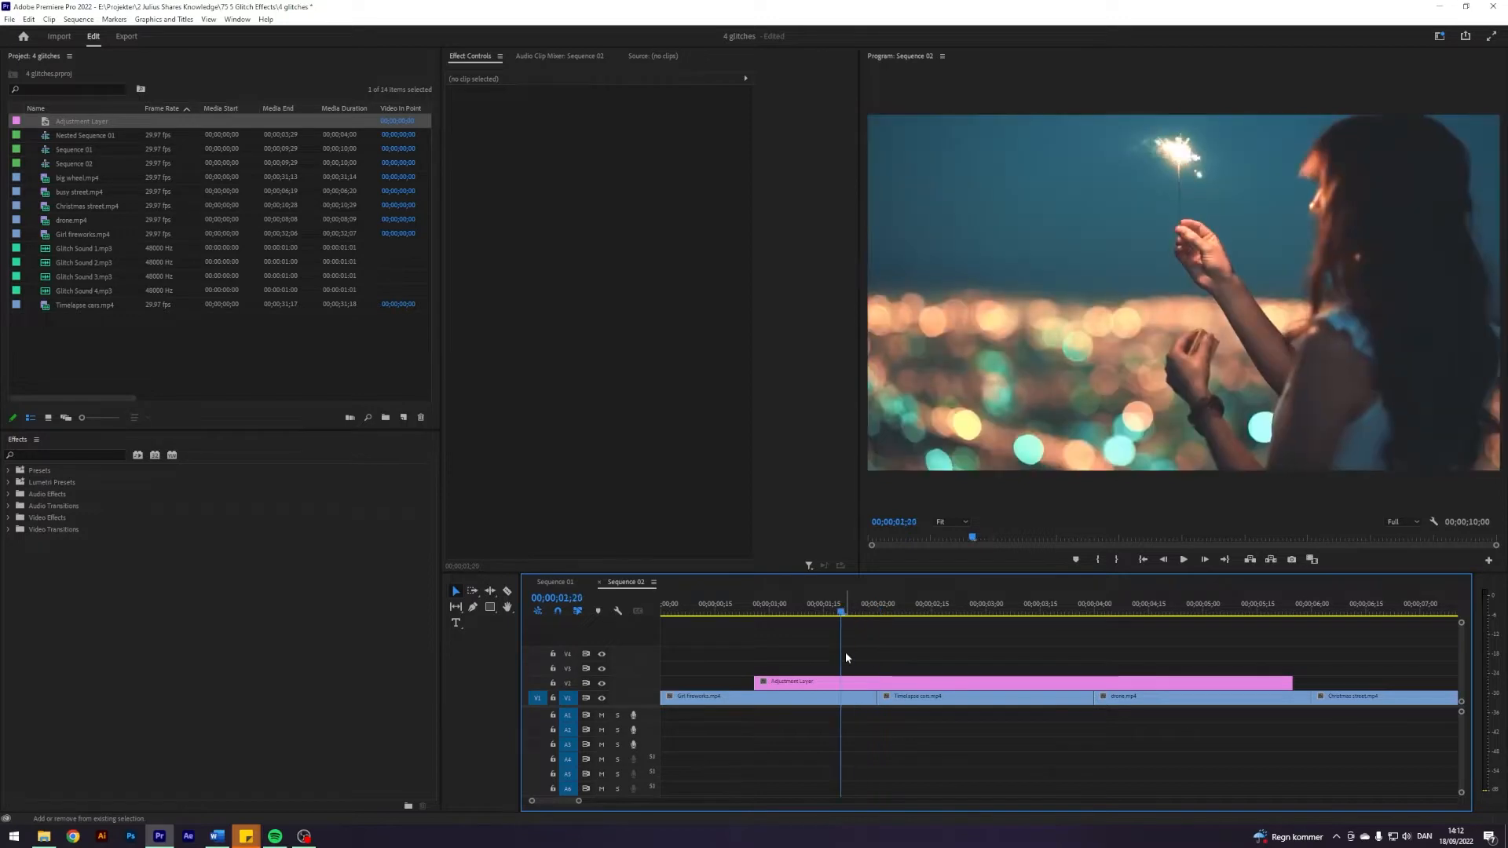
{"action": "left_click", "coordinate": [820, 604]}
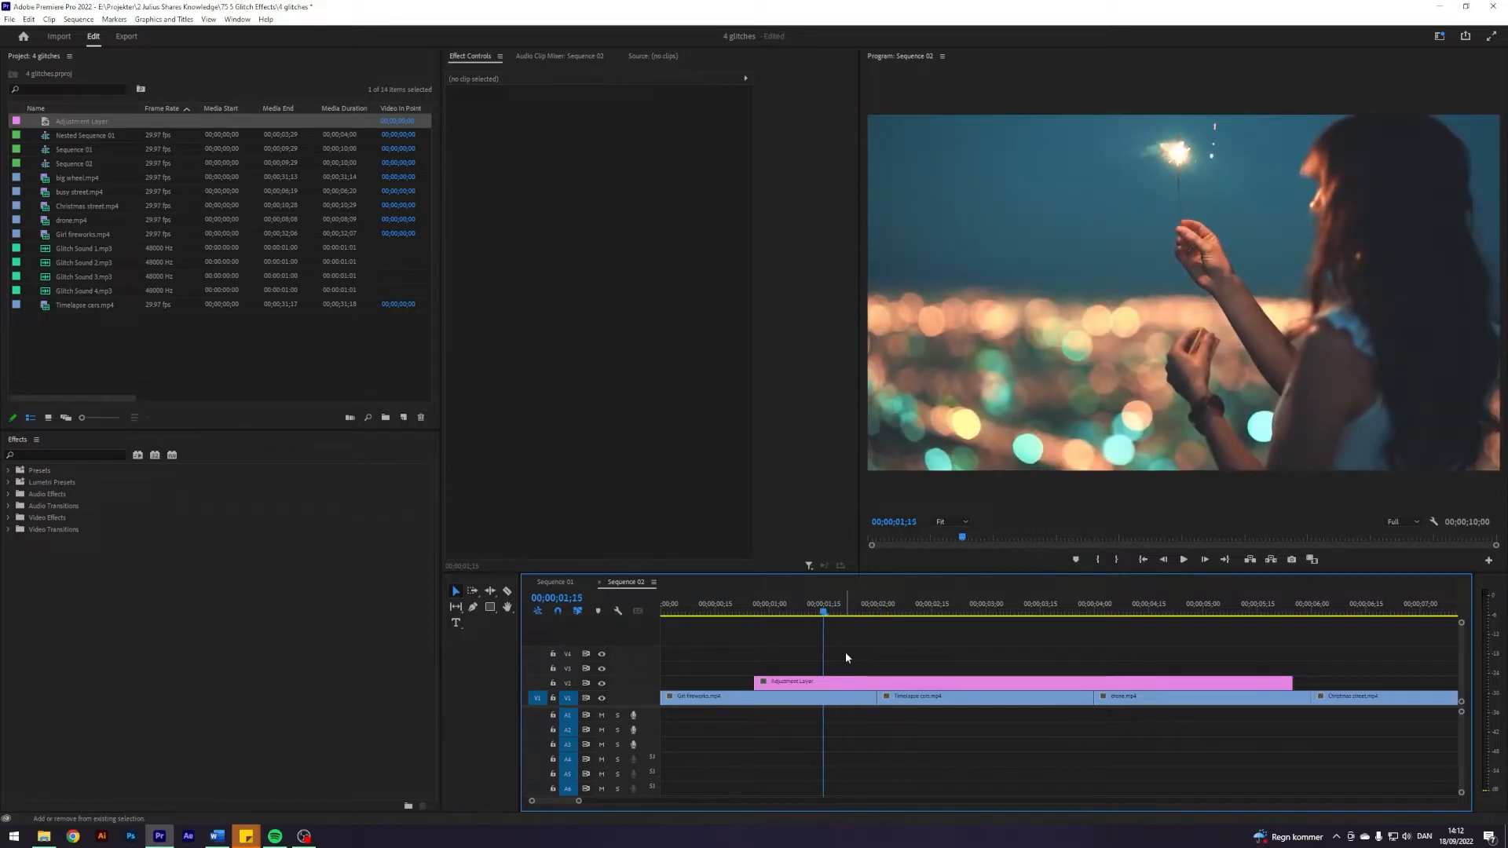
{"action": "left_click", "coordinate": [790, 610]}
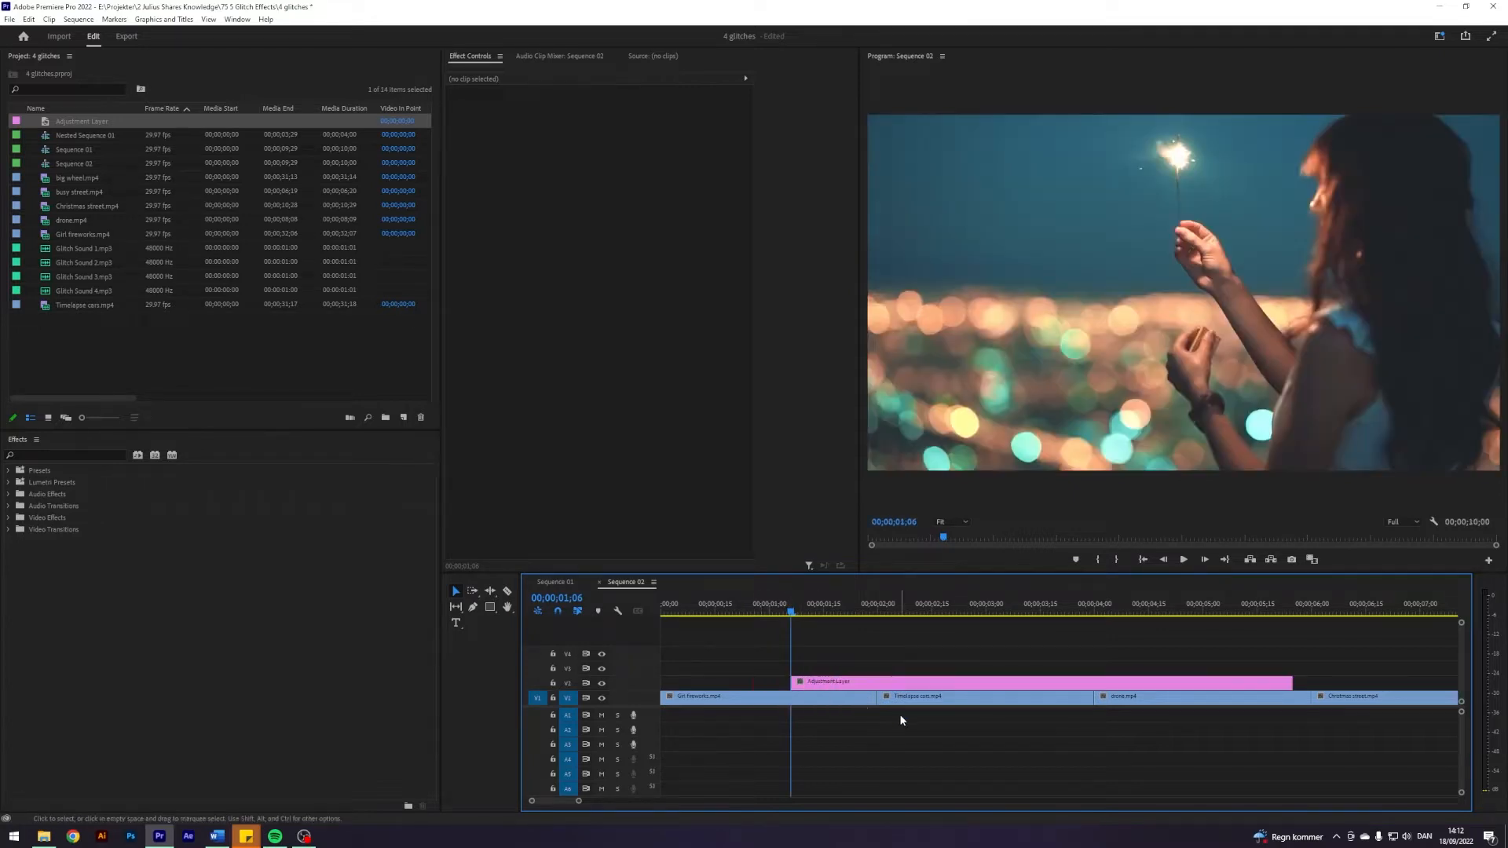
{"action": "left_click", "coordinate": [898, 605]}
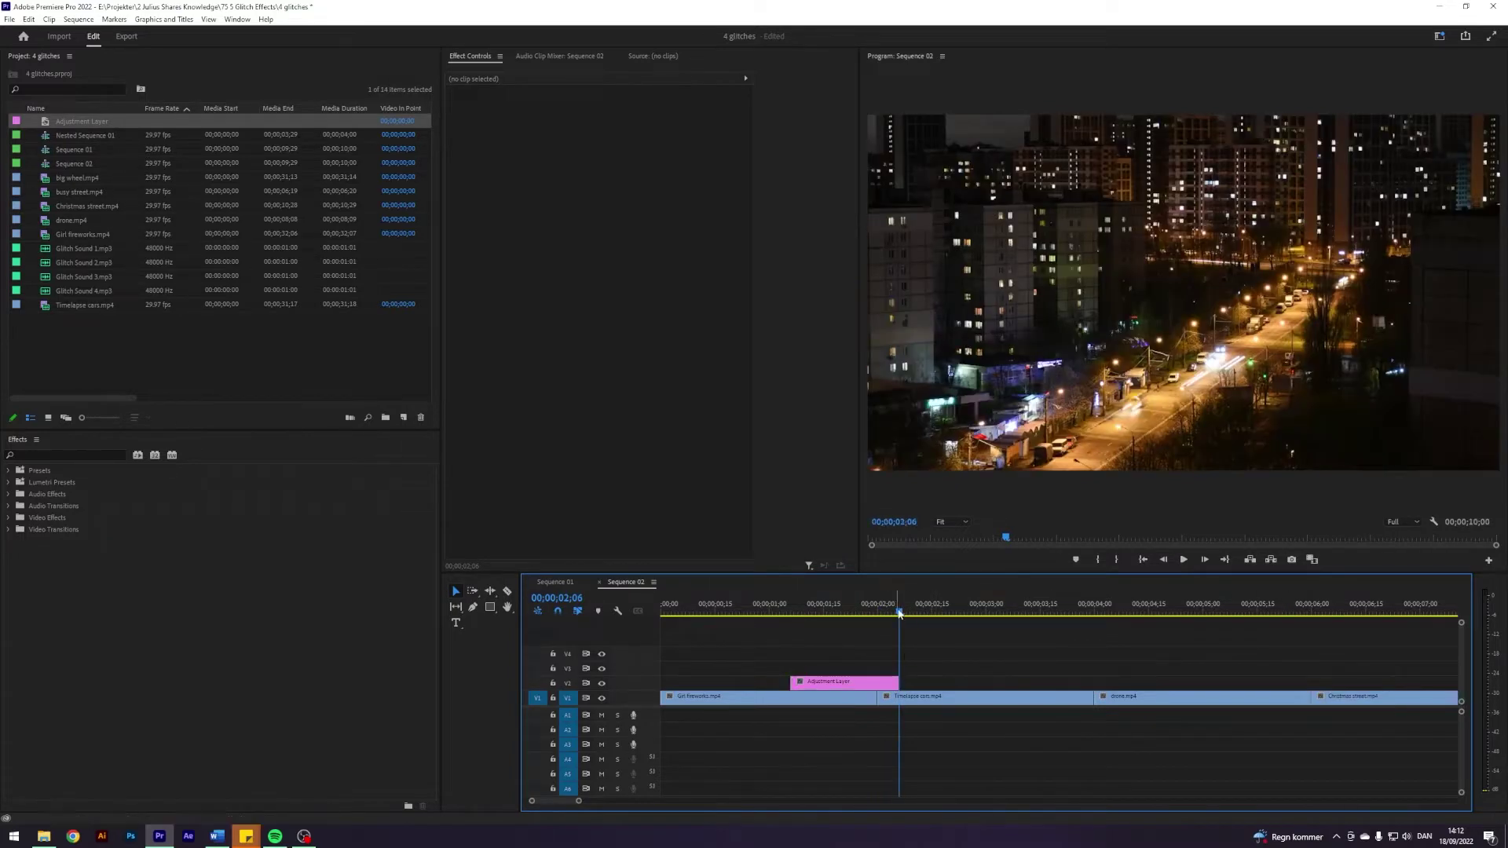
Step: Search 'vr d' and apply VR Digital Glitch to the adjustment layer
{"action": "left_click", "coordinate": [844, 682]}
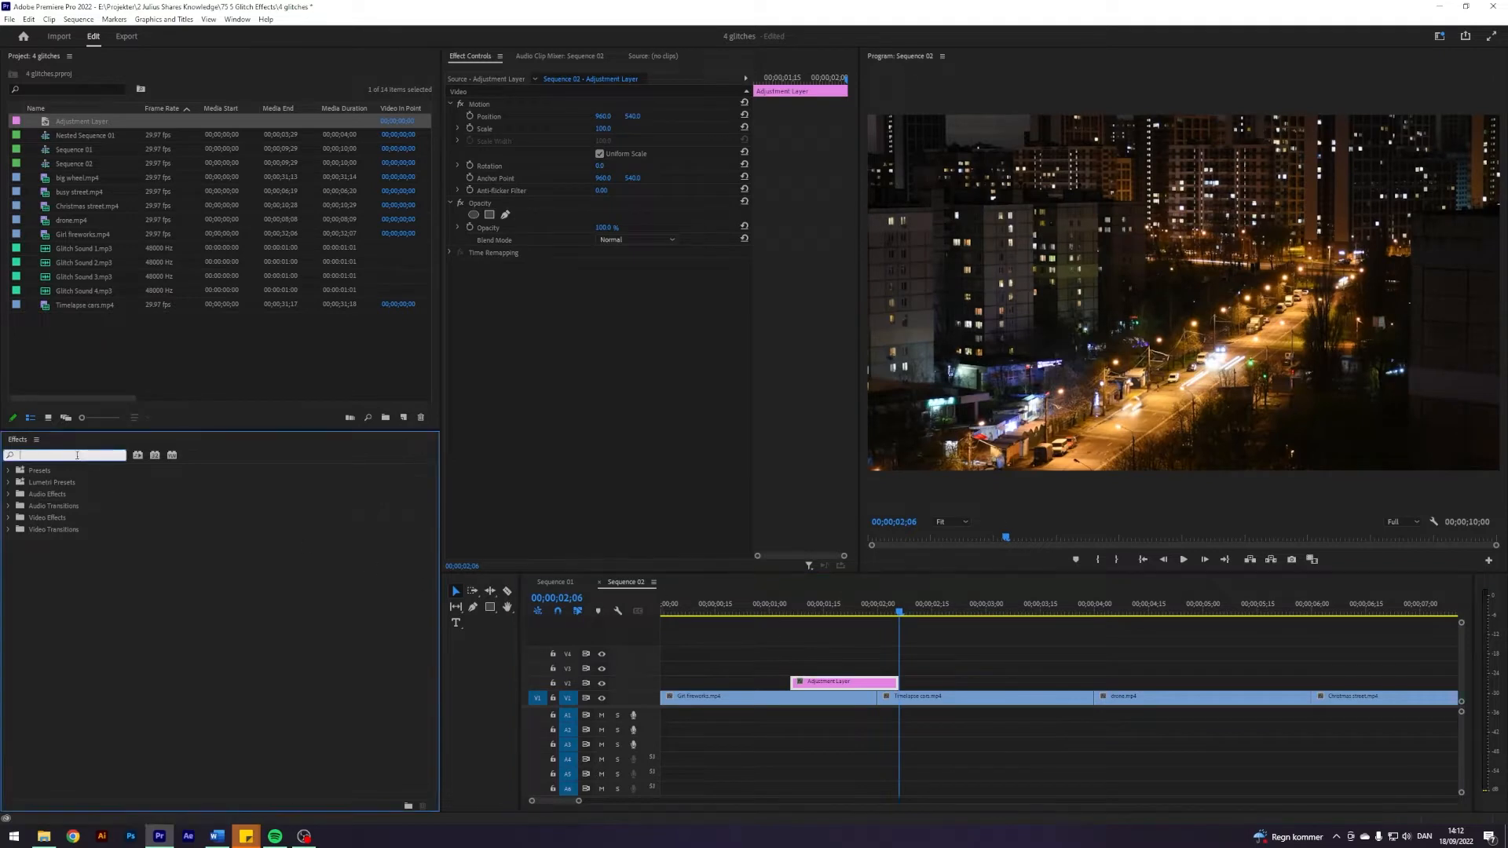
{"action": "type", "text": "vr d"}
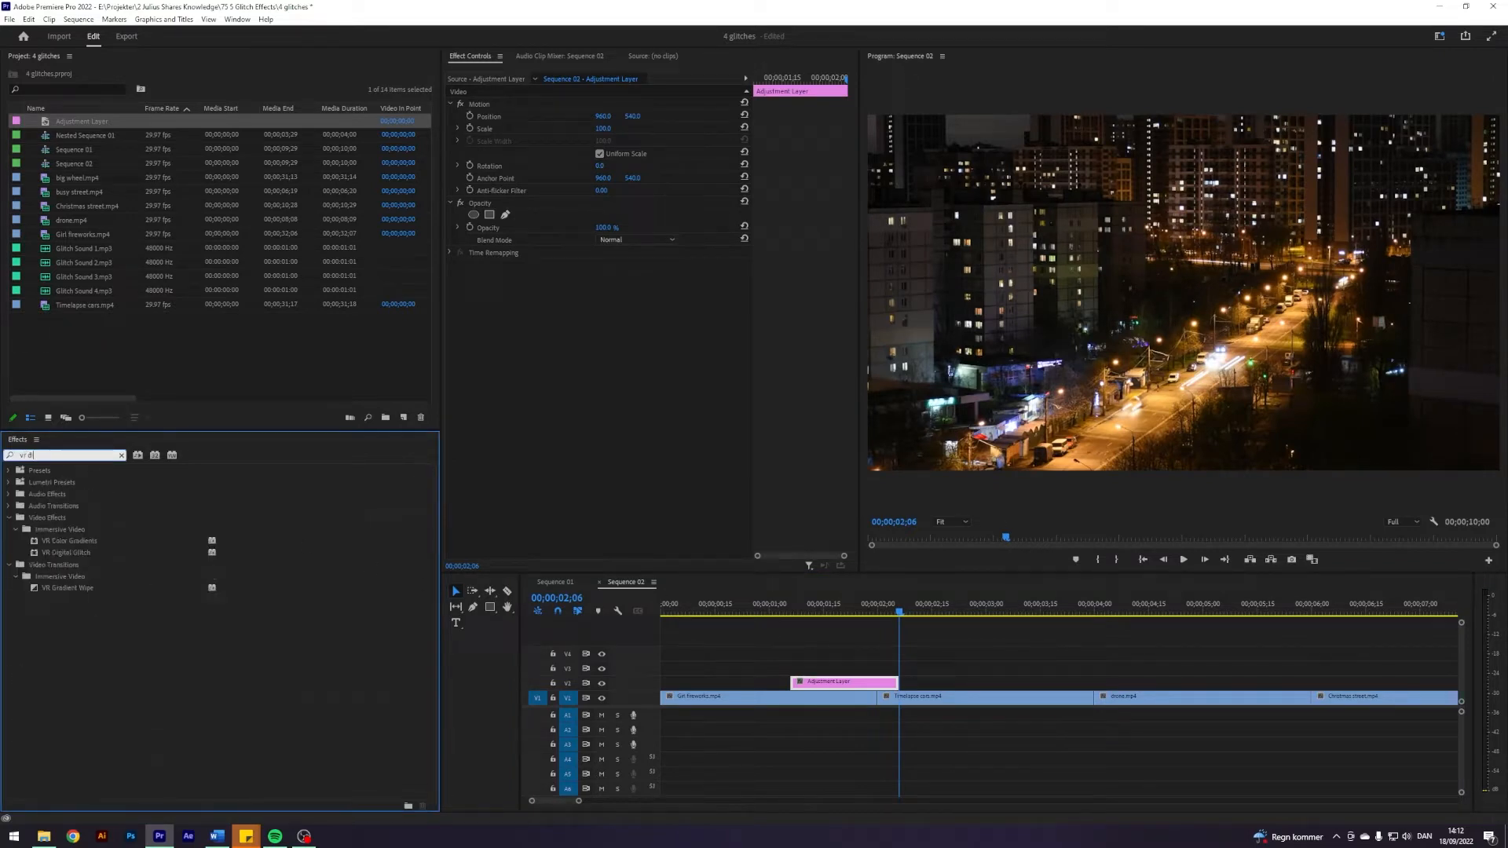
{"action": "left_click", "coordinate": [67, 553]}
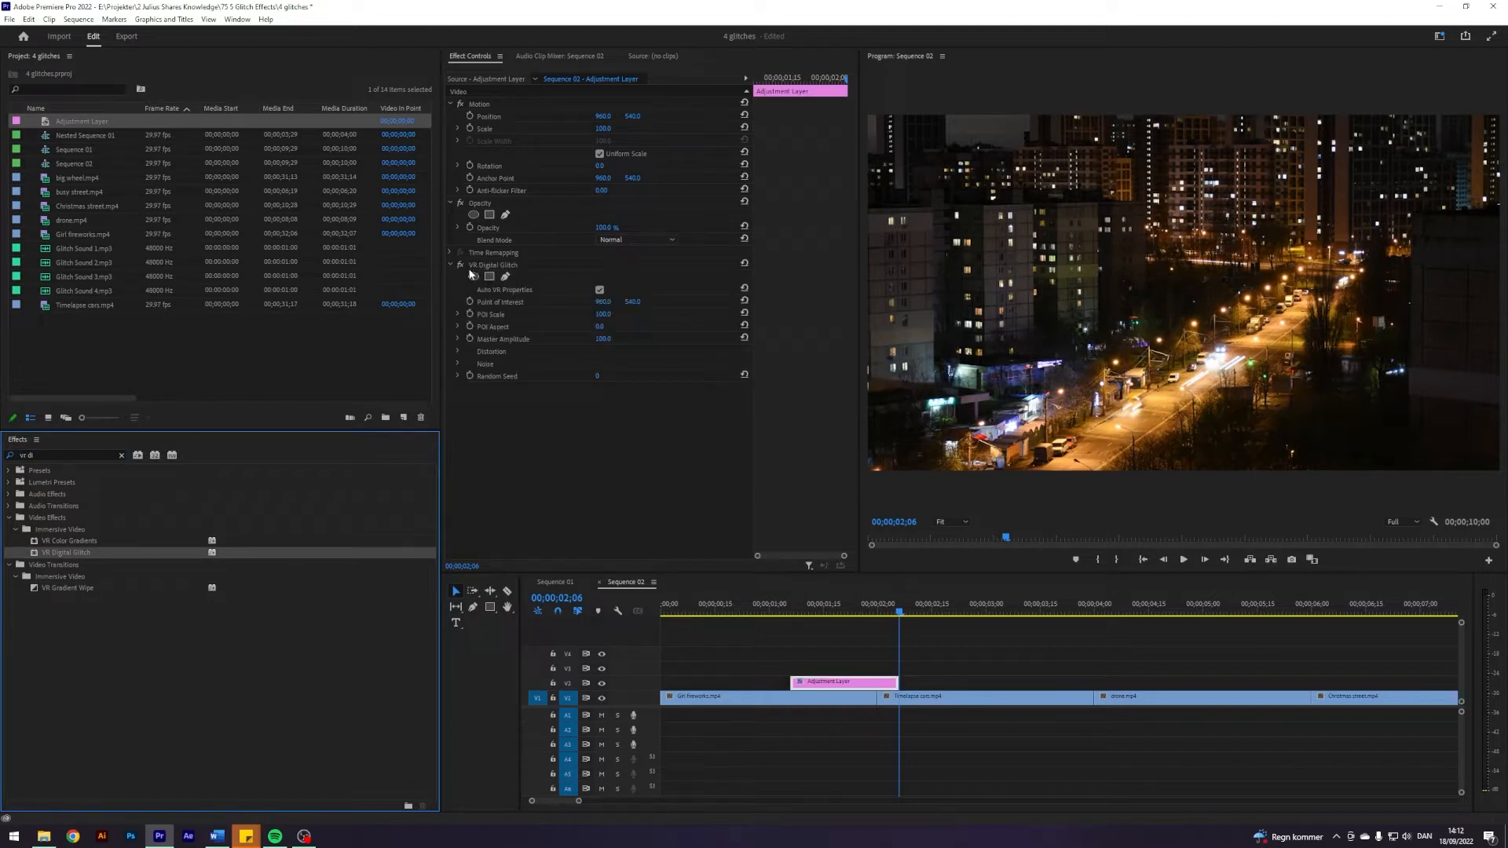
Step: Keyframe Color Distortion, Geometry Distortion X, Distortion Complexity and Rate across the cut
{"action": "left_click", "coordinate": [457, 351]}
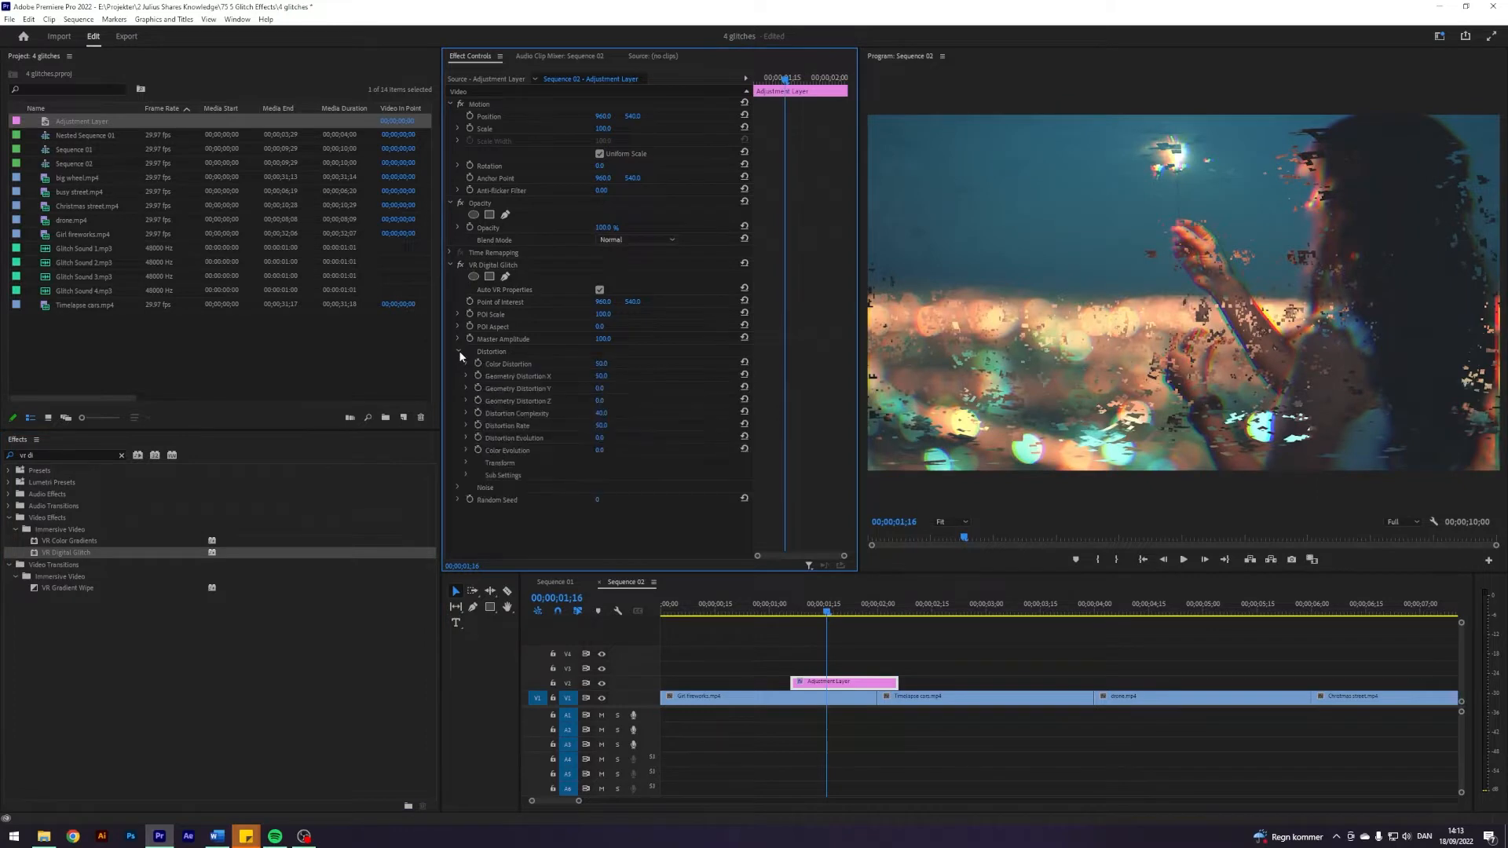
{"action": "mouse_move", "coordinate": [470, 363]}
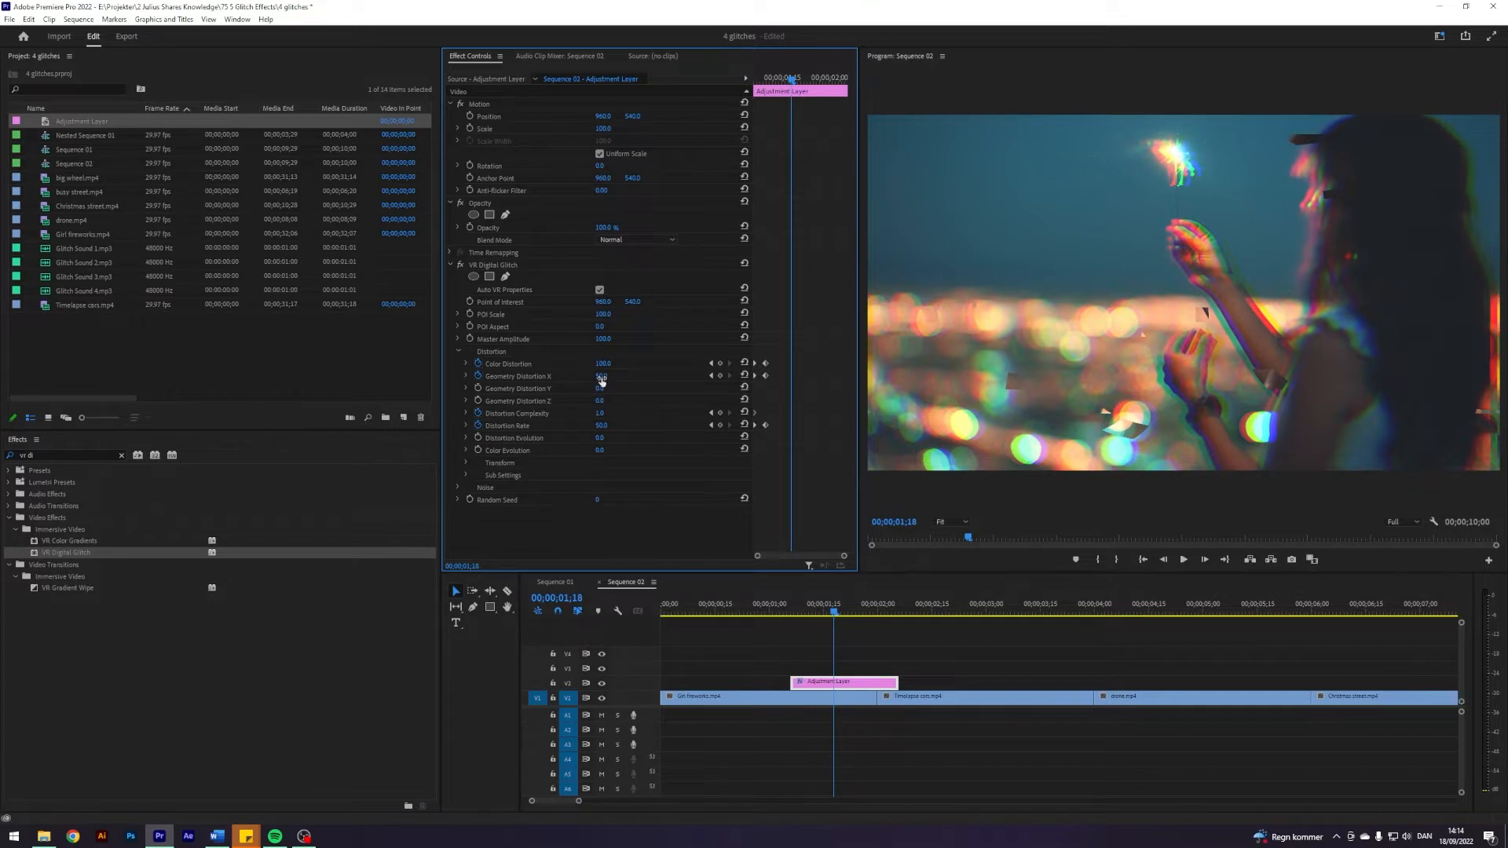
{"action": "left_click", "coordinate": [602, 363]}
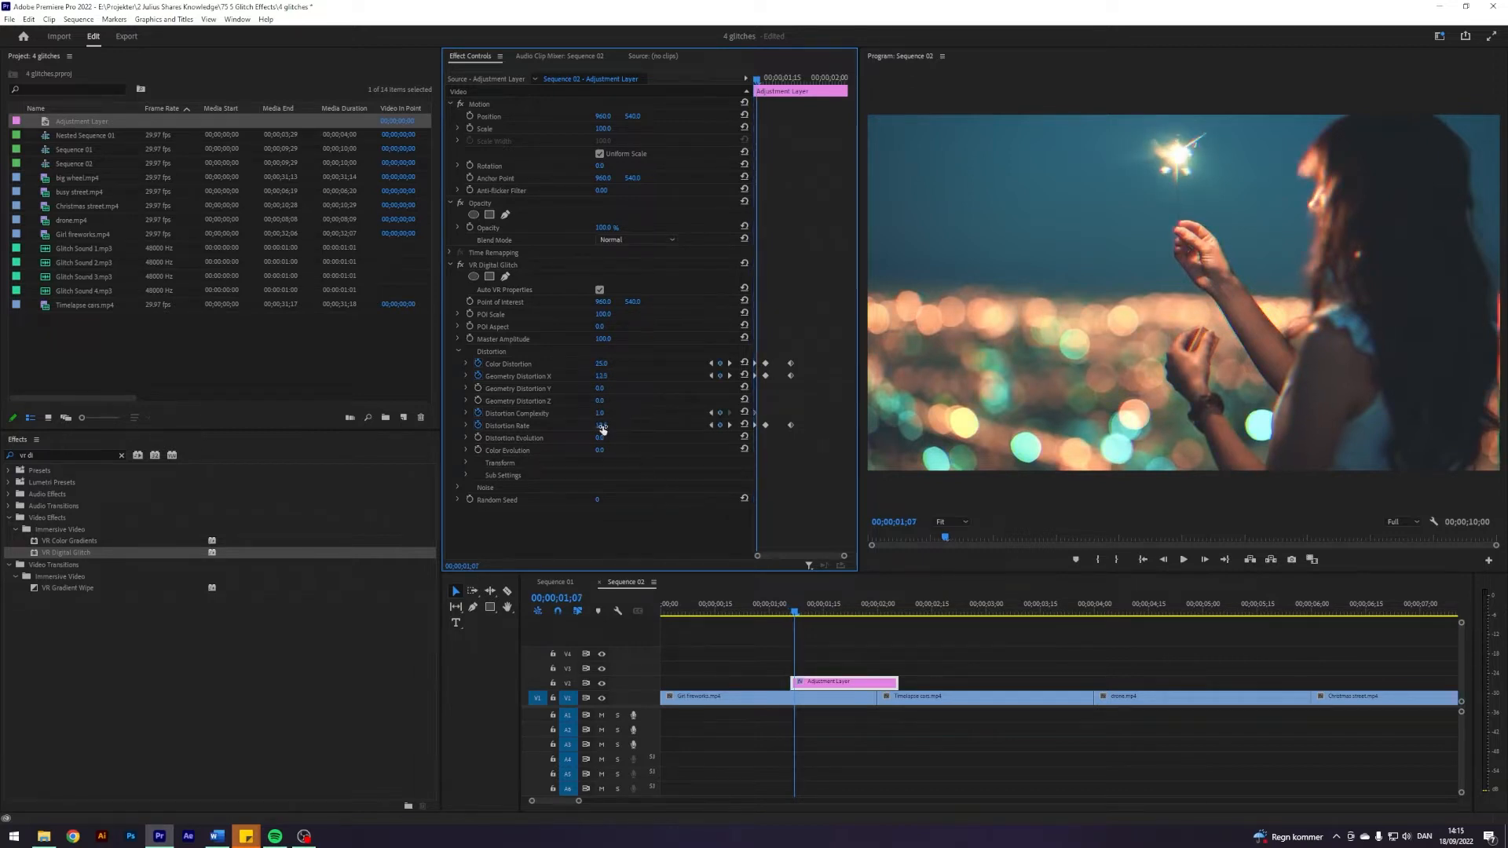
{"action": "double_click", "coordinate": [602, 413]}
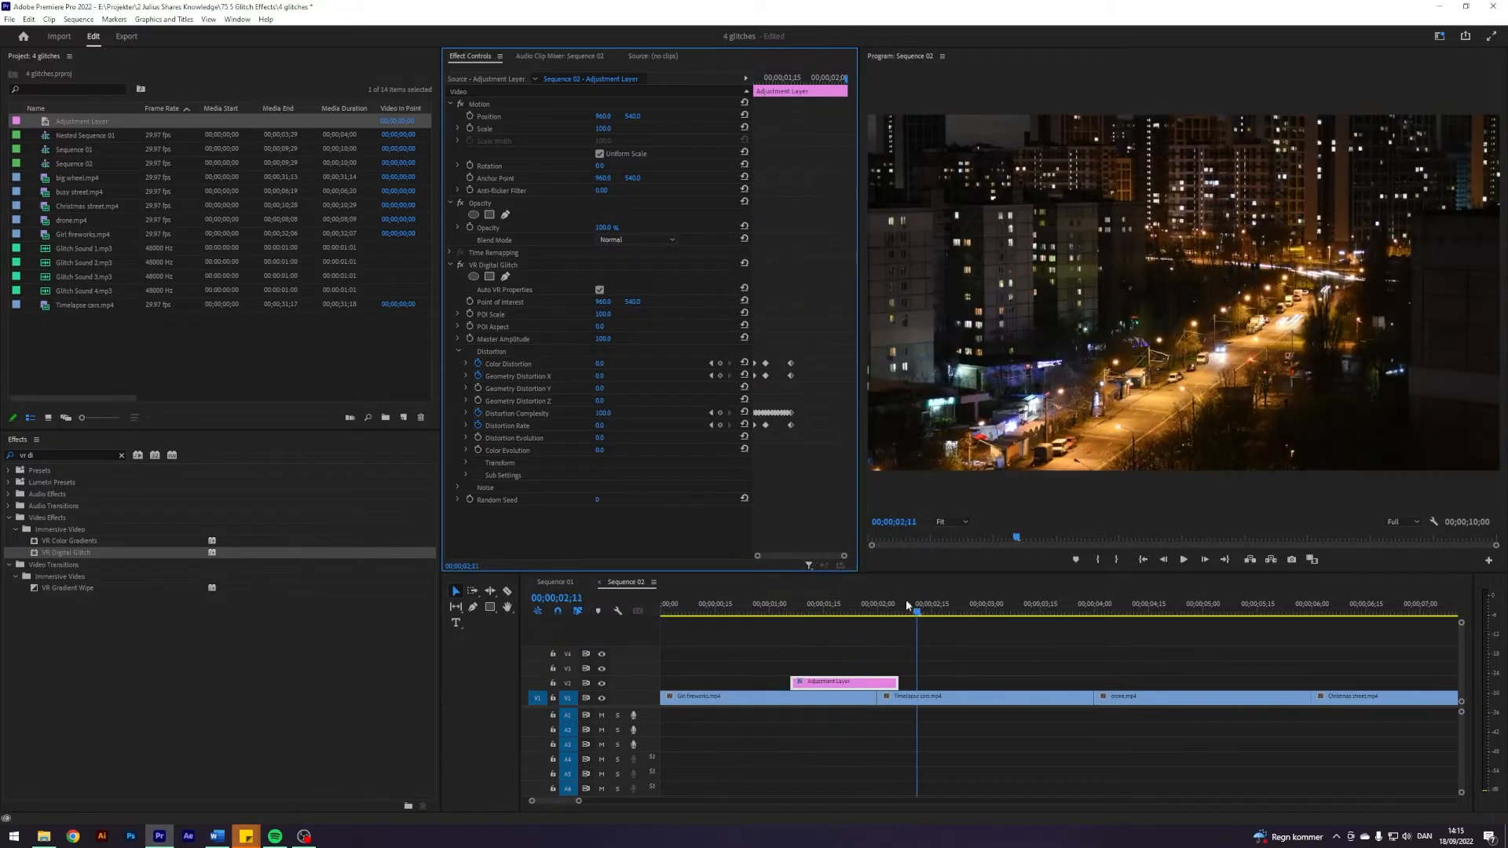
{"action": "left_click", "coordinate": [829, 615]}
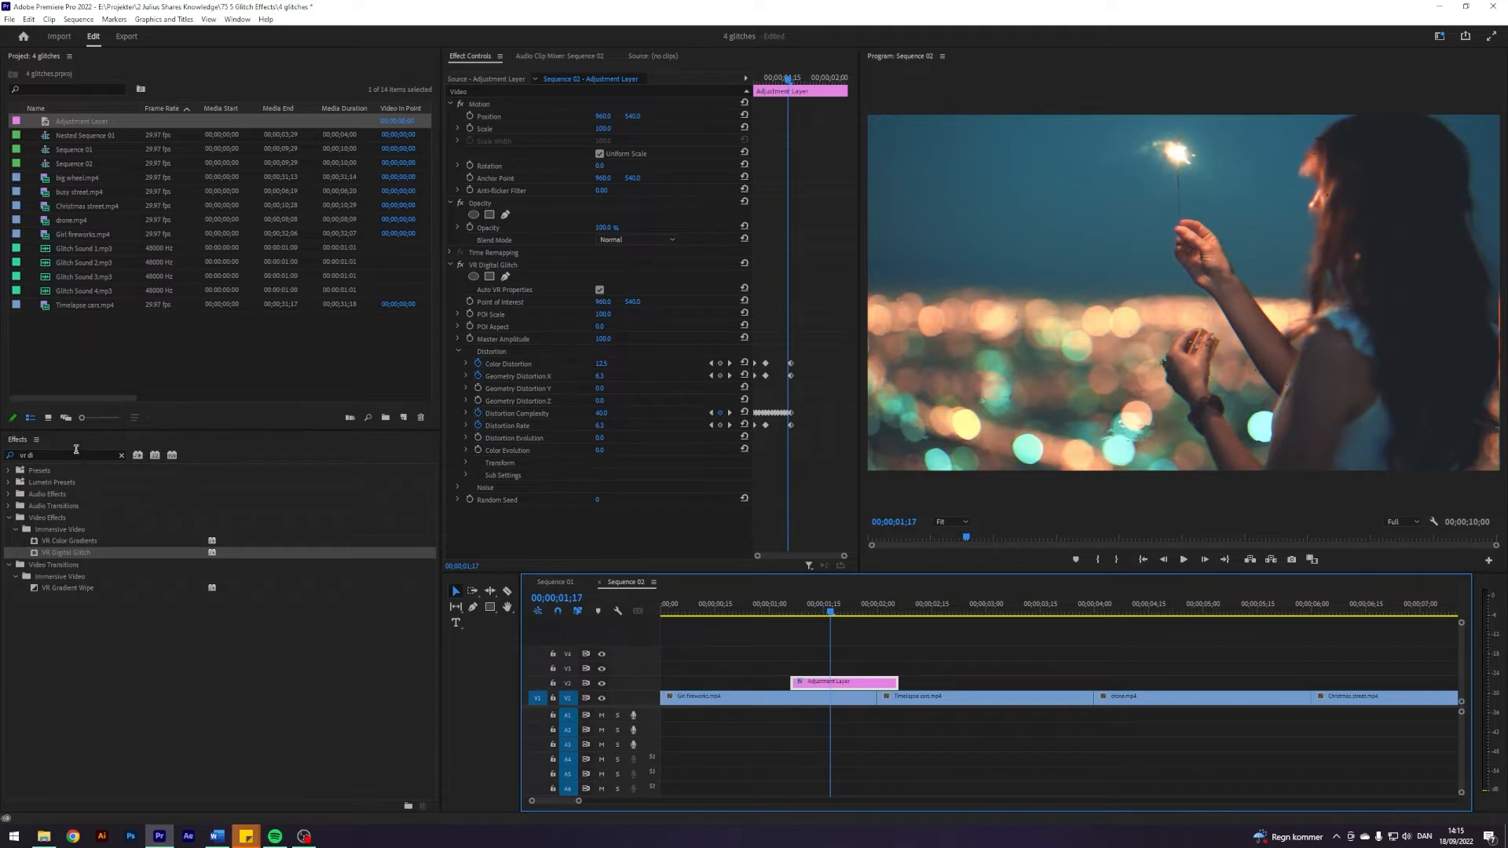
Step: Search 'Invert' and add the Invert effect with Blend With Original at 100%
{"action": "left_click", "coordinate": [121, 456]}
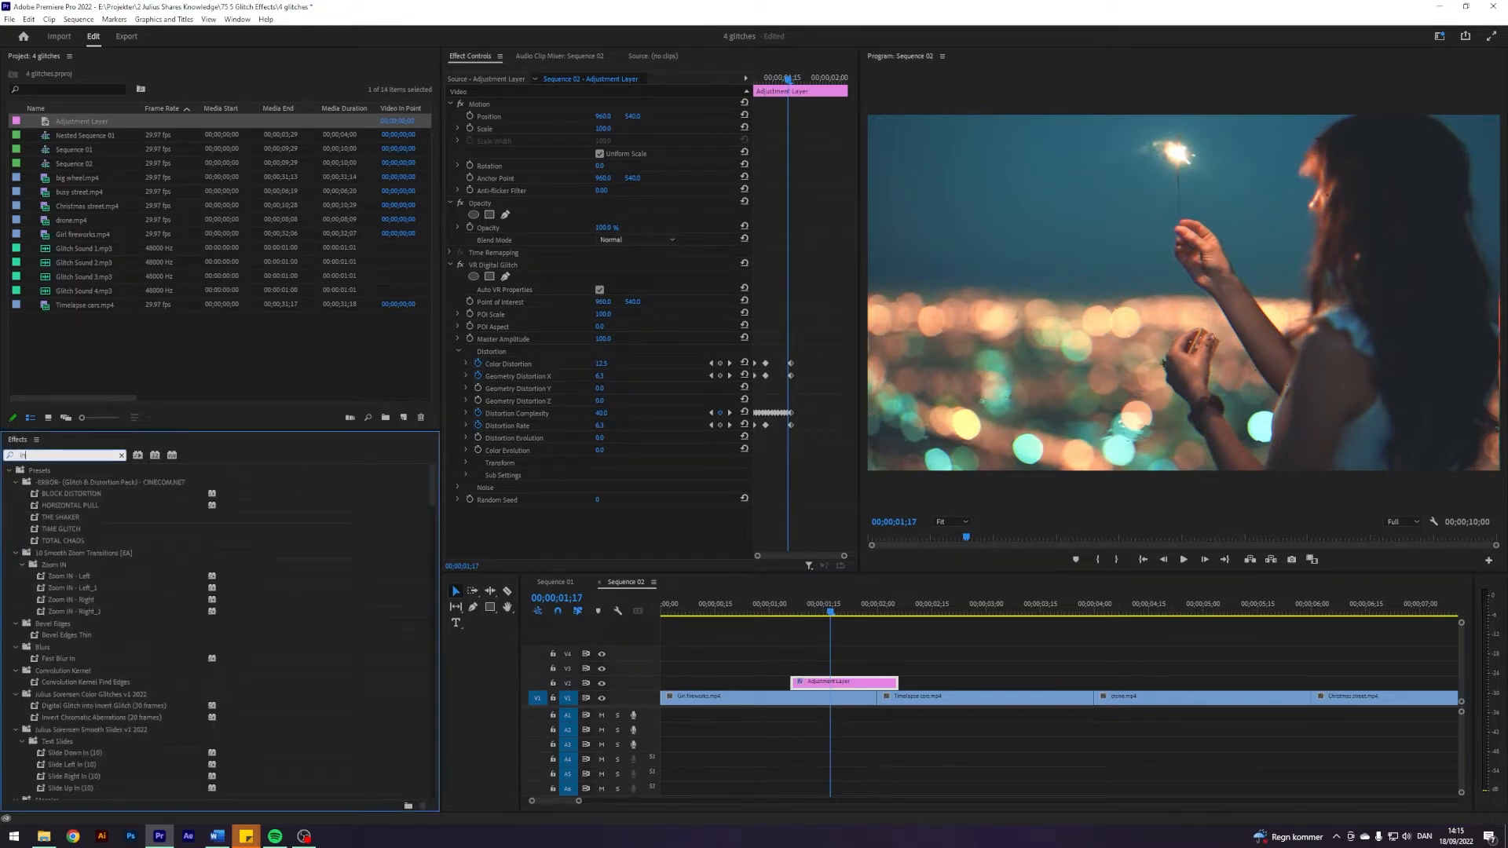
{"action": "type", "text": "Invert"}
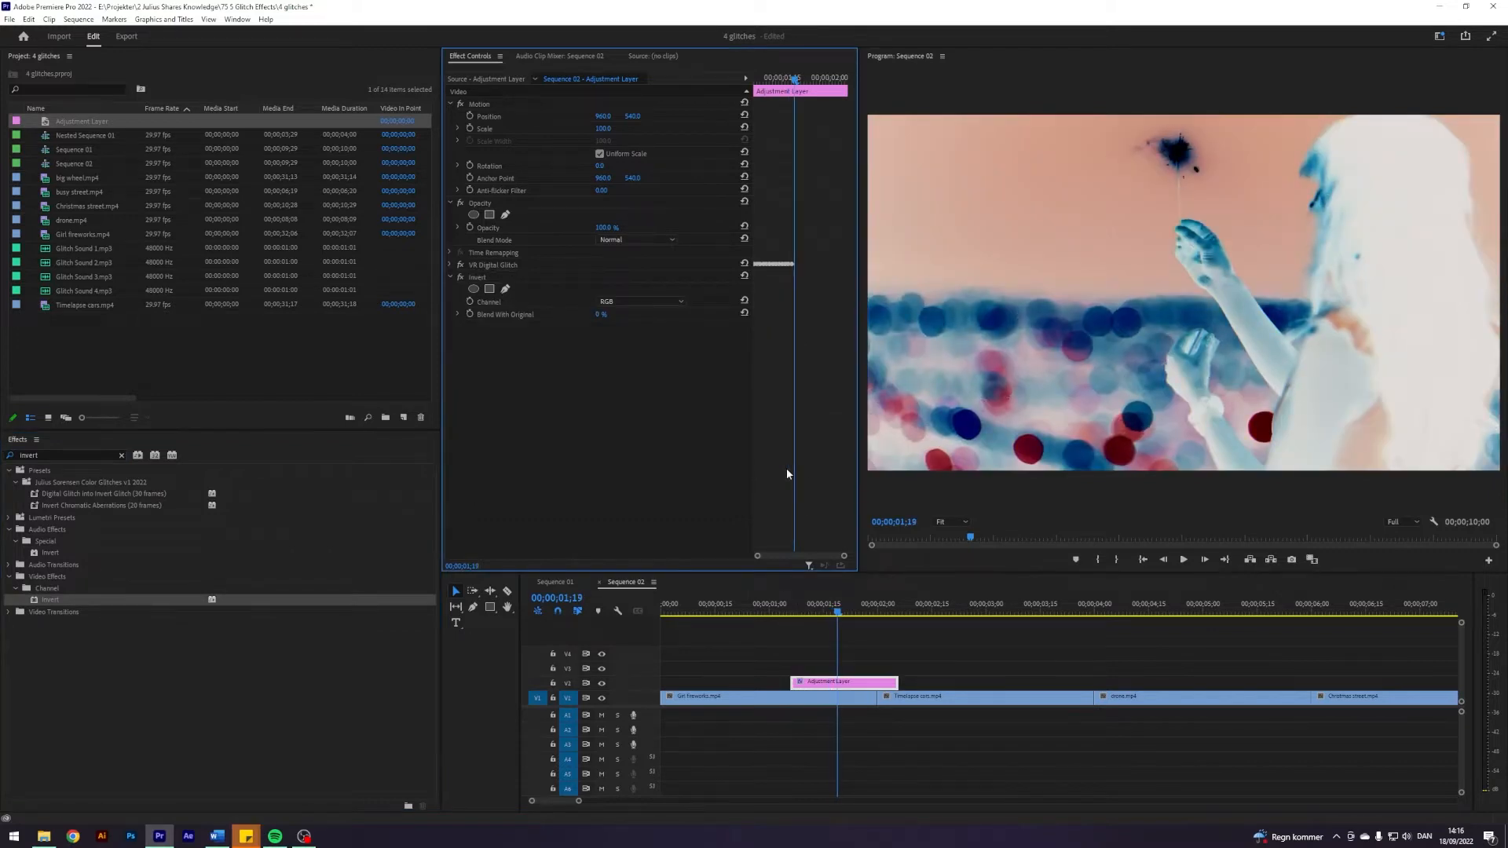
{"action": "left_click", "coordinate": [457, 265]}
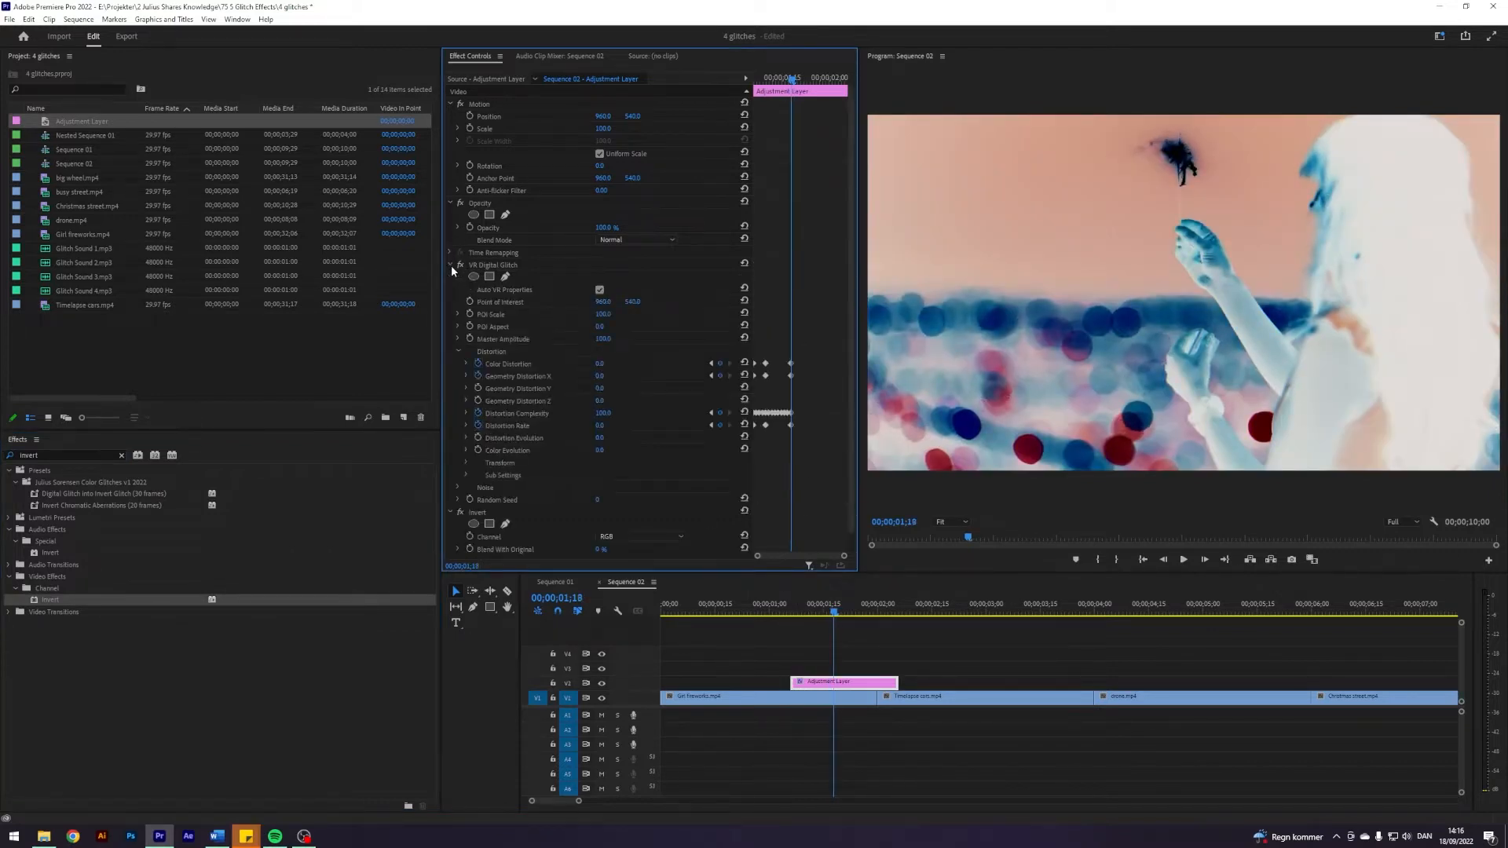
{"action": "left_click", "coordinate": [449, 264]}
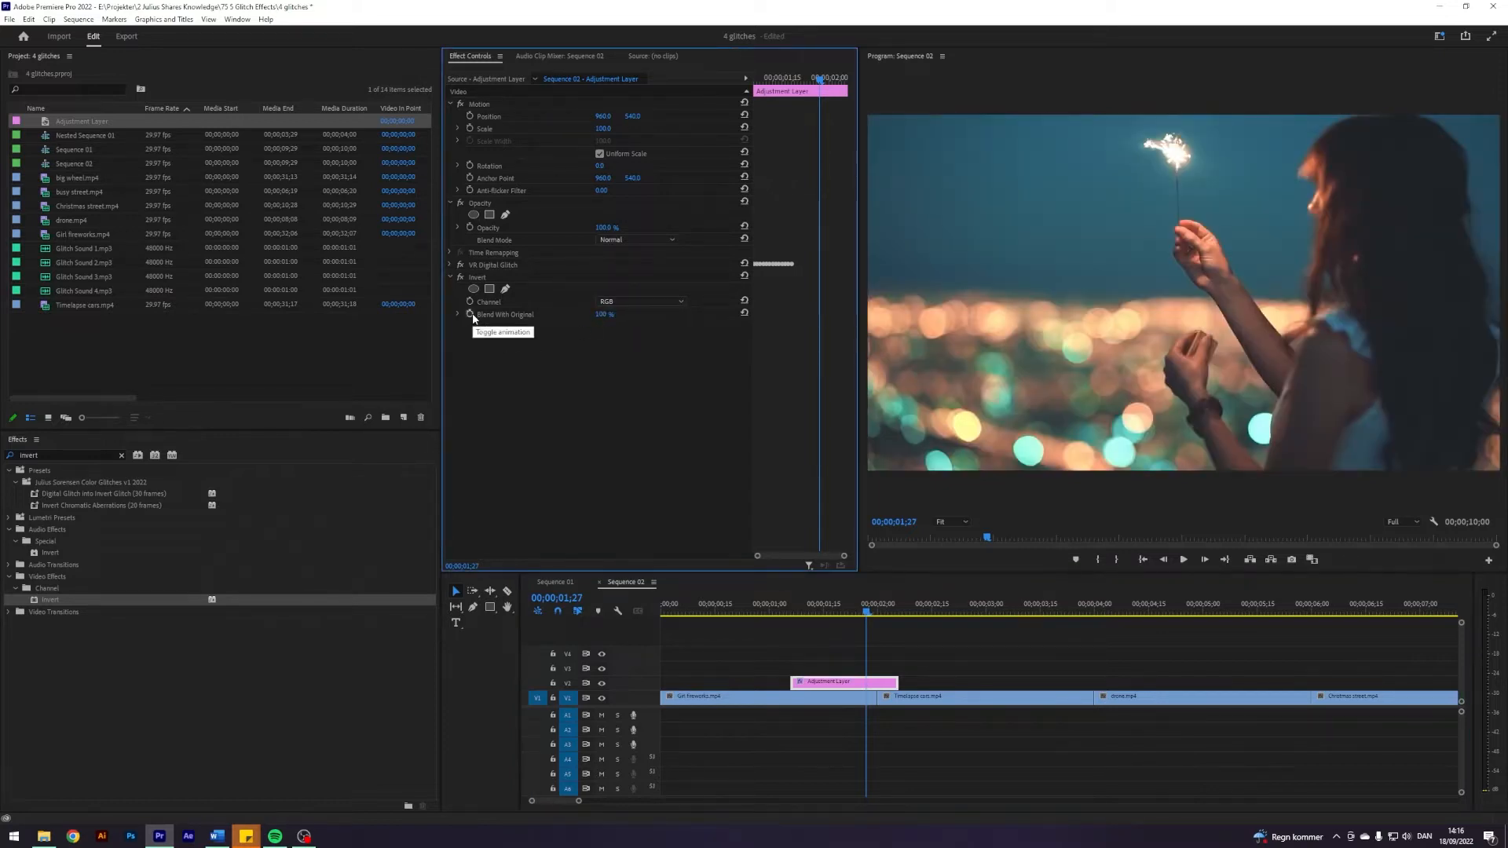
Step: Animate Invert's Blend With Original so it drops to 0% at the cut
{"action": "left_click", "coordinate": [469, 302]}
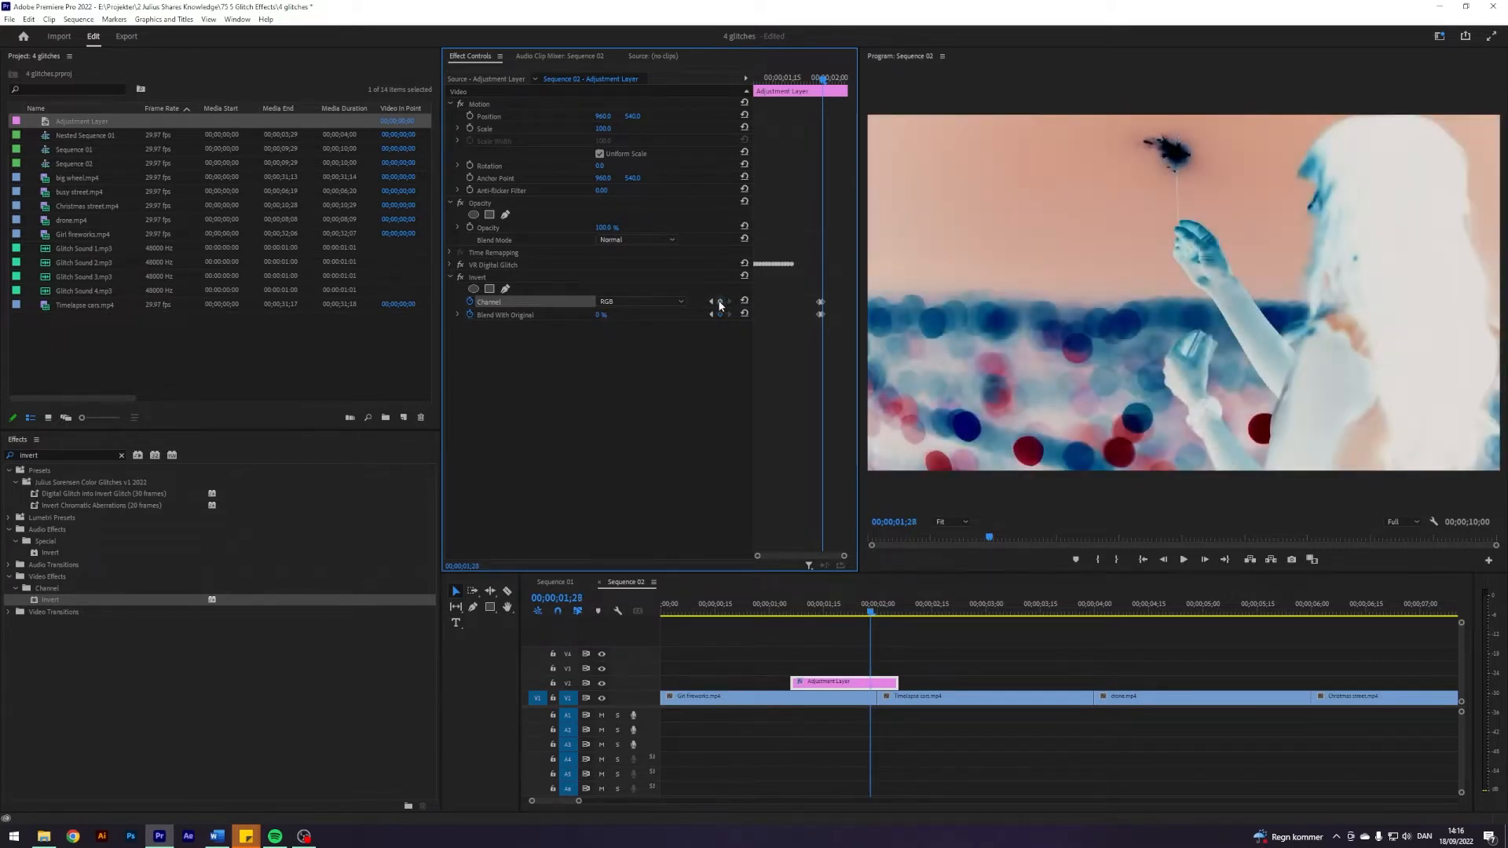
Step: Try Invert channels Green, Blue, HLS, Saturation and Lightness, settling on Hue
{"action": "left_click", "coordinate": [663, 302]}
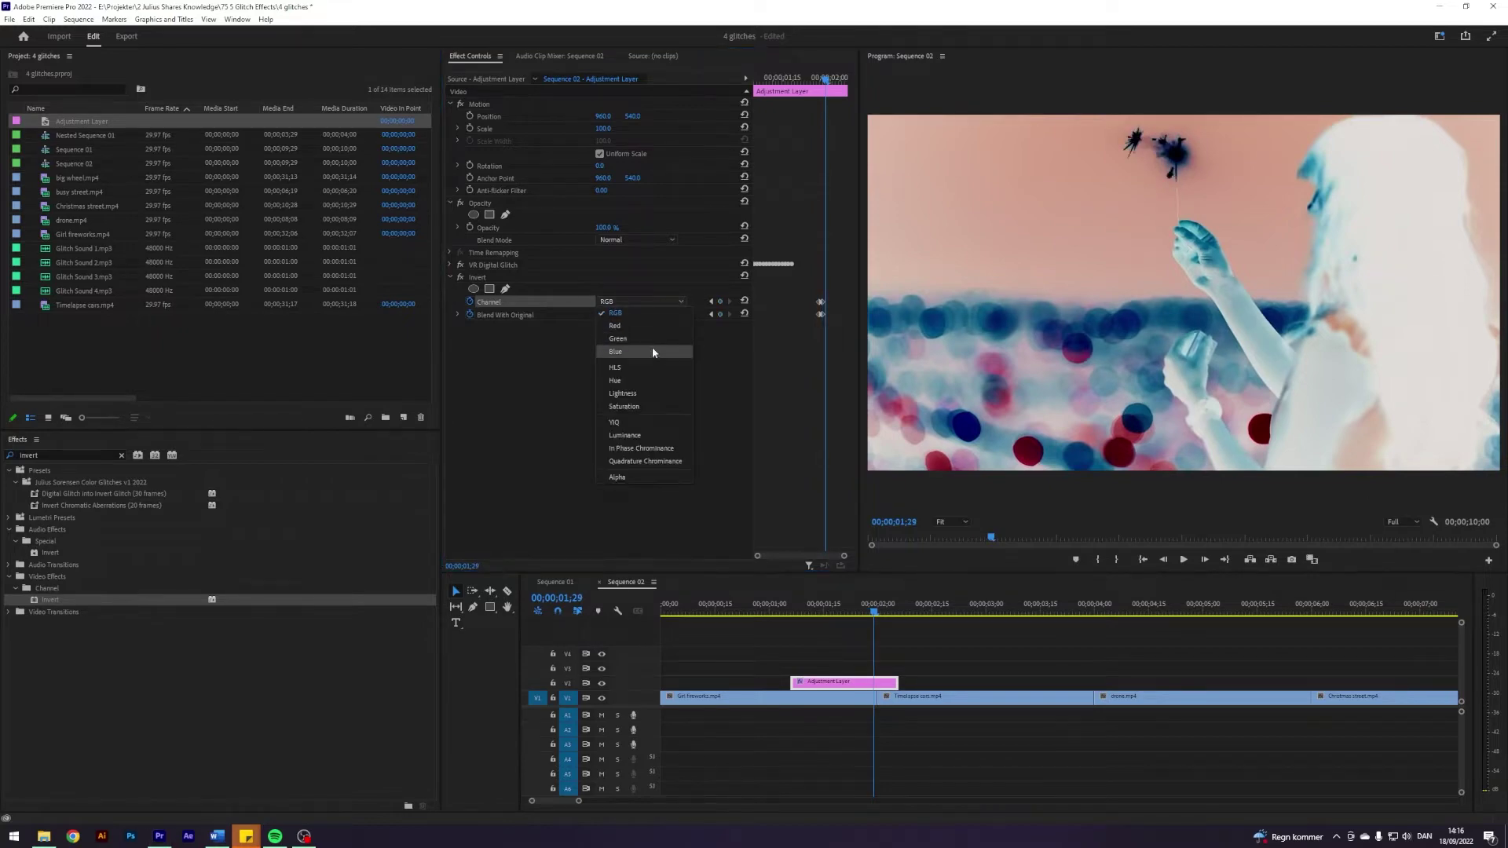
{"action": "left_click", "coordinate": [618, 339]}
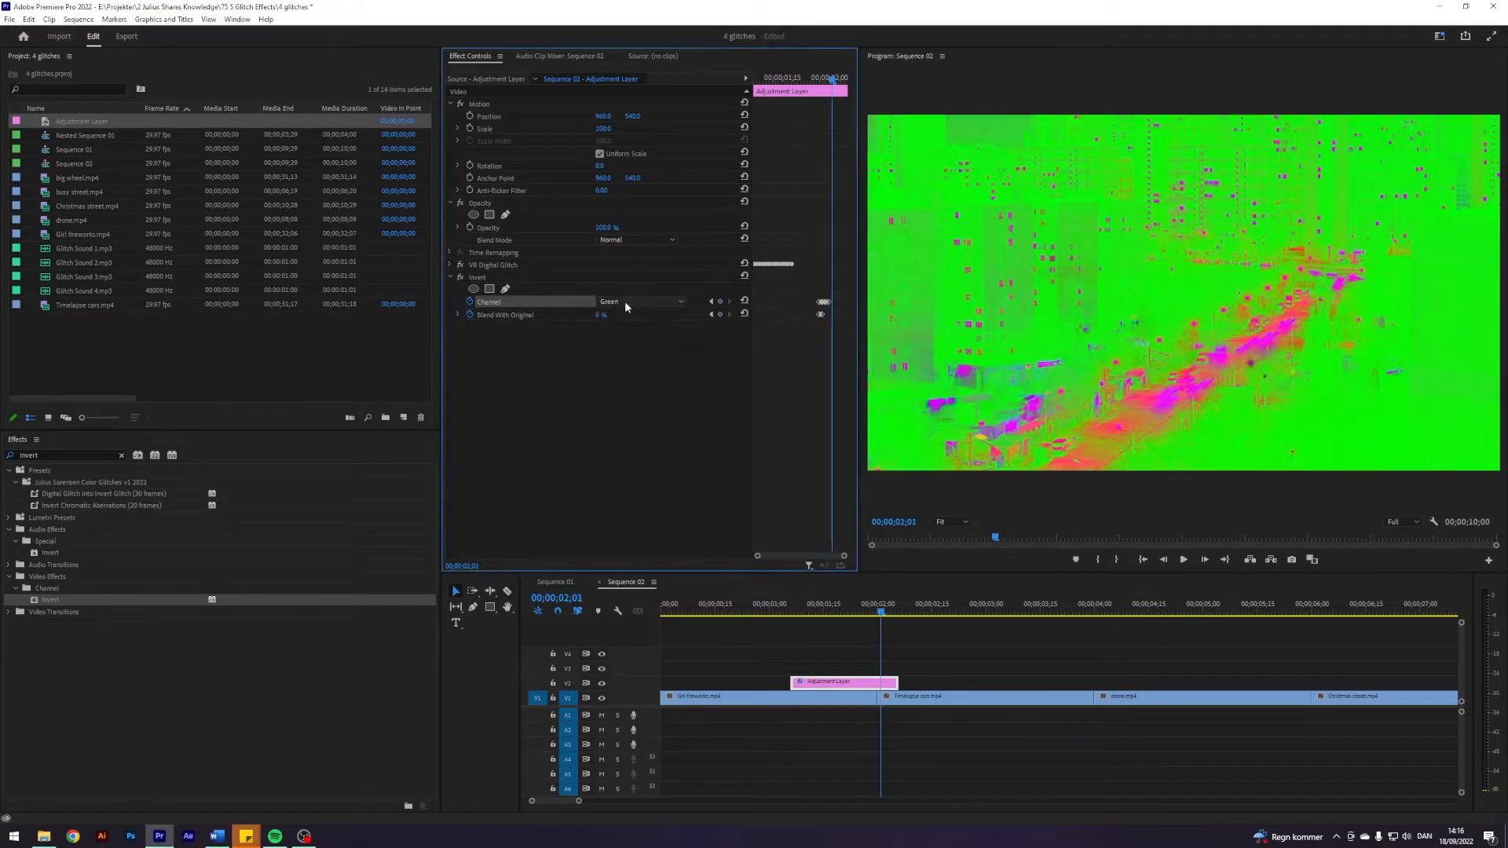
{"action": "left_click", "coordinate": [642, 301]}
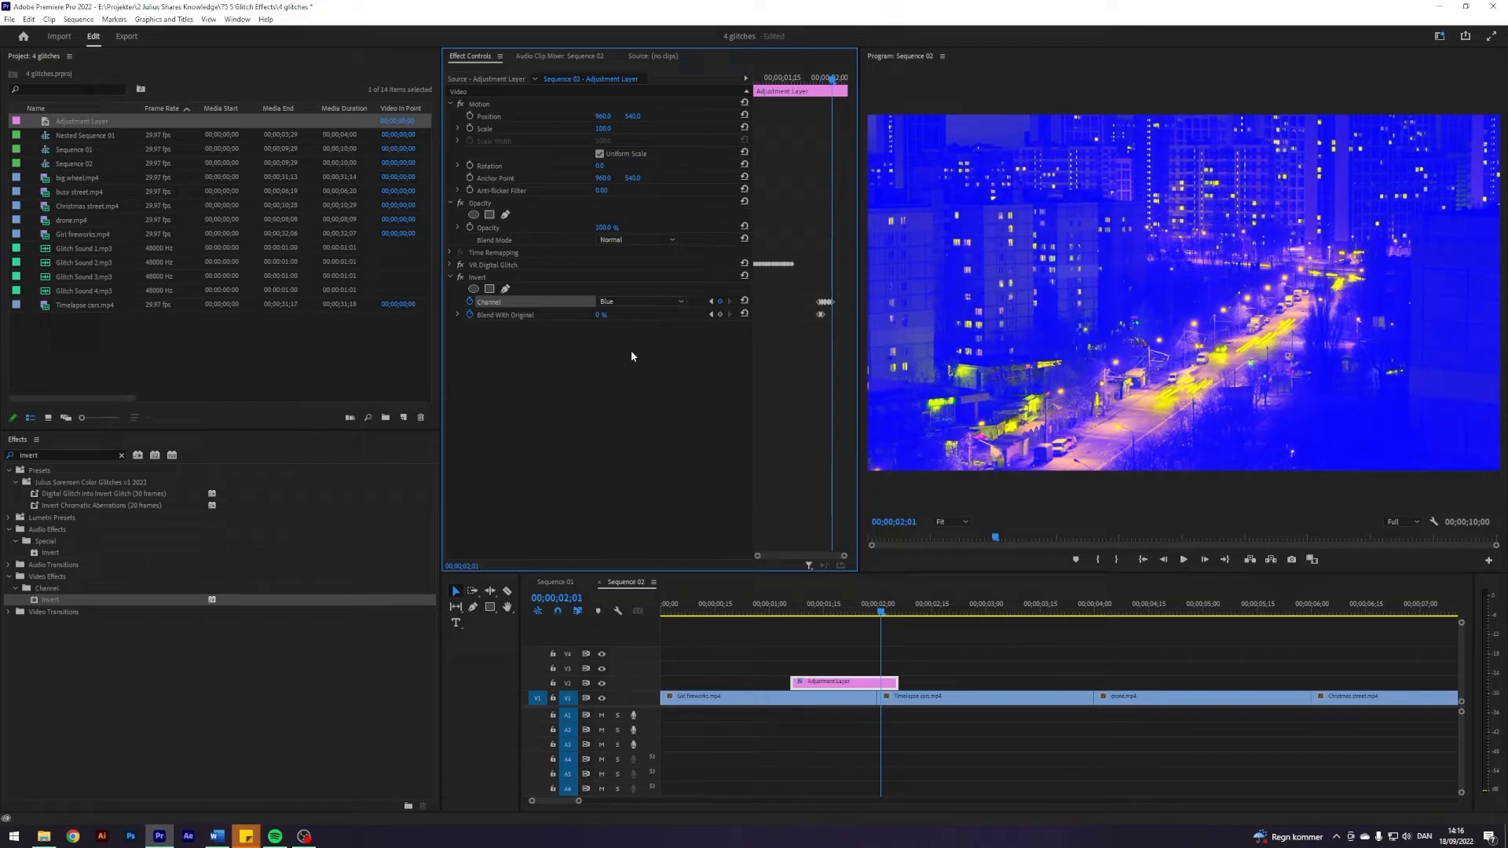
{"action": "left_click", "coordinate": [641, 301]}
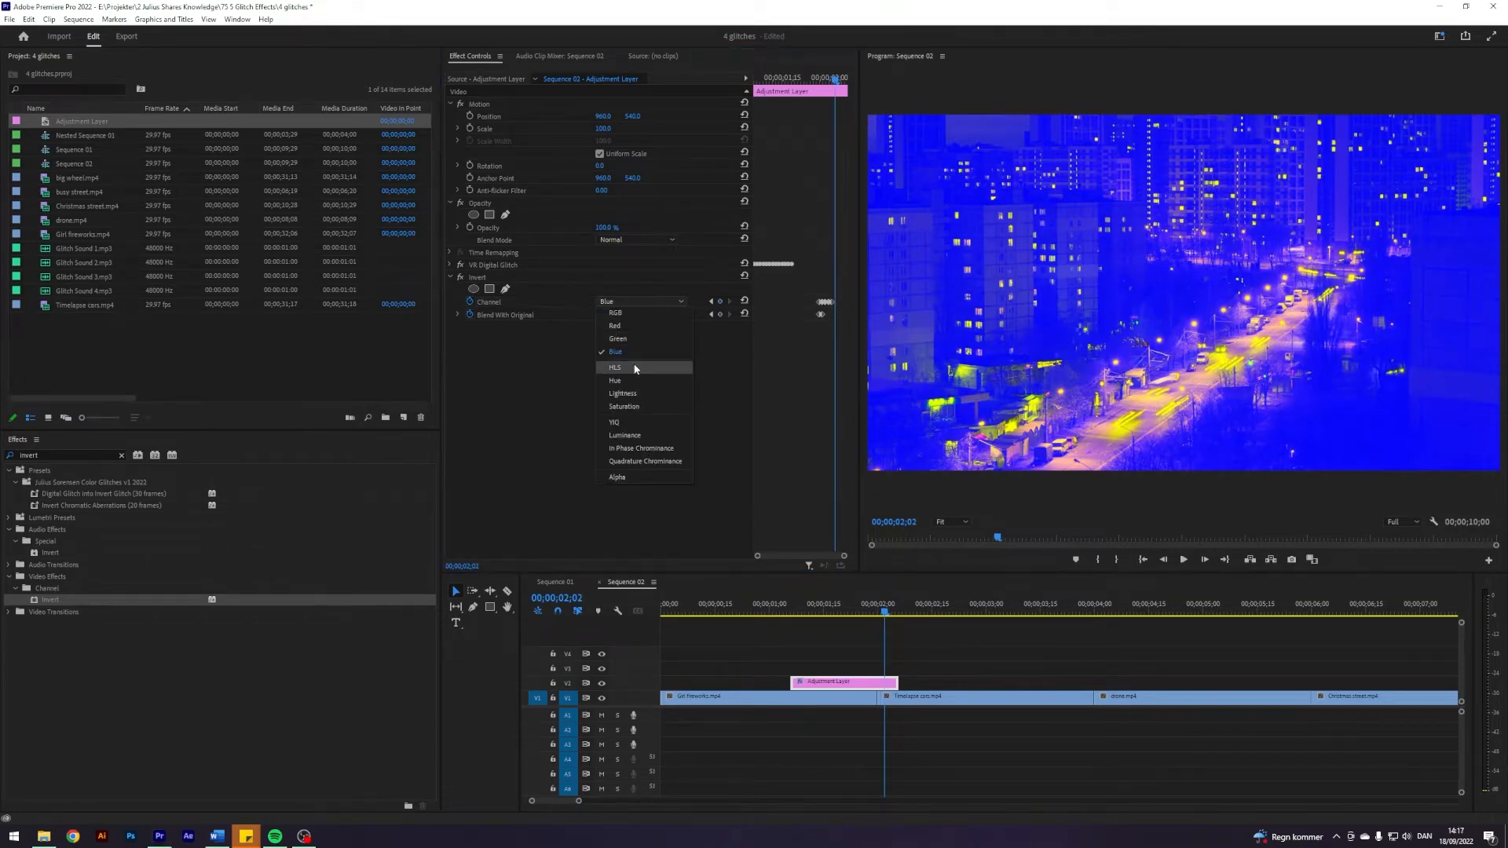
{"action": "left_click", "coordinate": [615, 366]}
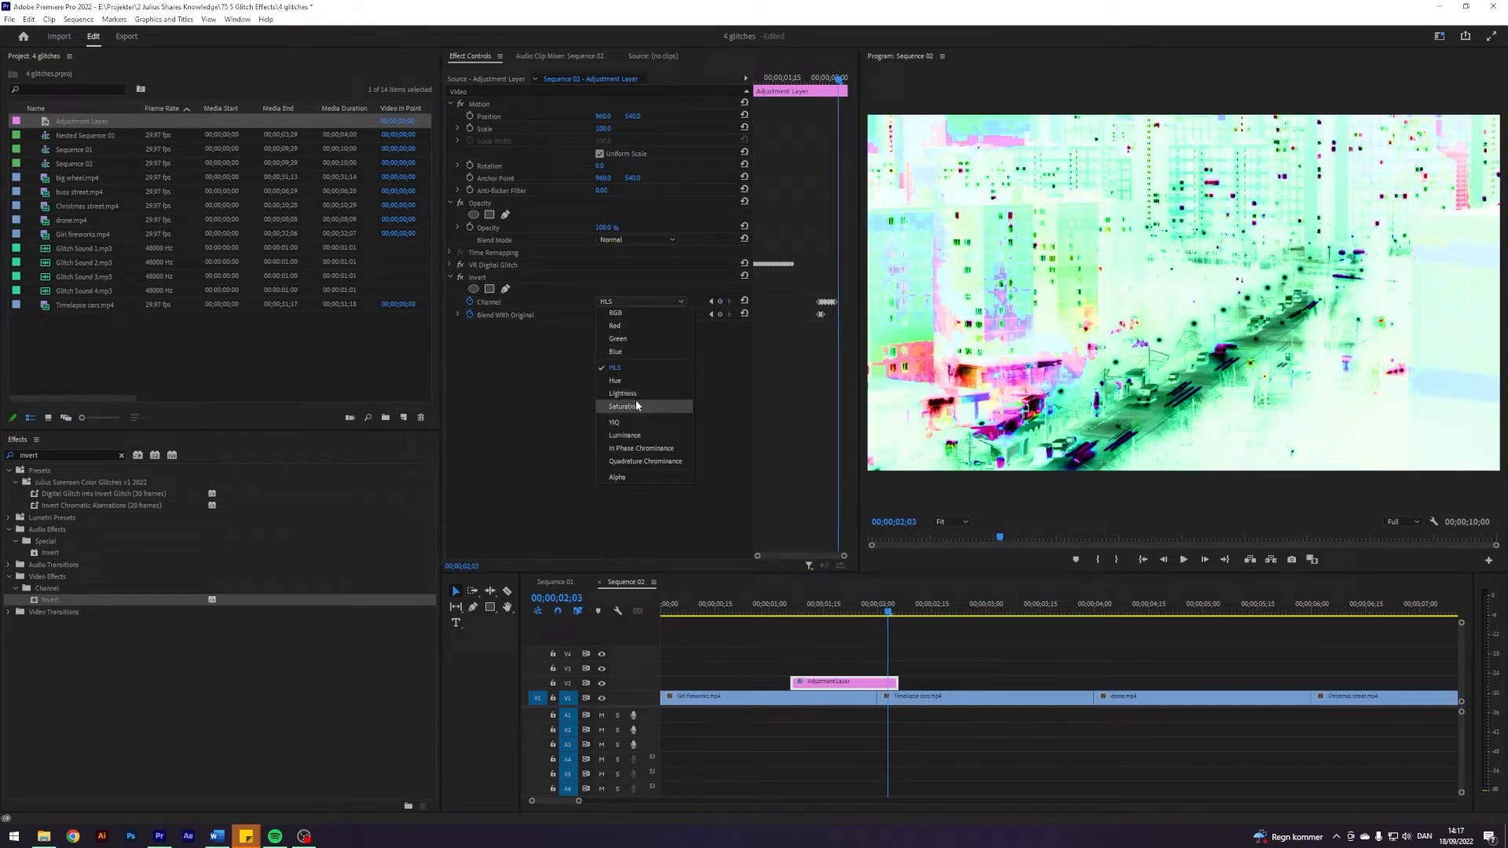
{"action": "left_click", "coordinate": [623, 406]}
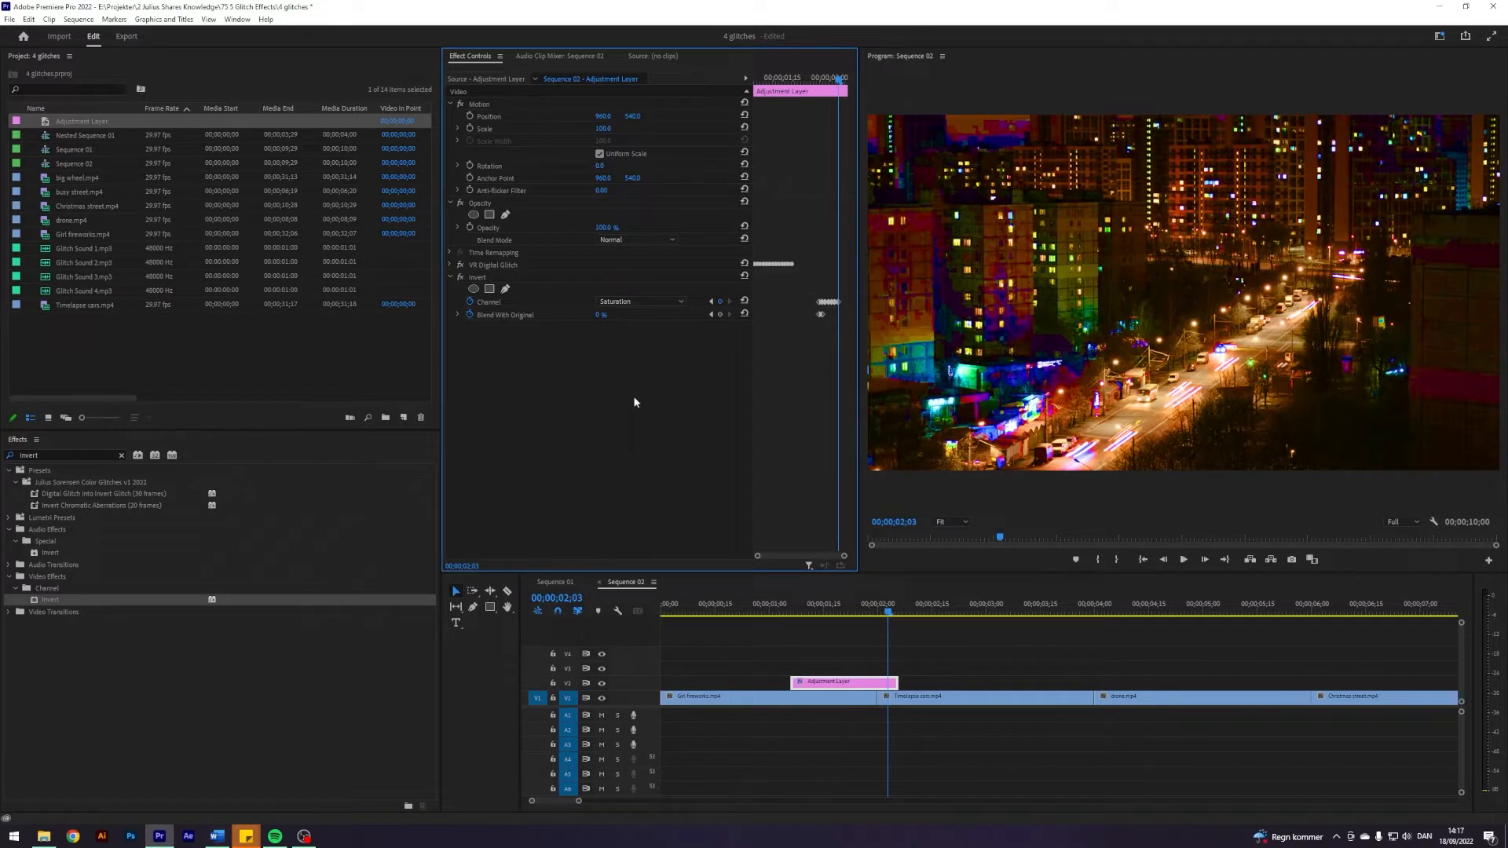
{"action": "left_click", "coordinate": [641, 300]}
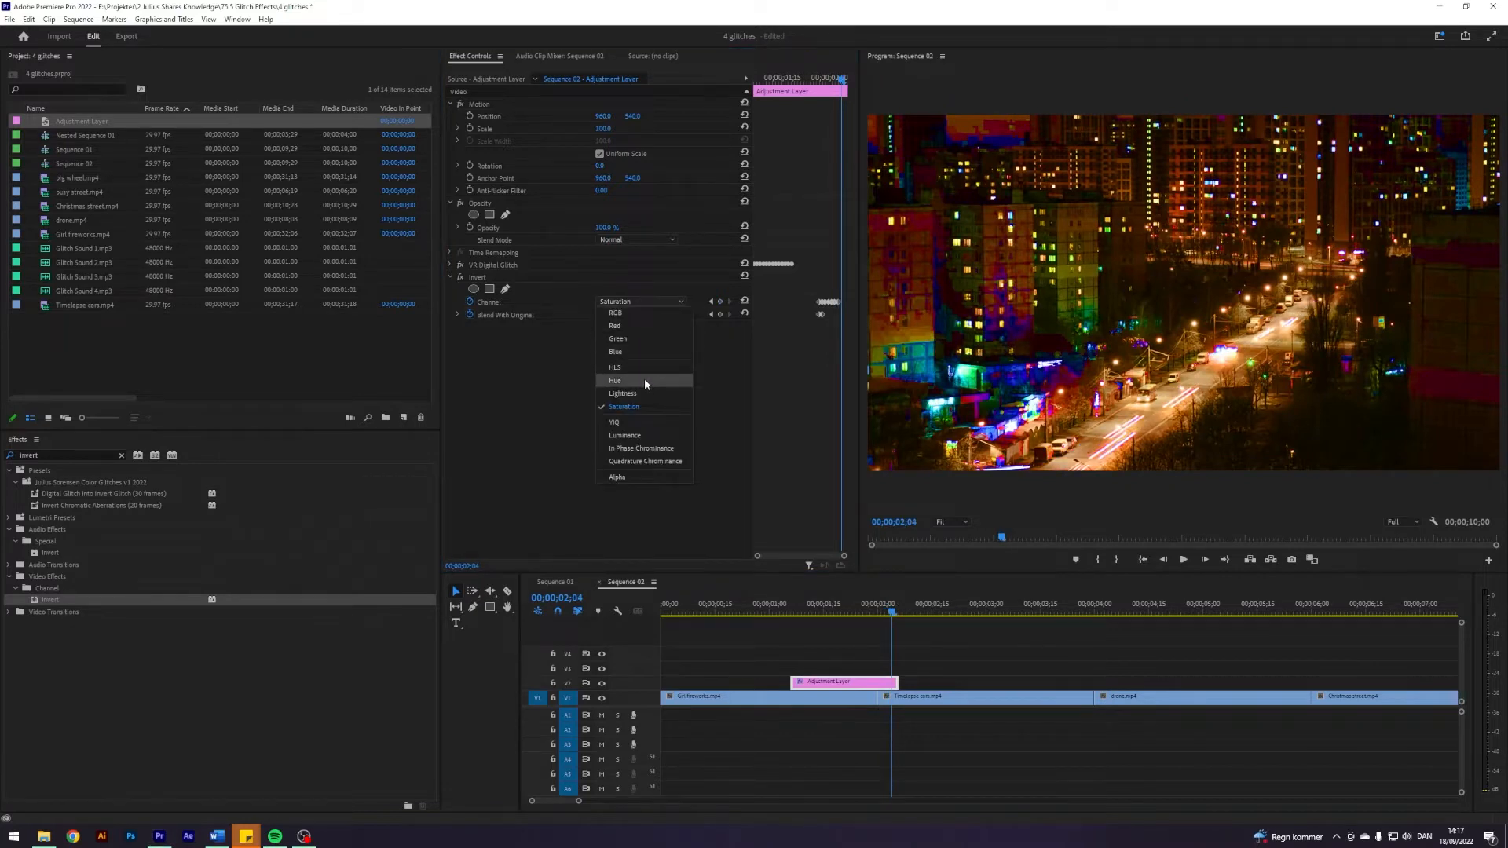
{"action": "left_click", "coordinate": [623, 393]}
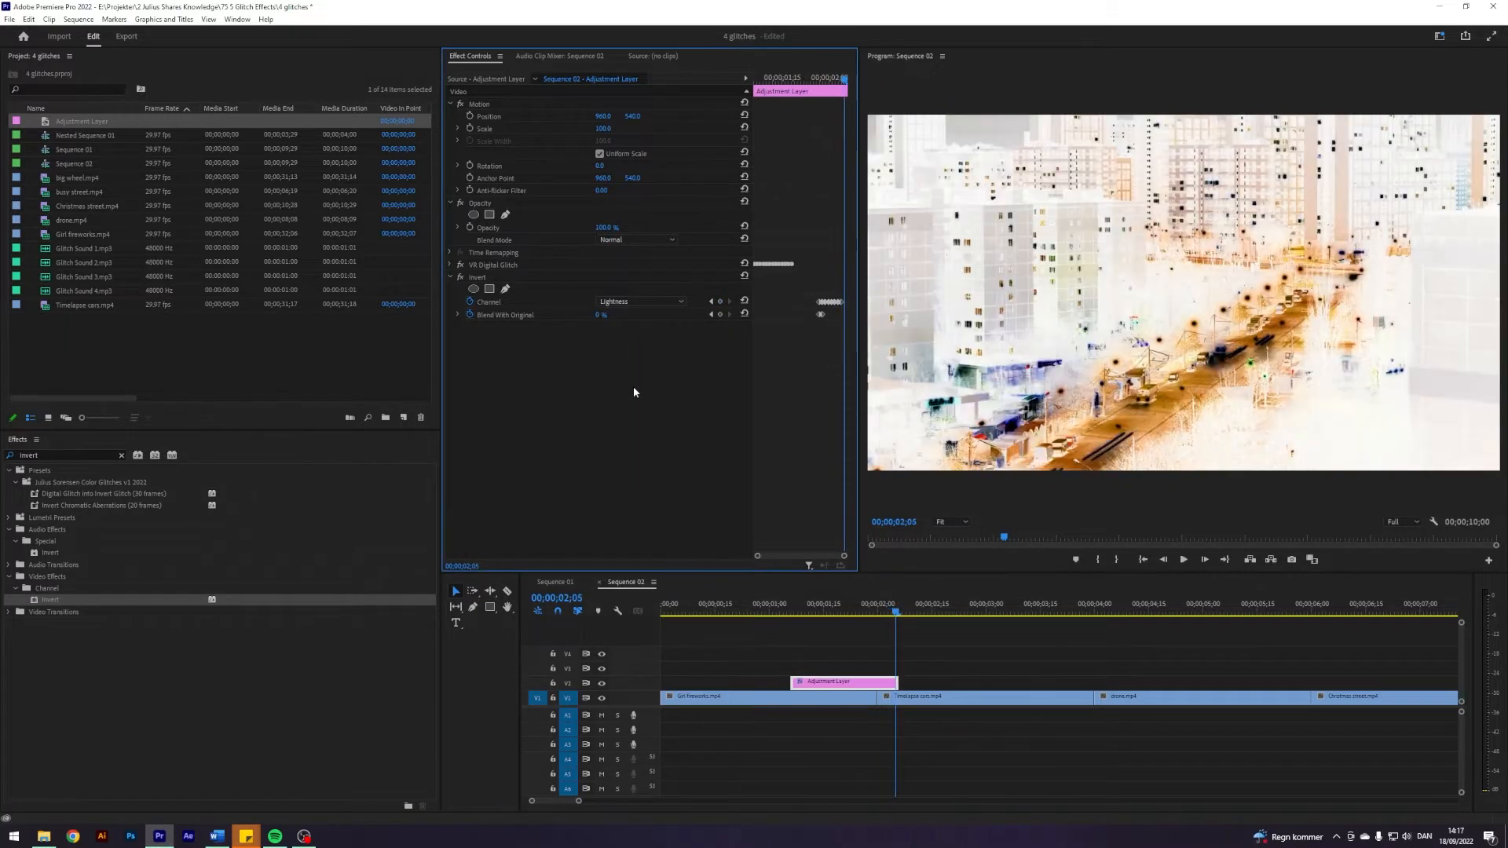
{"action": "left_click", "coordinate": [640, 301]}
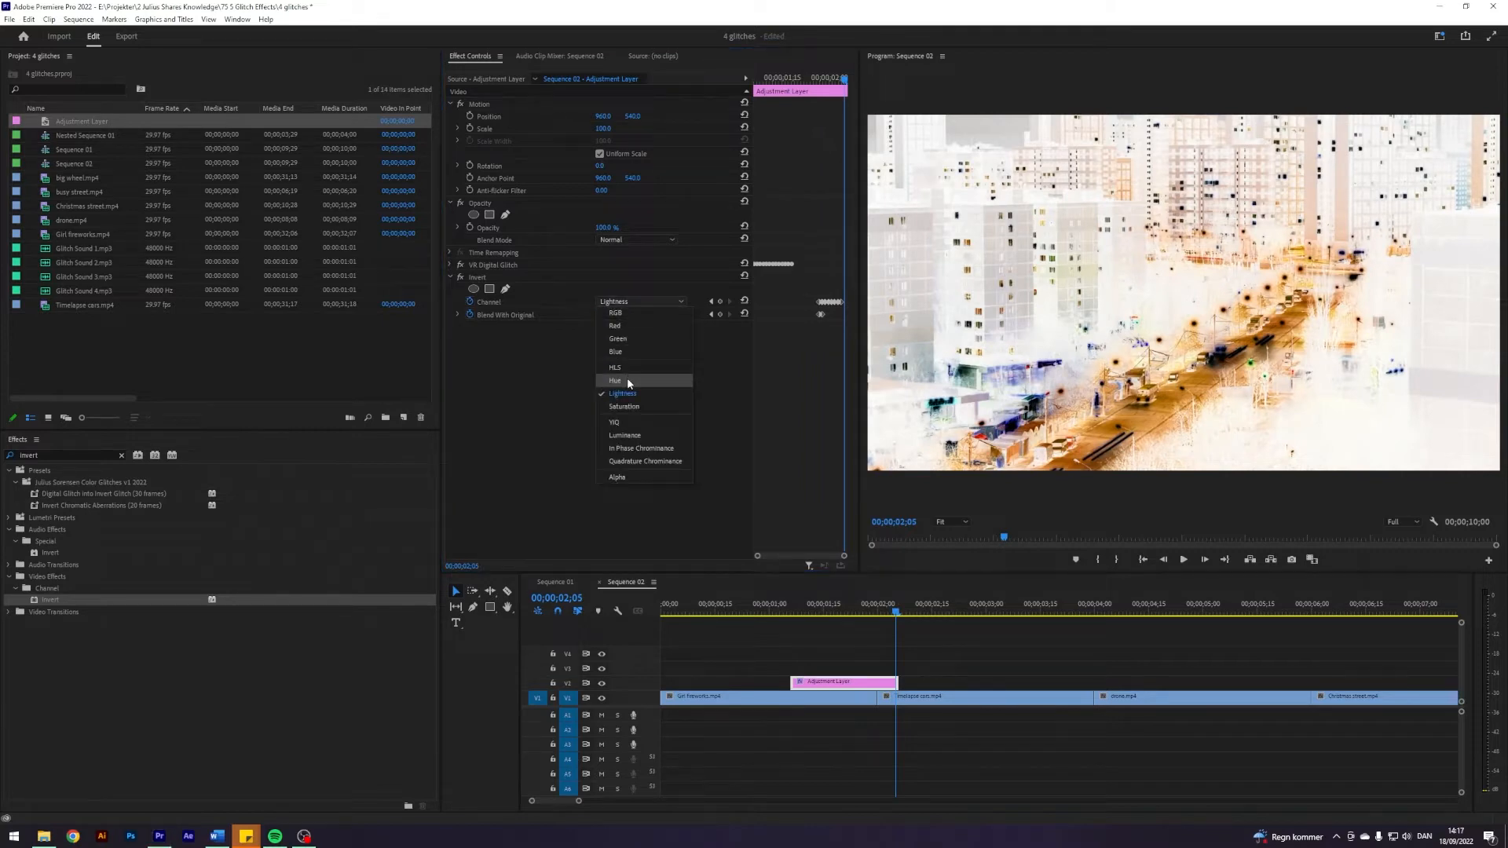
{"action": "left_click", "coordinate": [614, 325]}
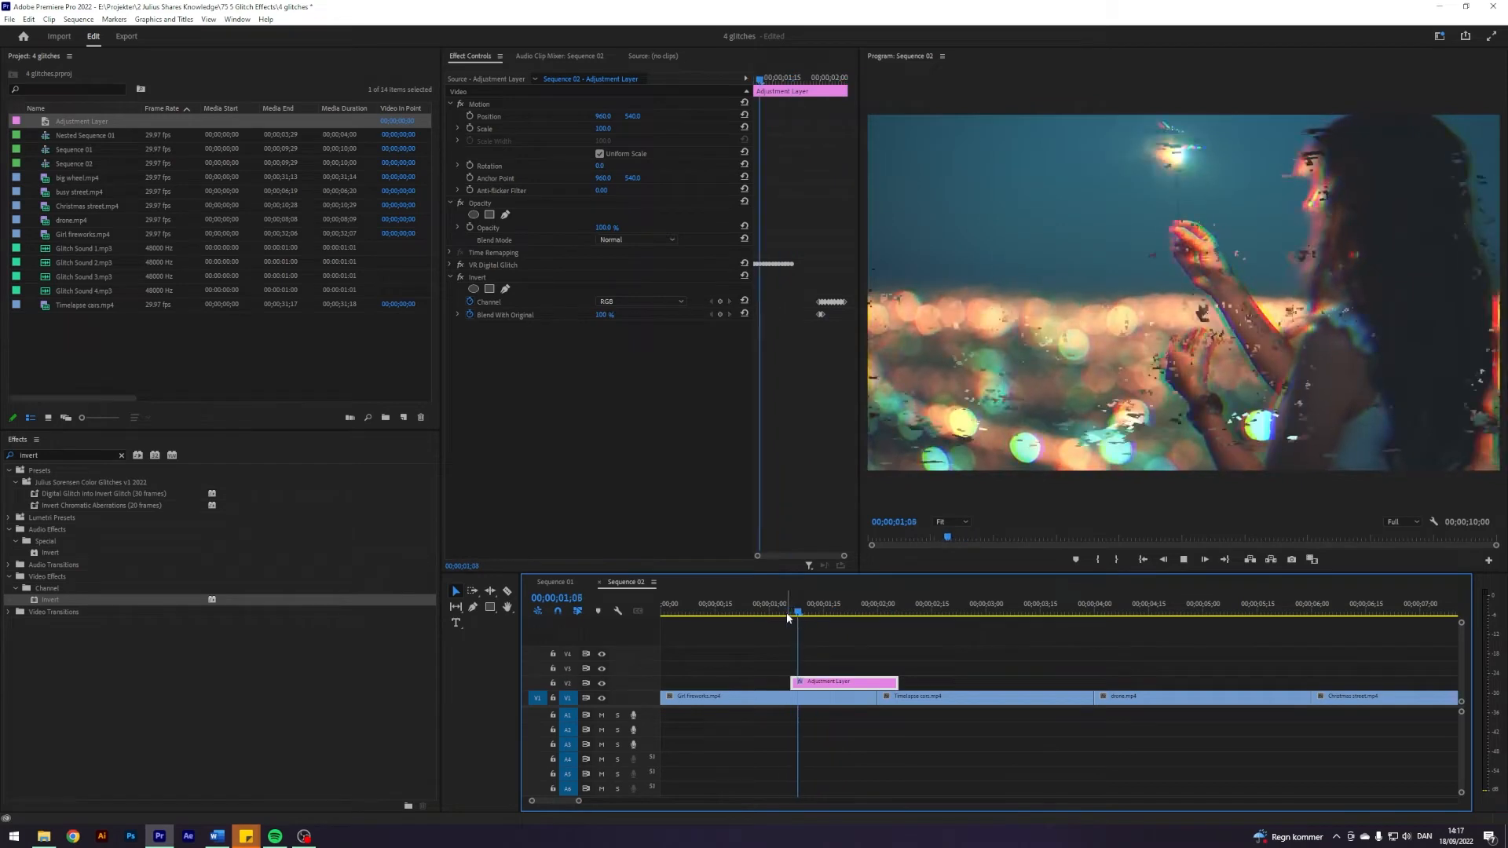
Step: Add VR Chromatic Aberrations and keyframe the Invert settings and red aberration amount
{"action": "left_click", "coordinate": [756, 604]}
{"action": "type", "text": "vr ch"}
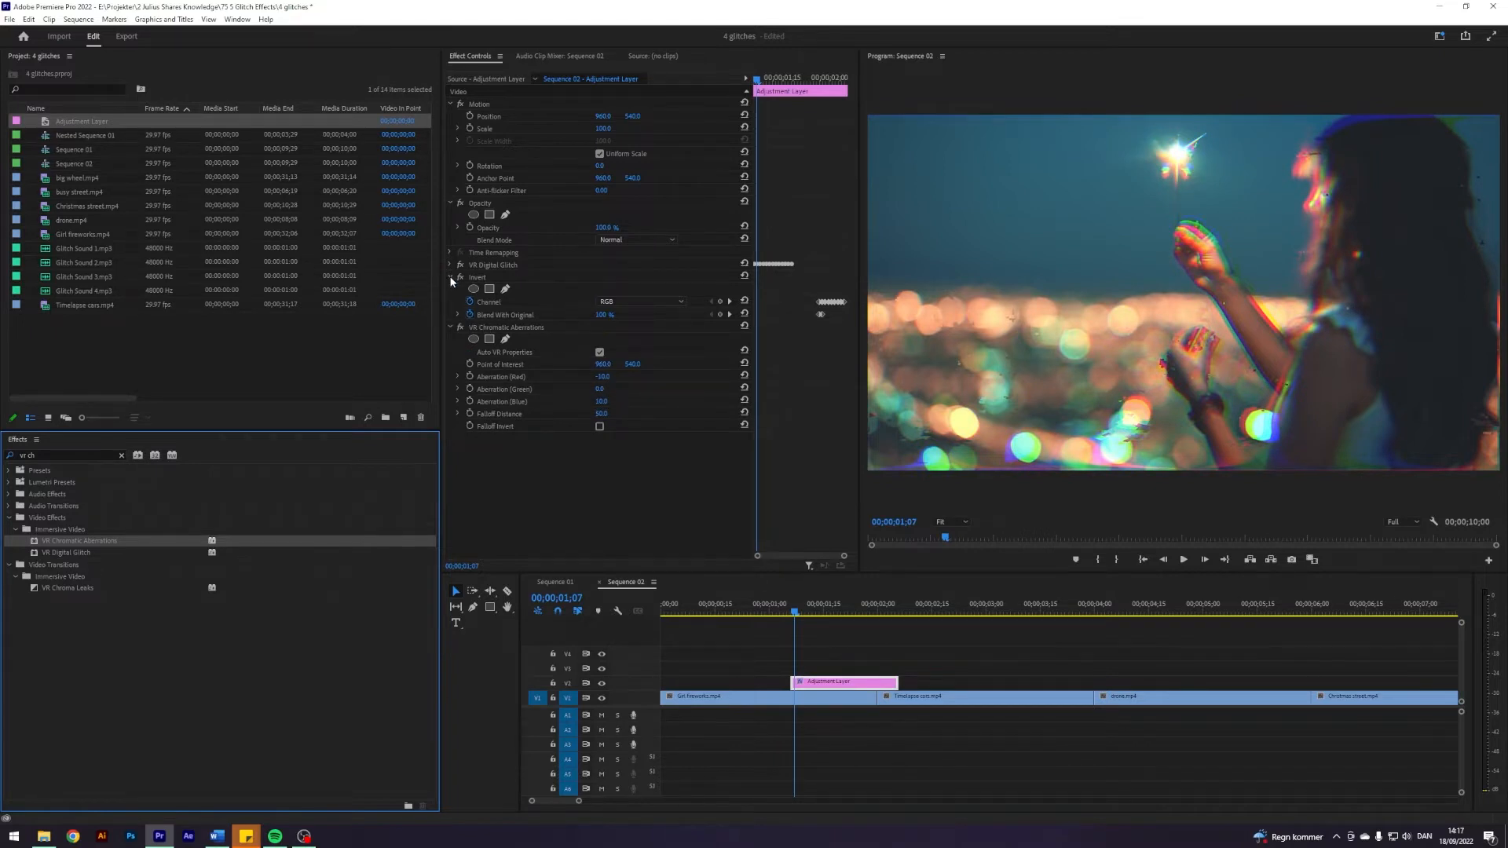
{"action": "left_click", "coordinate": [457, 264]}
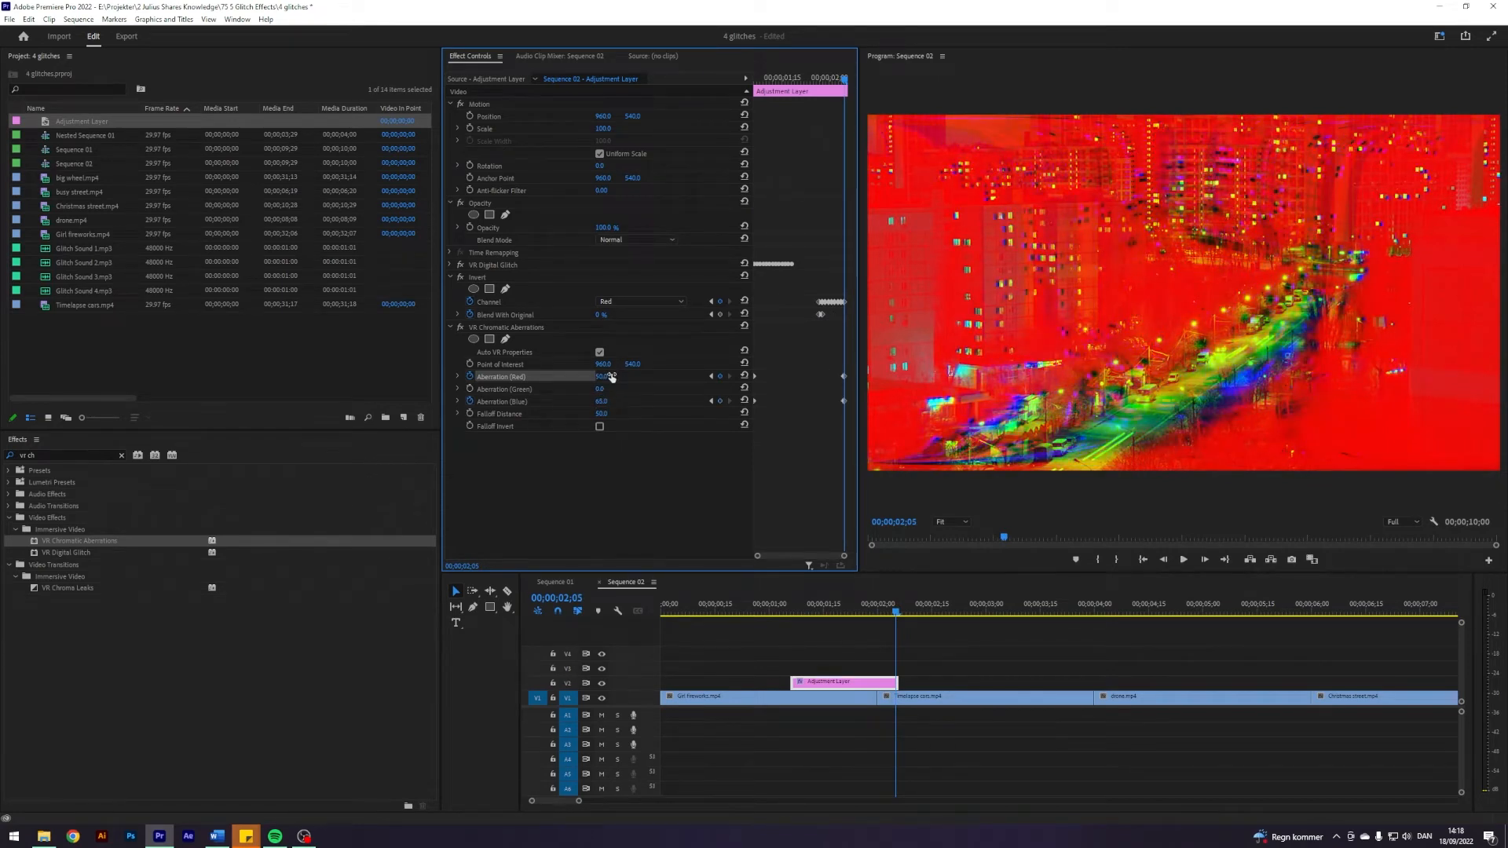
{"action": "left_click", "coordinate": [837, 610]}
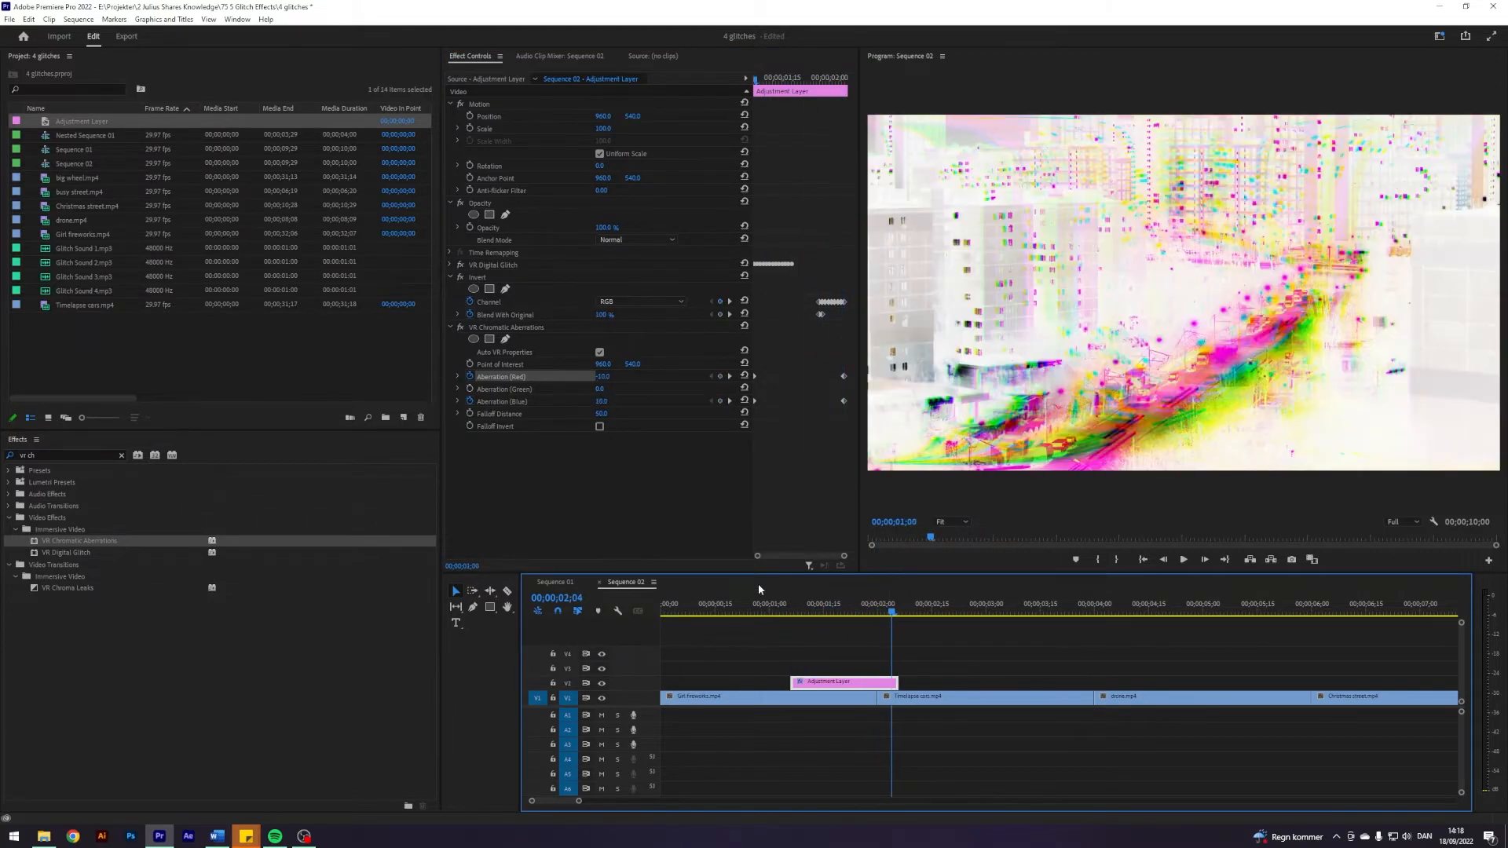
Step: Place a trimmed adjustment layer on V2 over the Timelapse cars/drone cut
{"action": "left_click", "coordinate": [740, 605]}
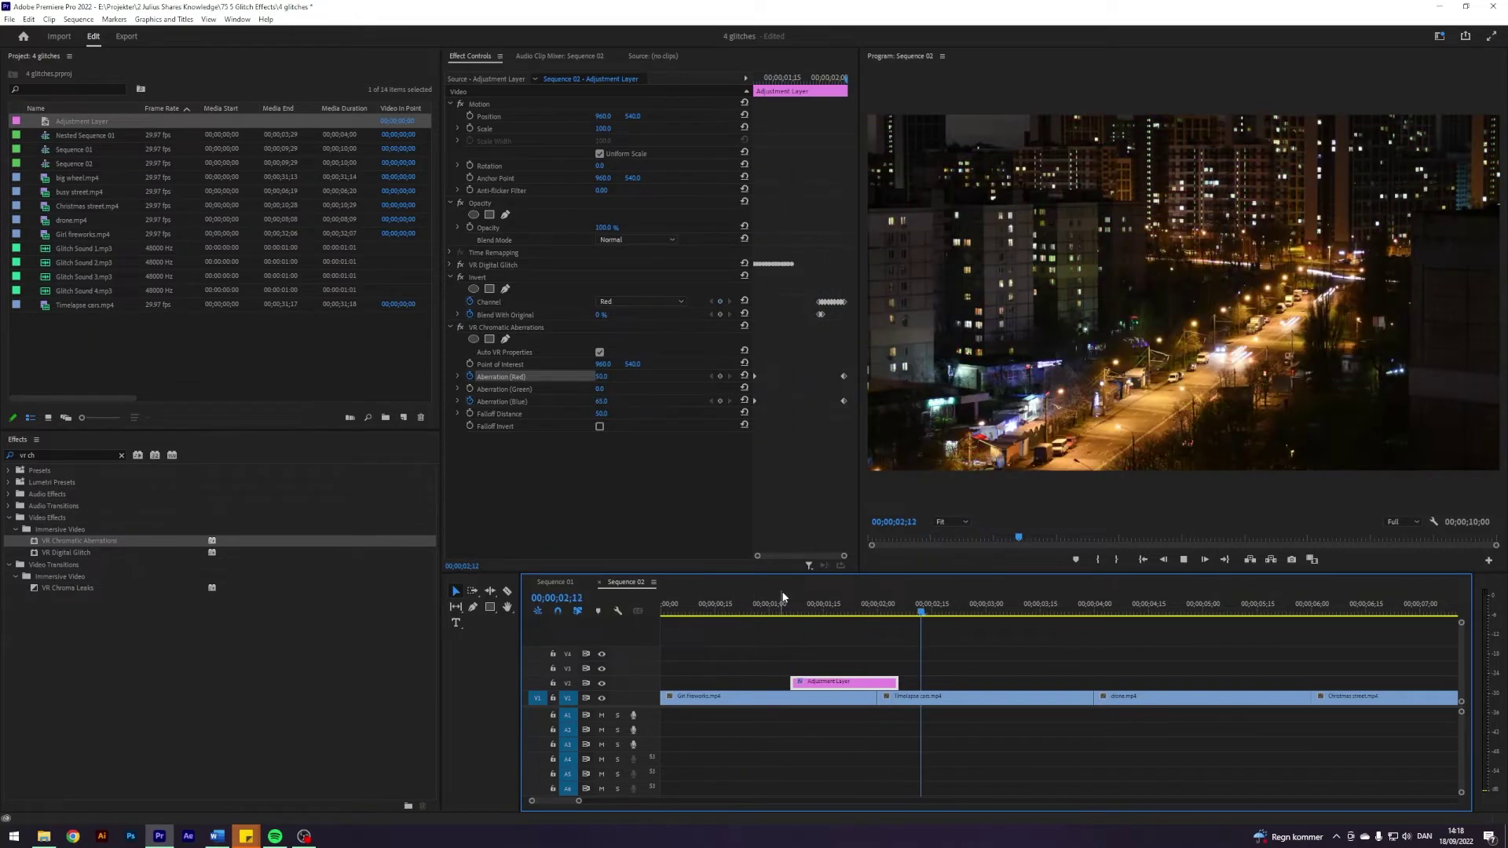
{"action": "left_click", "coordinate": [986, 695]}
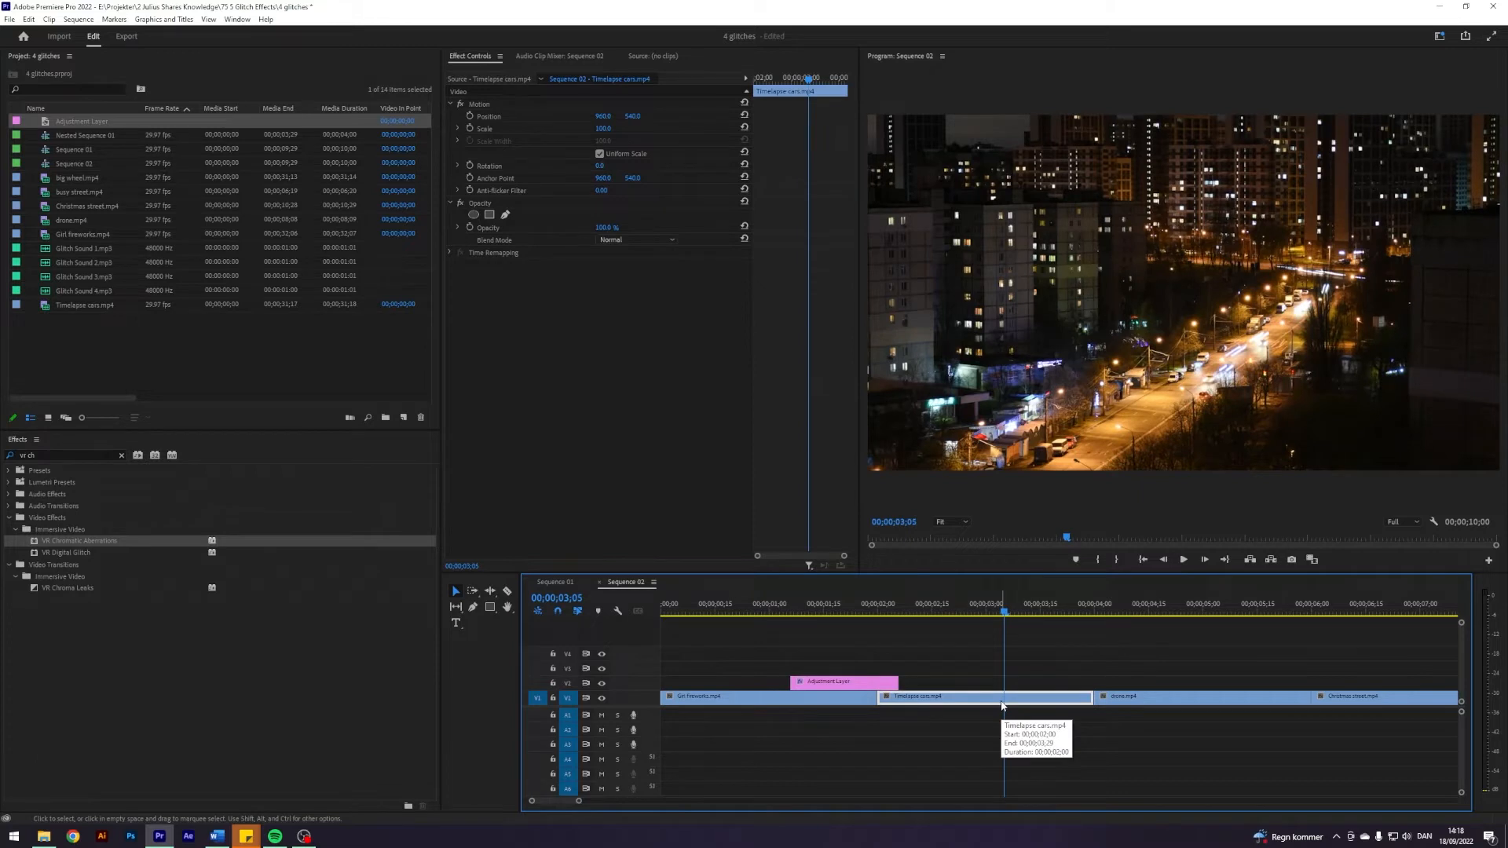
{"action": "mouse_move", "coordinate": [978, 701]}
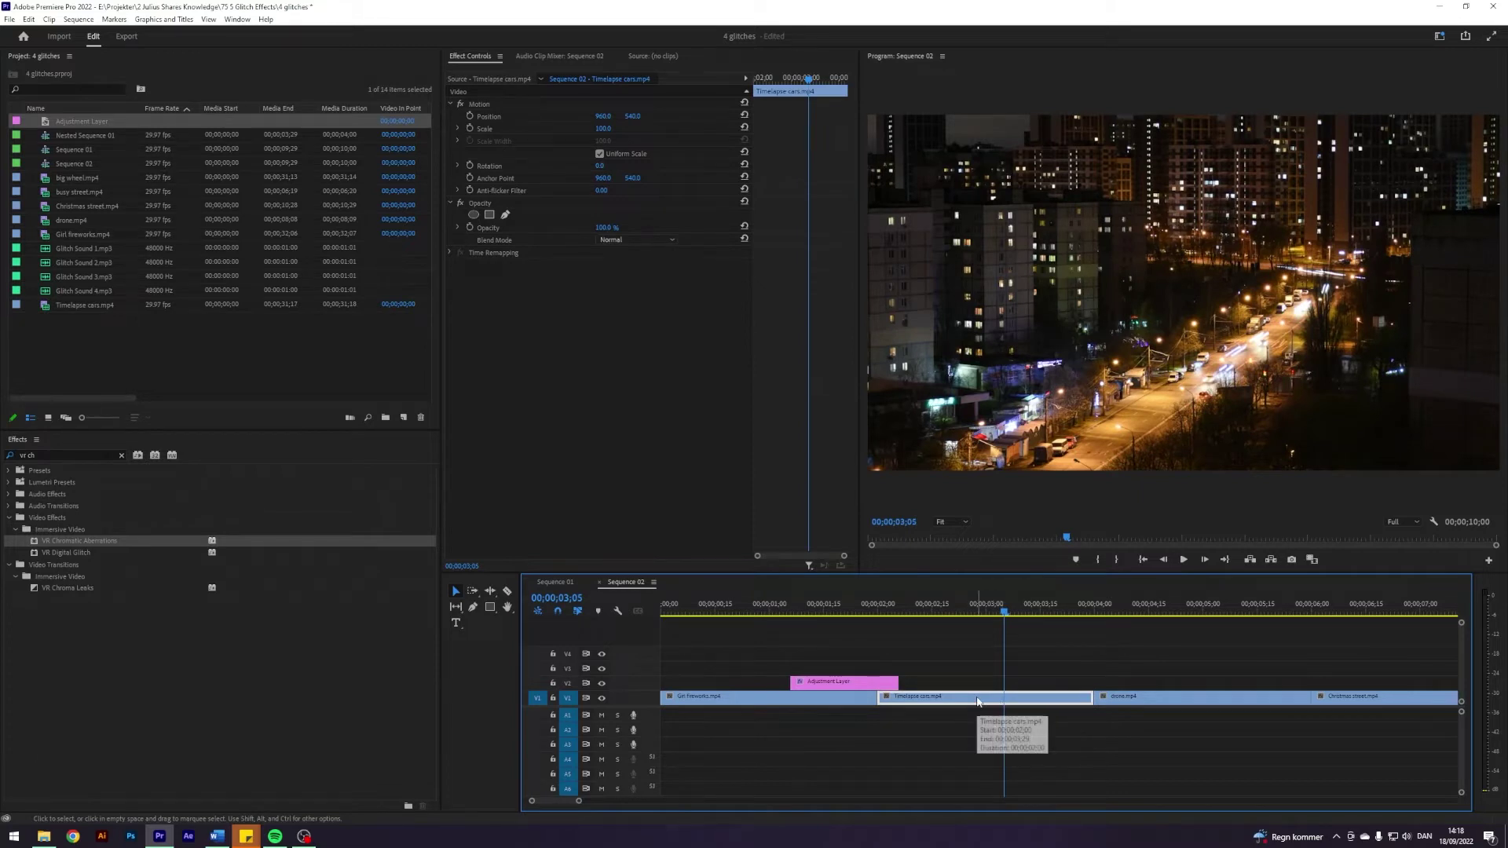
{"action": "mouse_move", "coordinate": [1071, 621]}
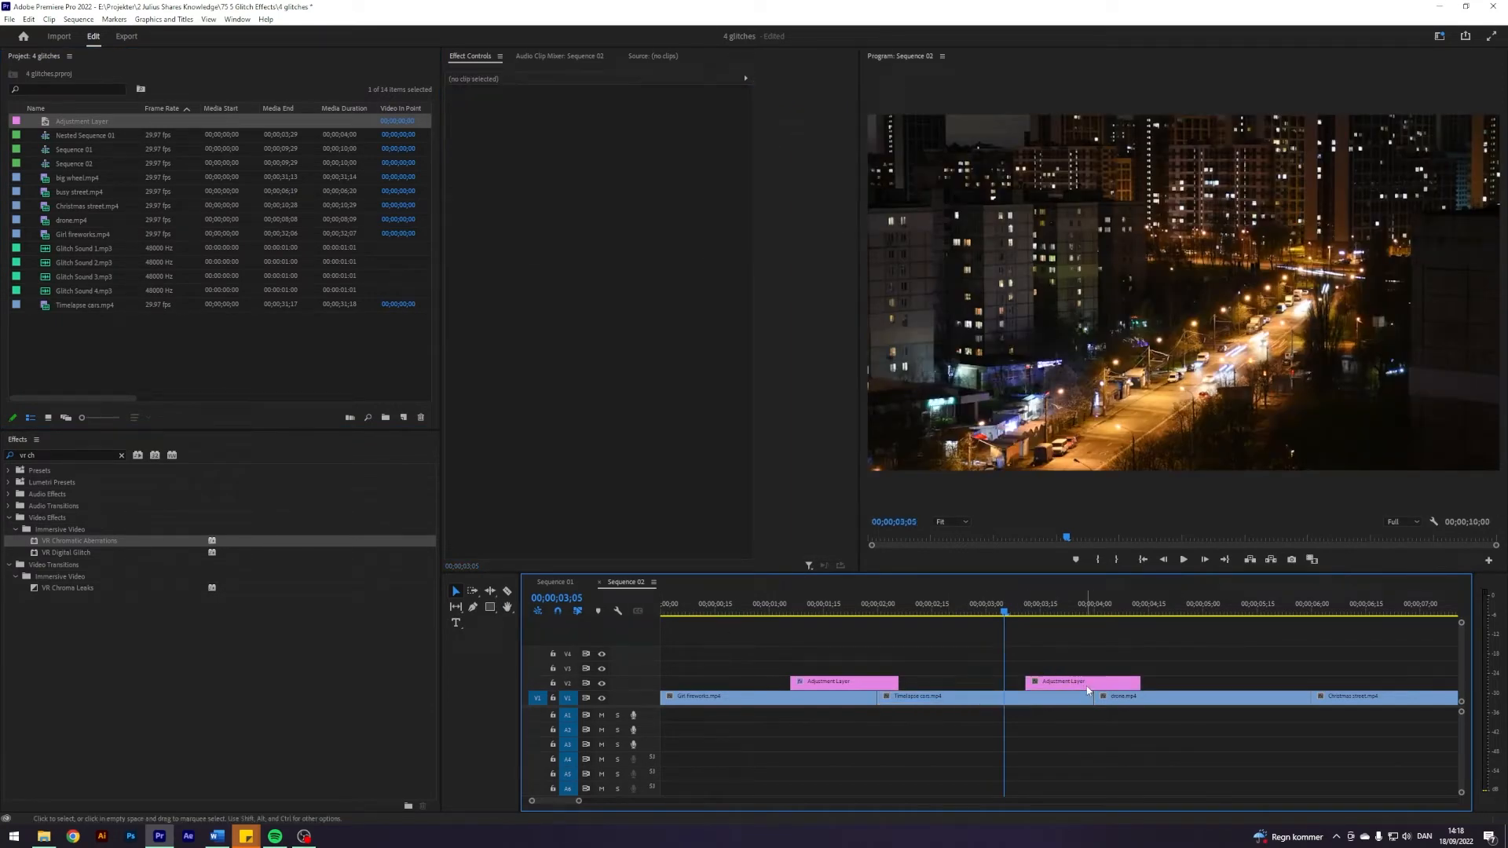
{"action": "left_click", "coordinate": [1082, 681]}
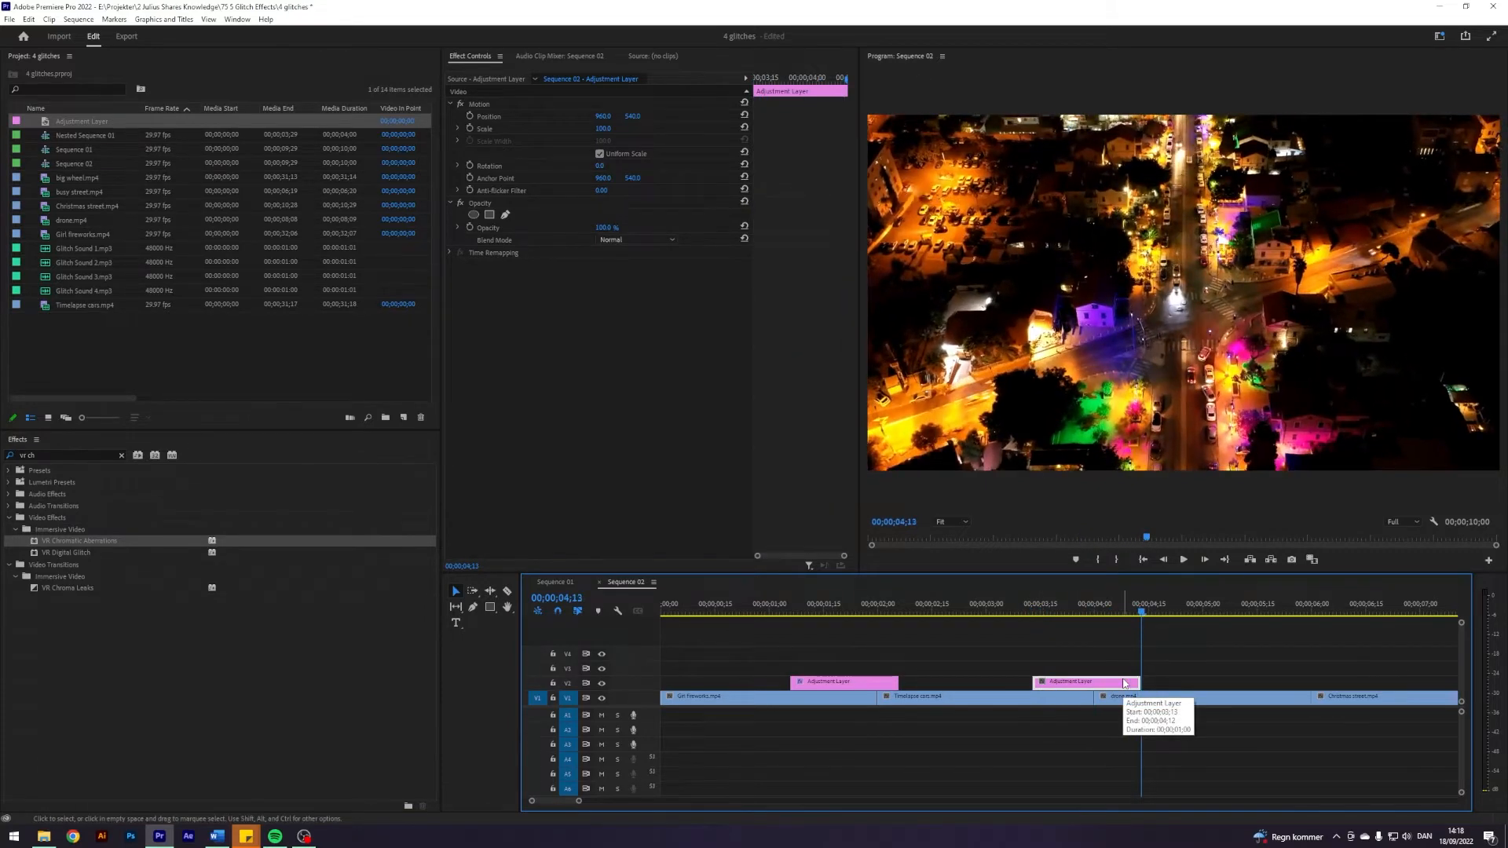
{"action": "mouse_move", "coordinate": [1129, 615]}
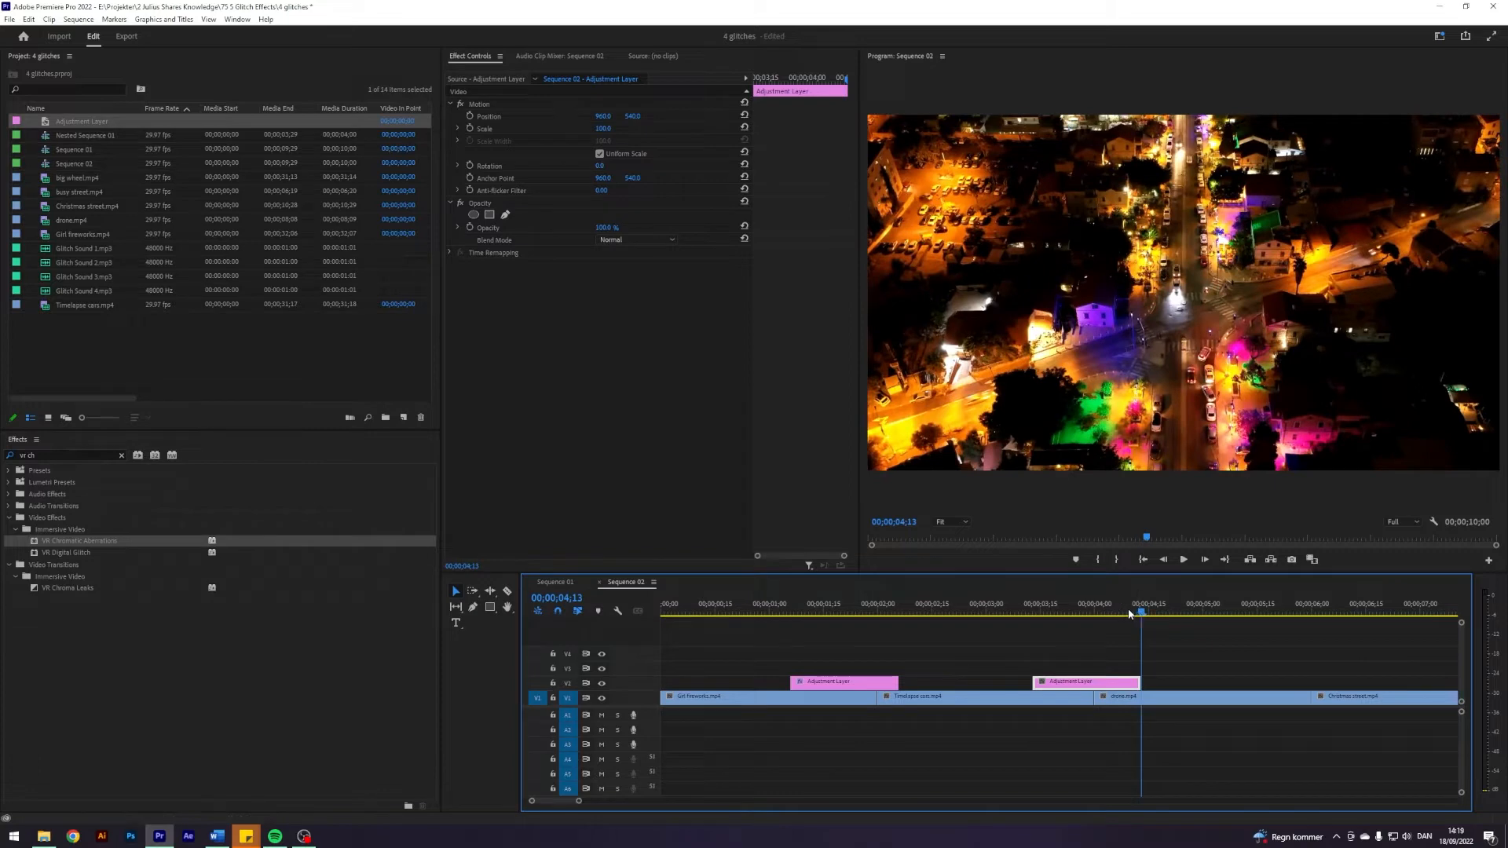
Step: Apply Transform ('transf') to the second adjustment layer and keyframe its Opacity flicker
{"action": "type", "text": "transf"}
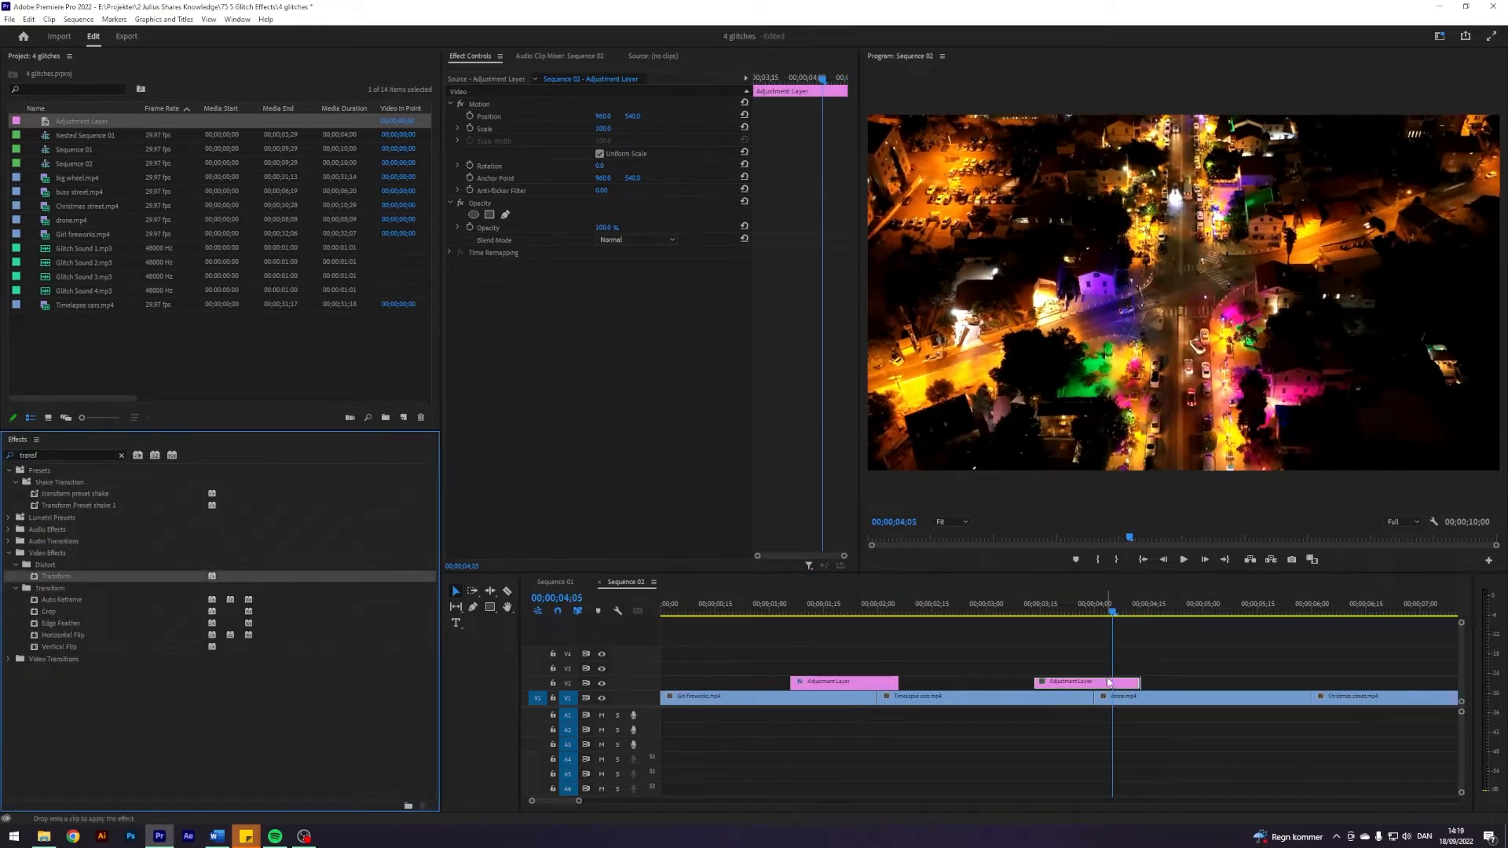
{"action": "left_click", "coordinate": [1170, 664]}
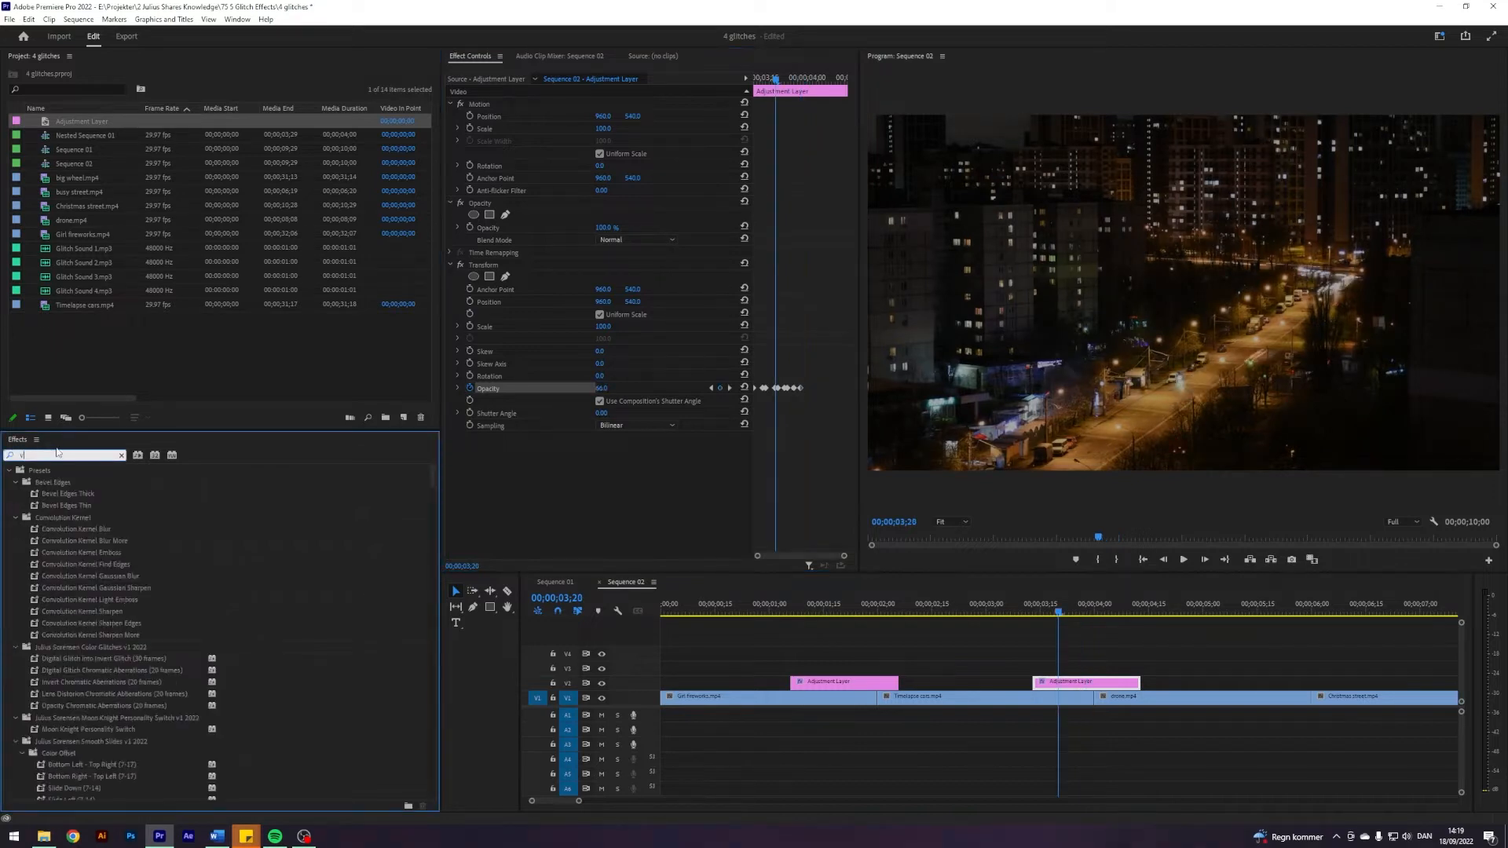
Step: Apply VR Chromatic Aberrations ('vr chr') and keyframe Aberration Red and Blue values
{"action": "type", "text": "vr chr"}
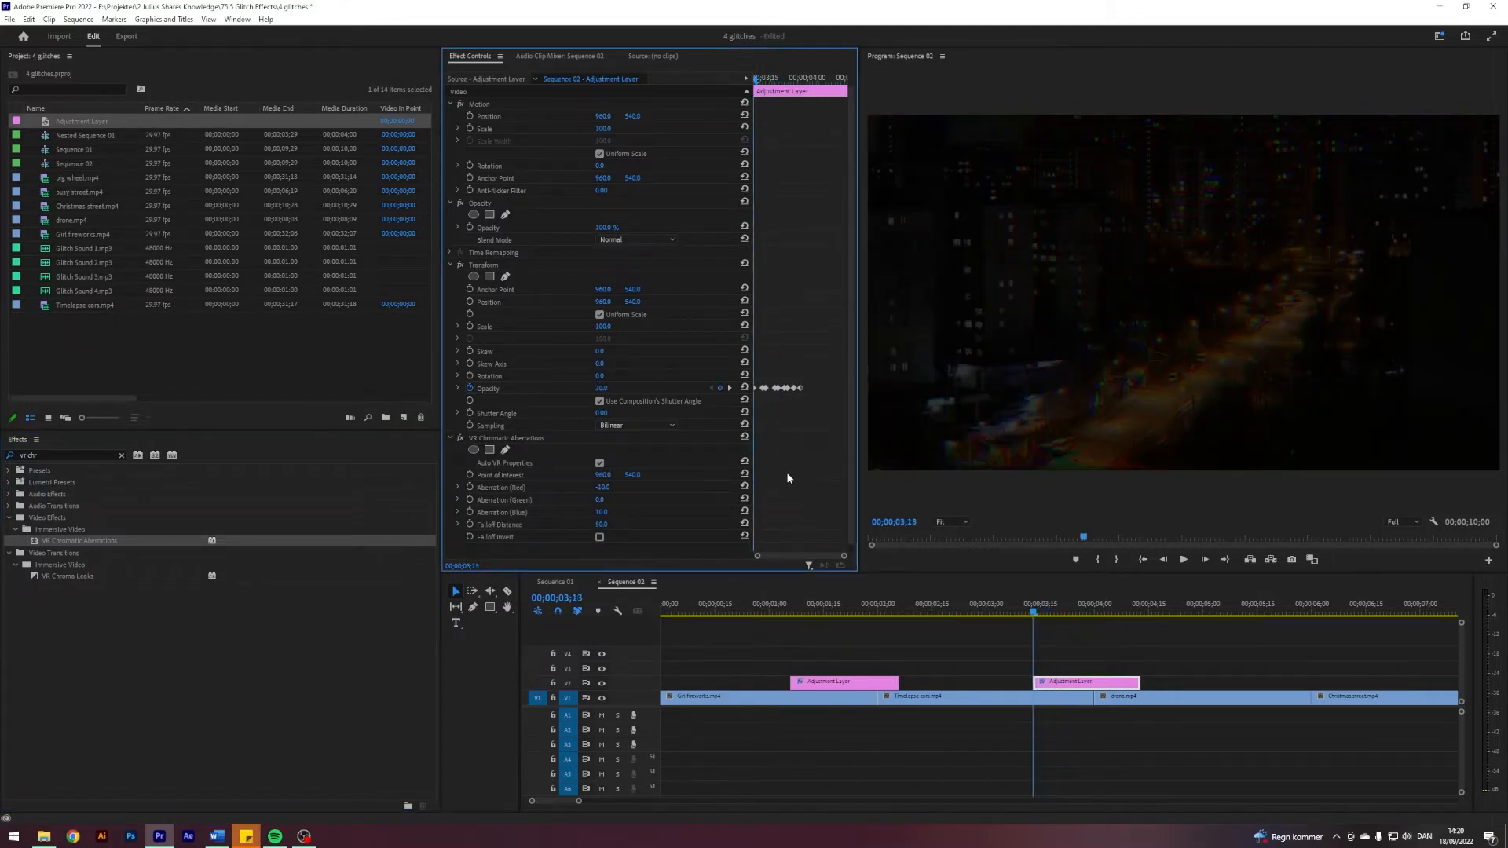
{"action": "left_click", "coordinate": [500, 487]}
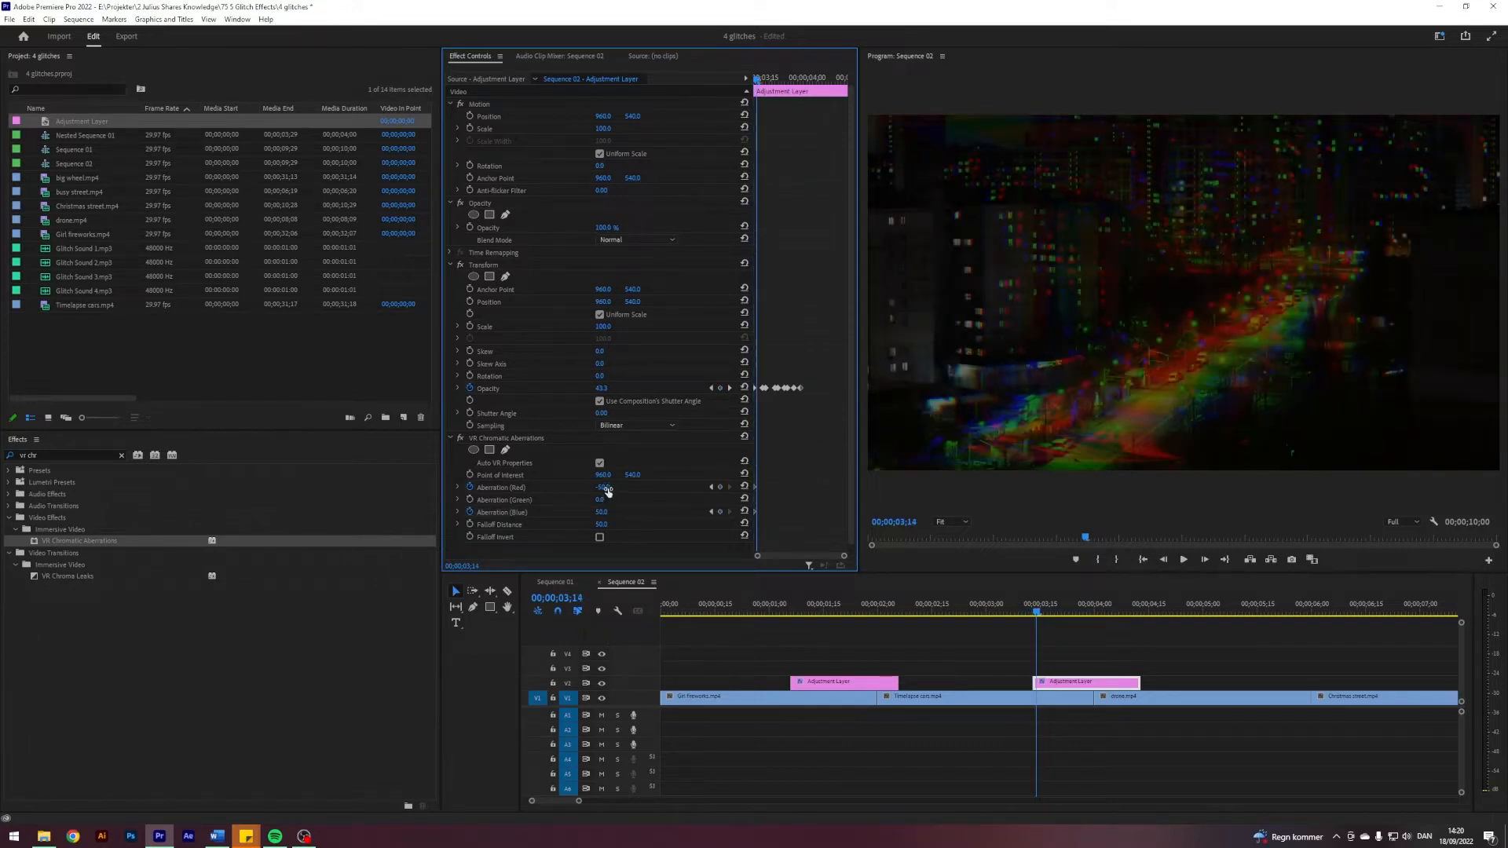
{"action": "left_click", "coordinate": [603, 487]}
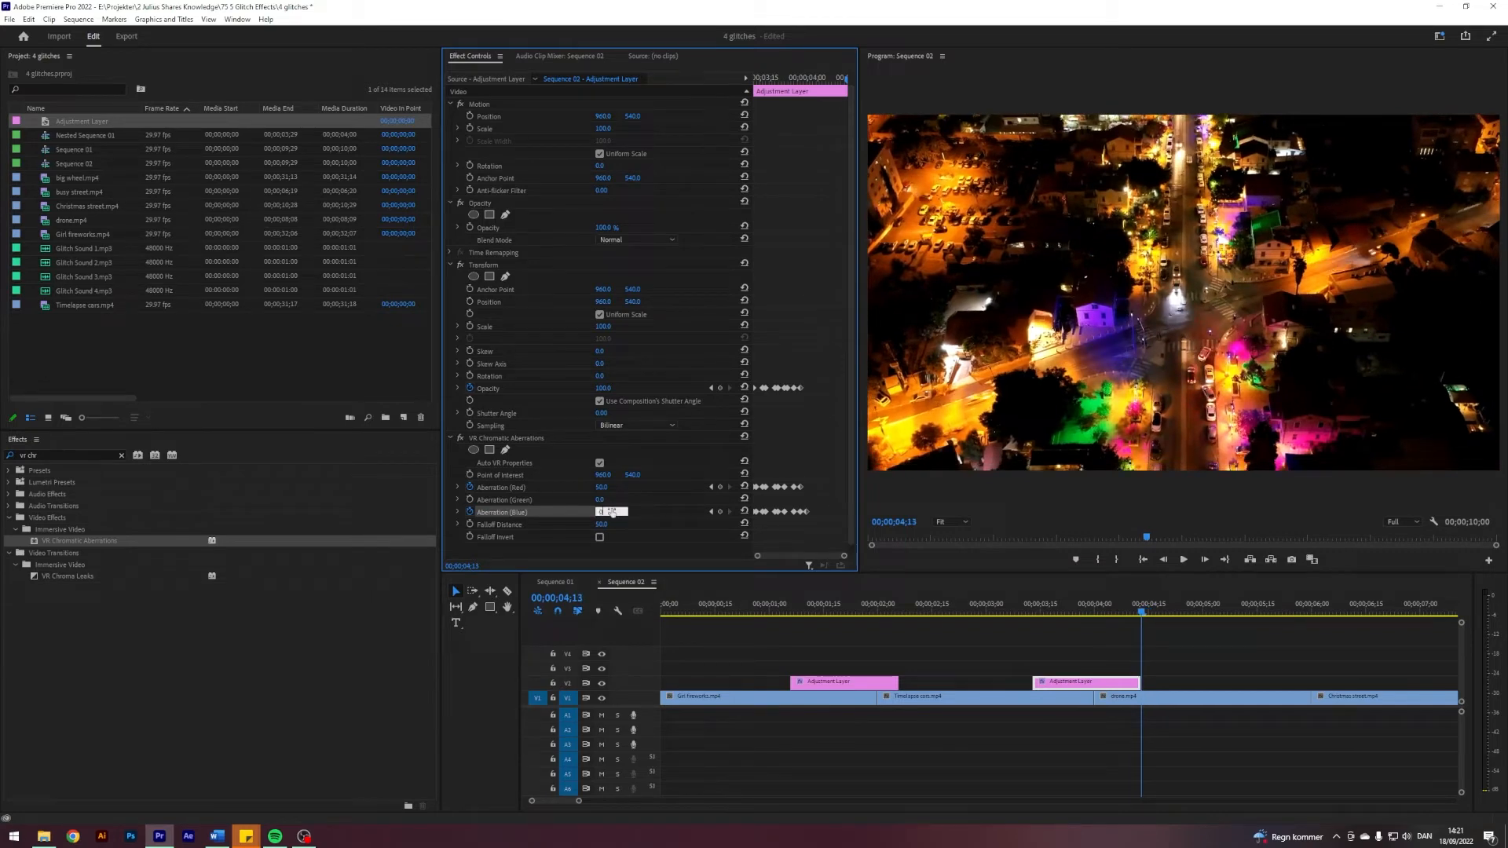
{"action": "left_click", "coordinate": [711, 487]}
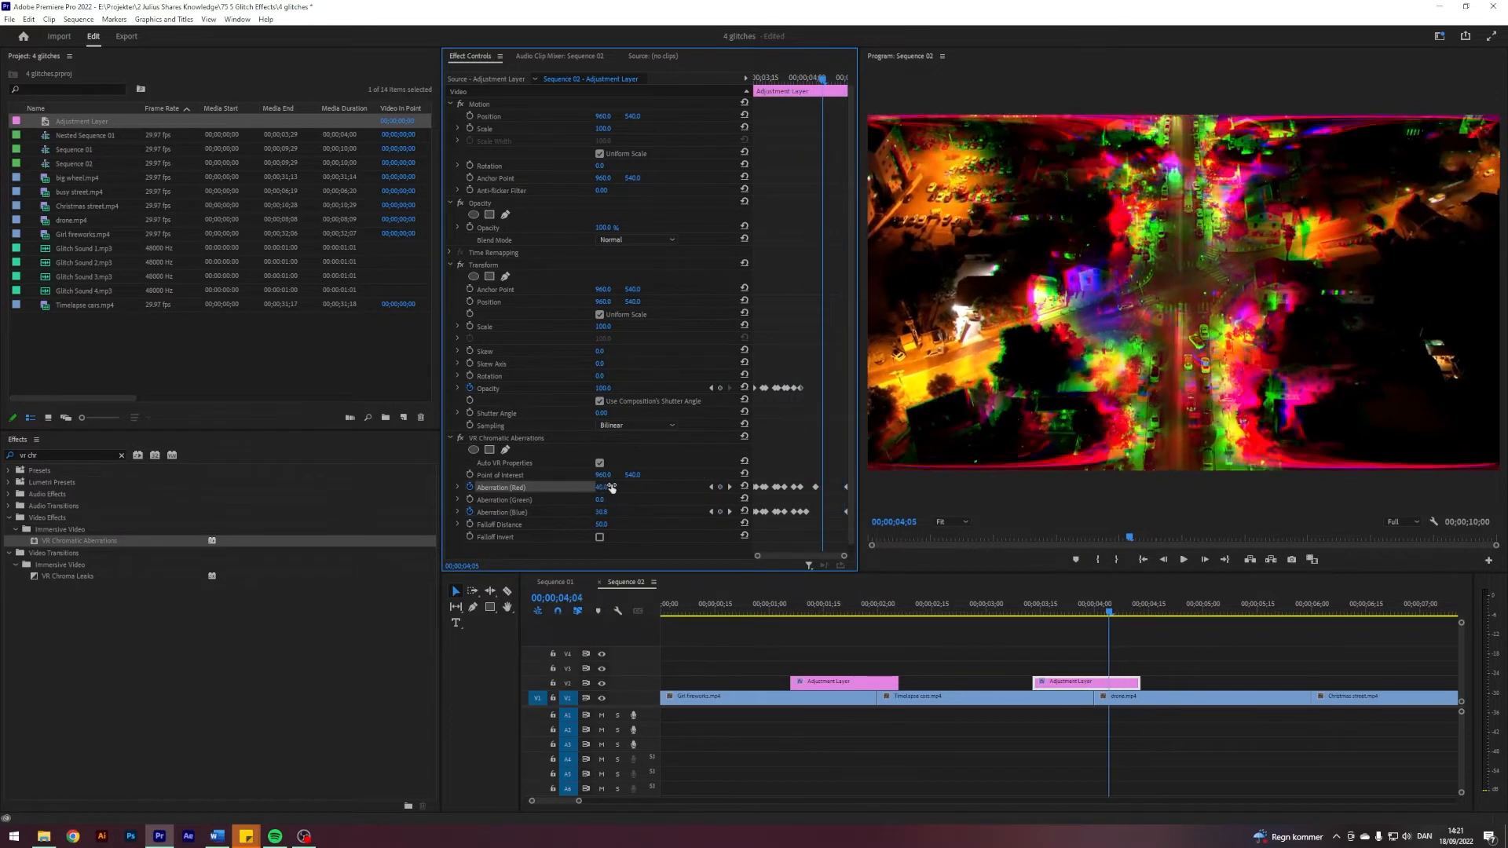
Step: Scrub around the second cut and edit the aberration keyframe at the glitch peak
{"action": "left_click", "coordinate": [1028, 608]}
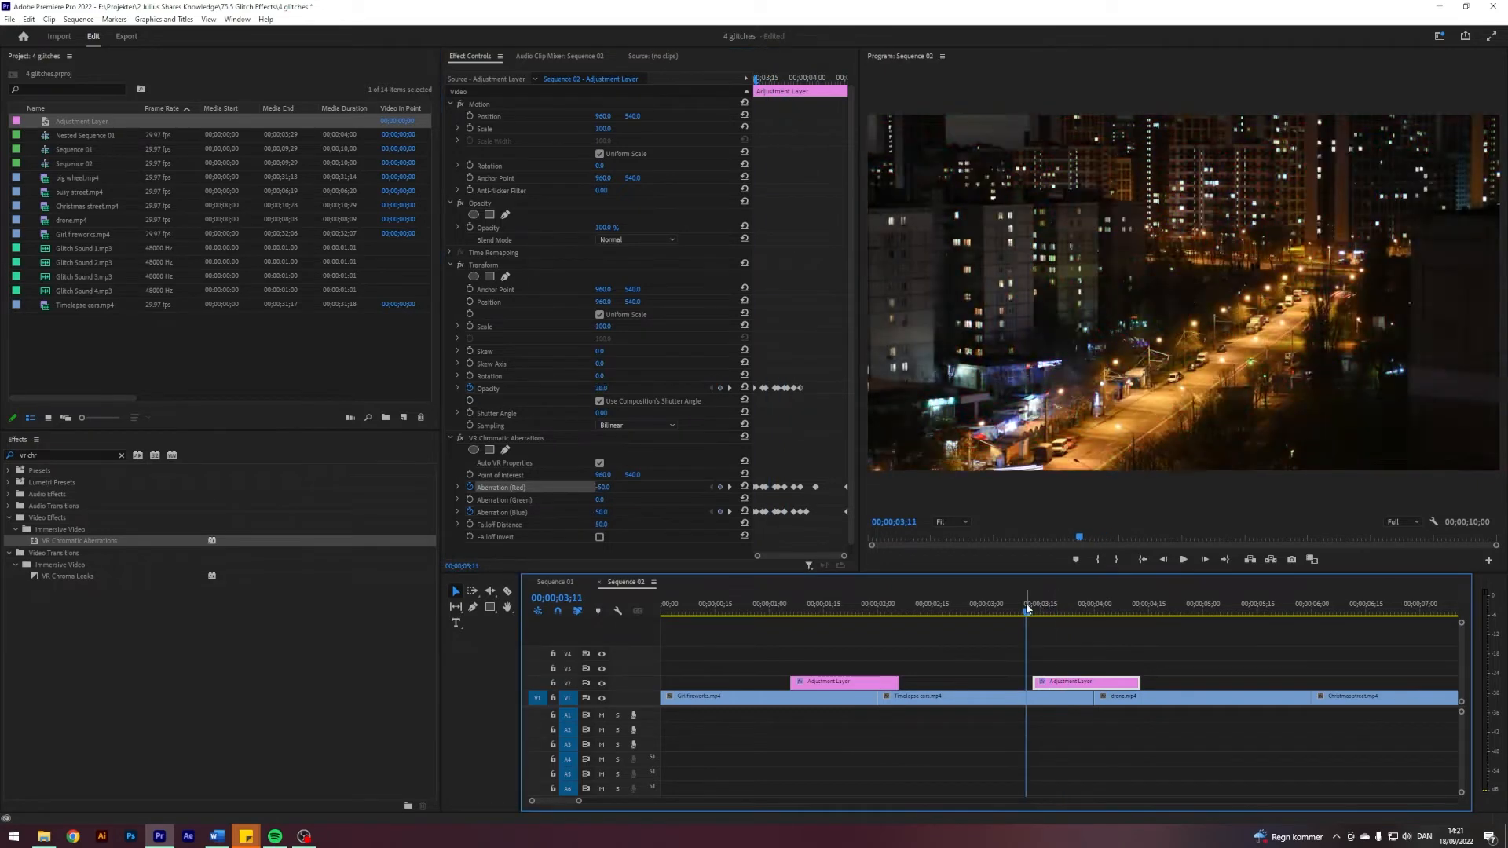
{"action": "left_click", "coordinate": [1087, 613]}
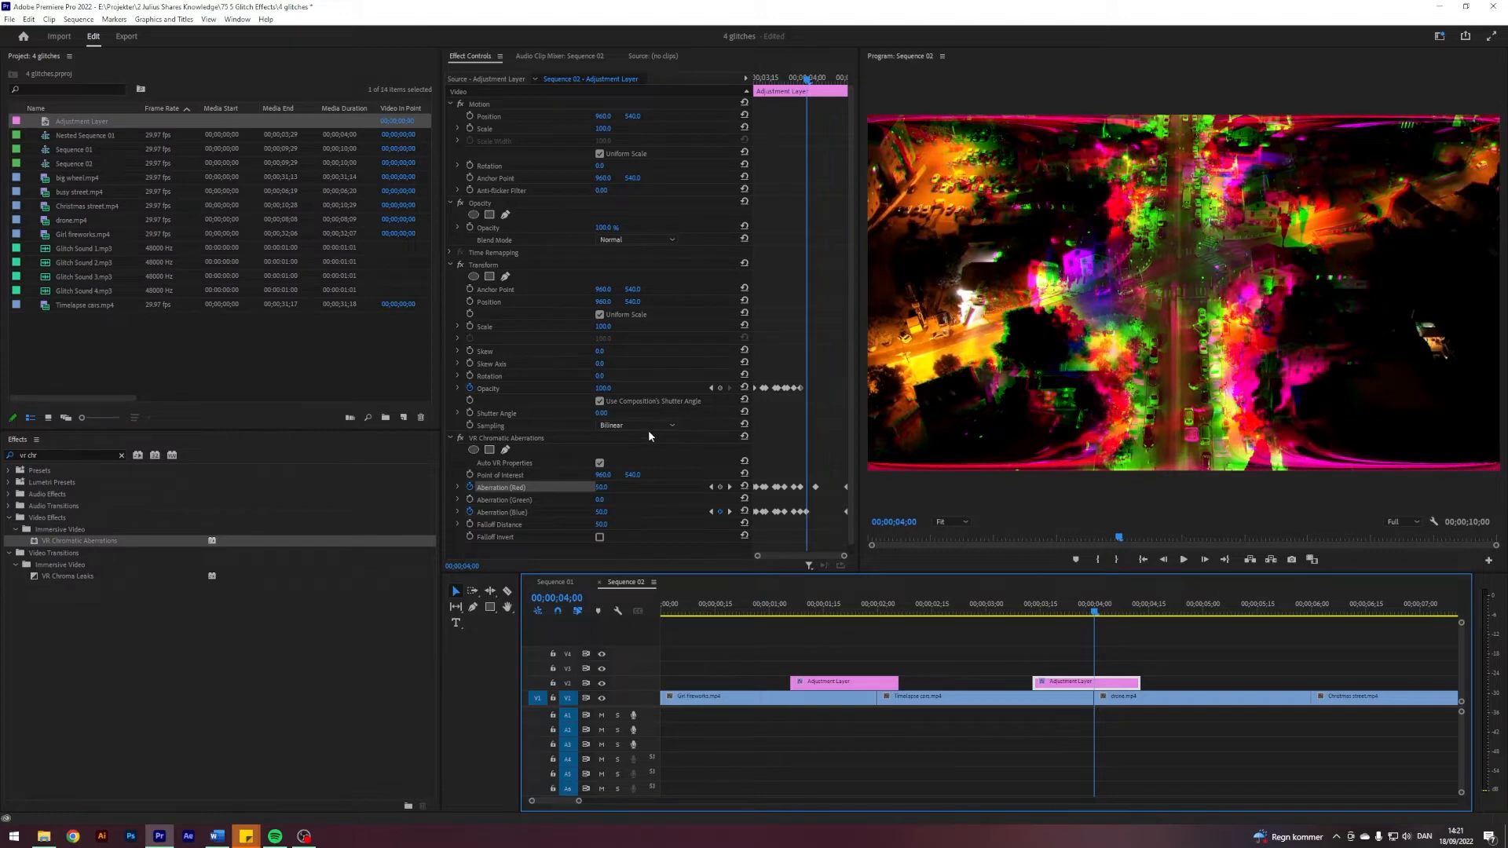
{"action": "double_click", "coordinate": [603, 388]}
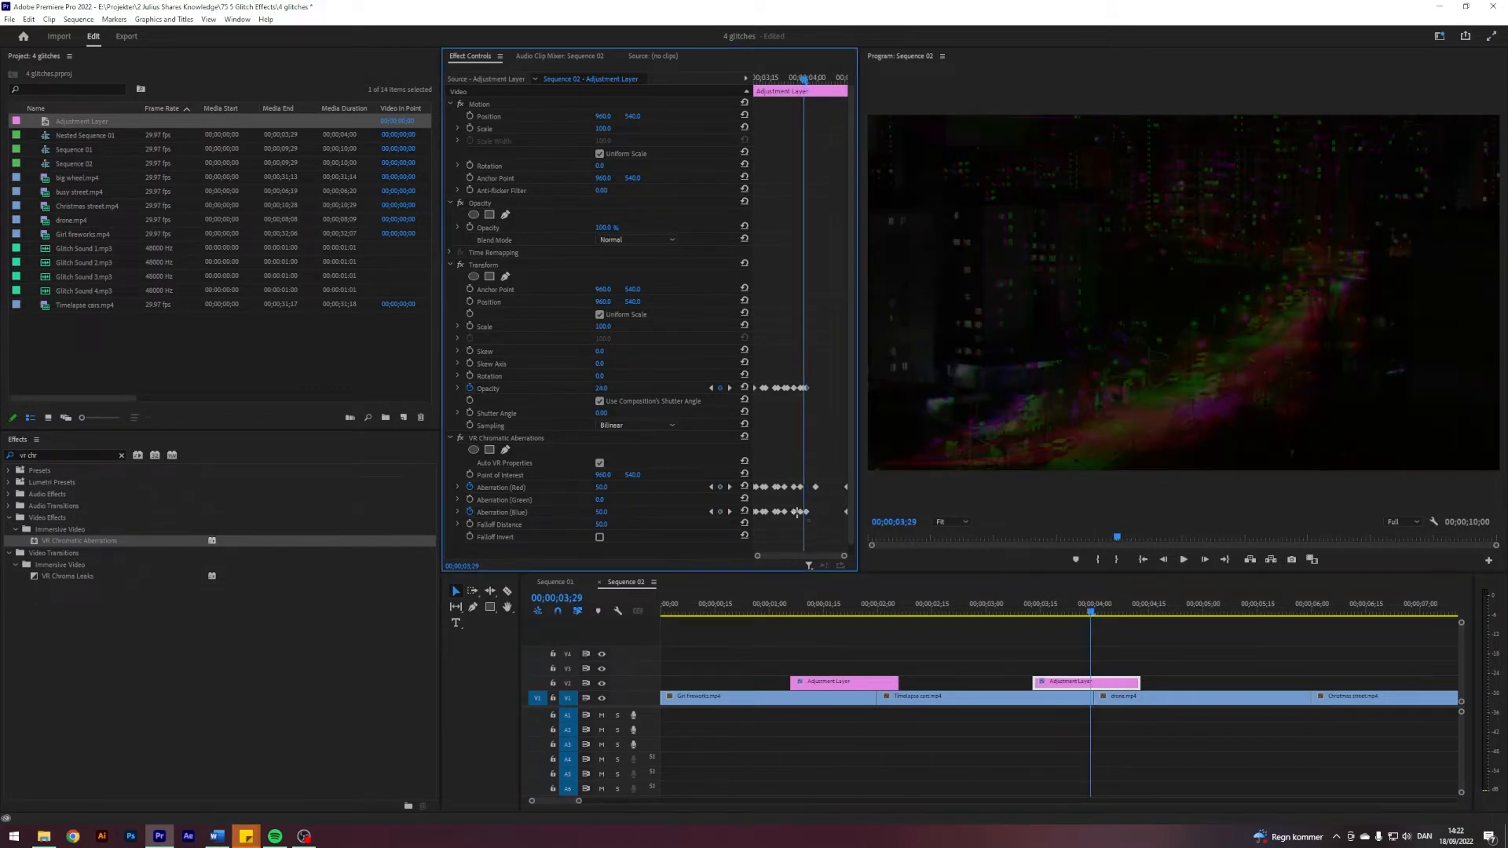
Step: Set the red and blue aberration keyframes to Hold interpolation, then return before the cut
{"action": "right_click", "coordinate": [796, 511]}
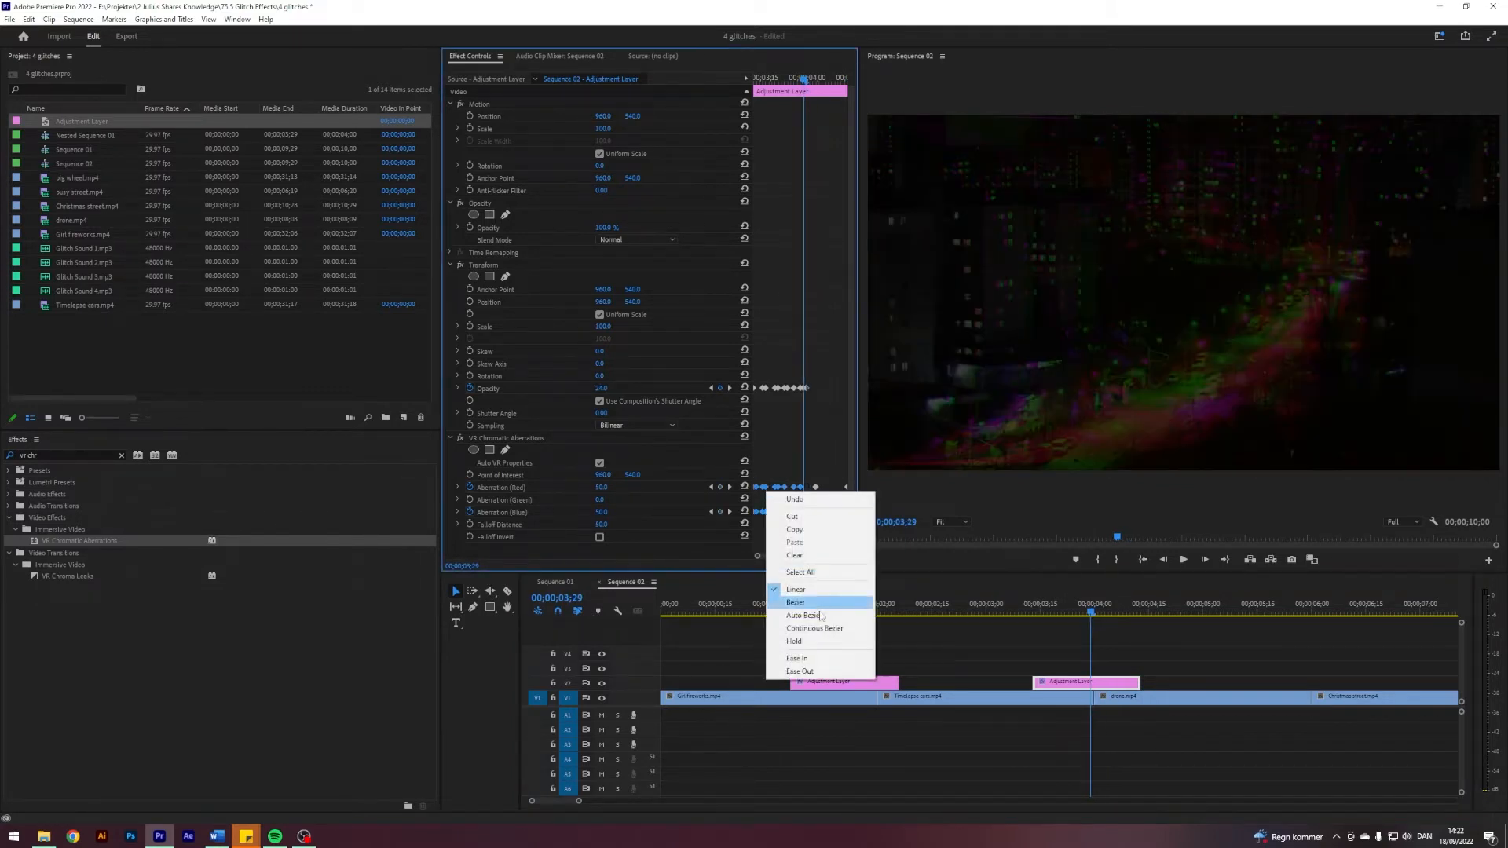
{"action": "mouse_move", "coordinate": [806, 641]}
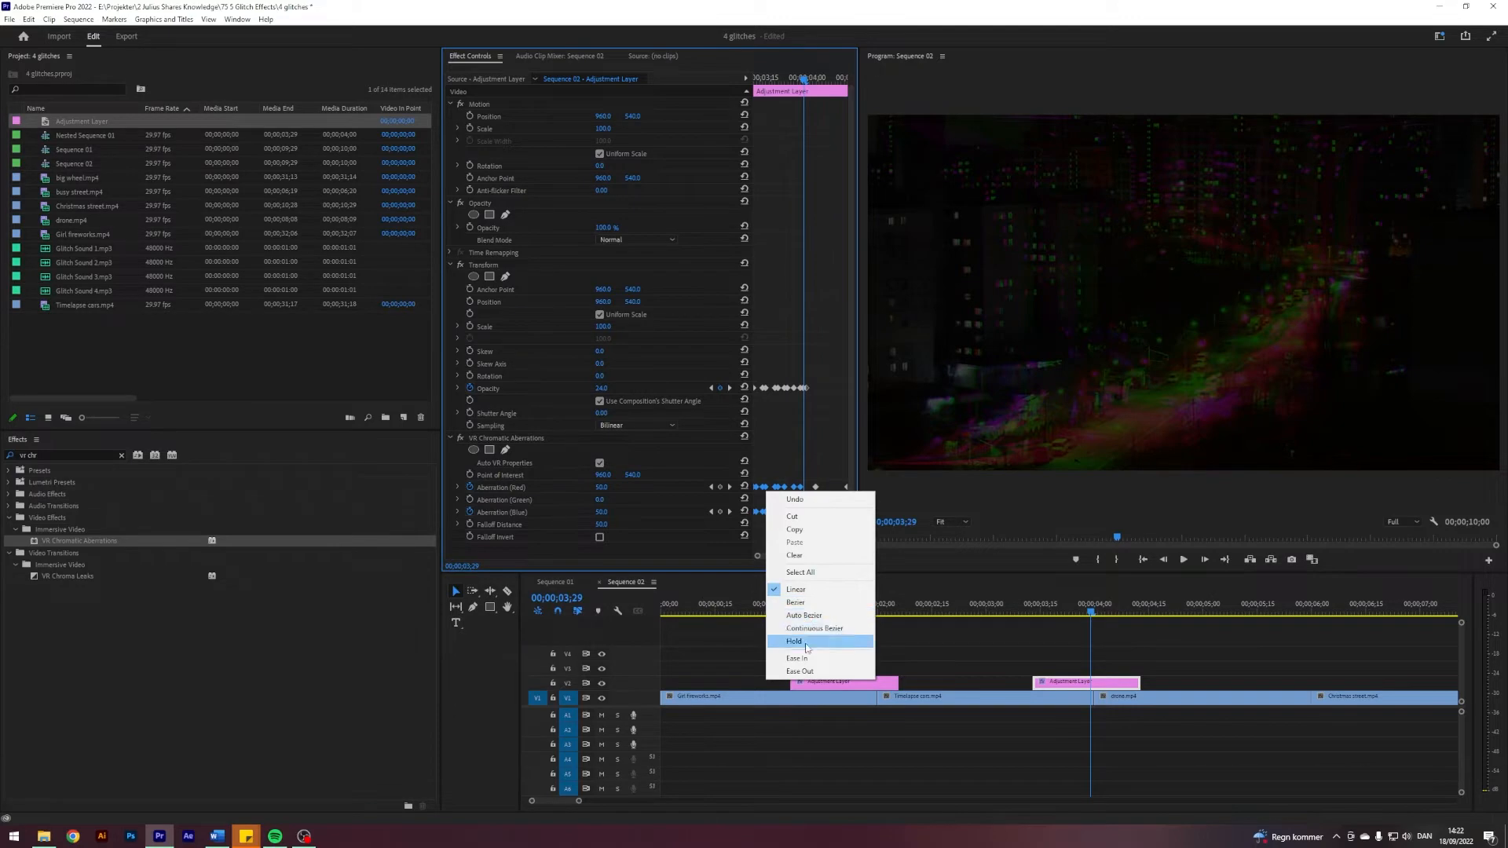
{"action": "left_click", "coordinate": [793, 641]}
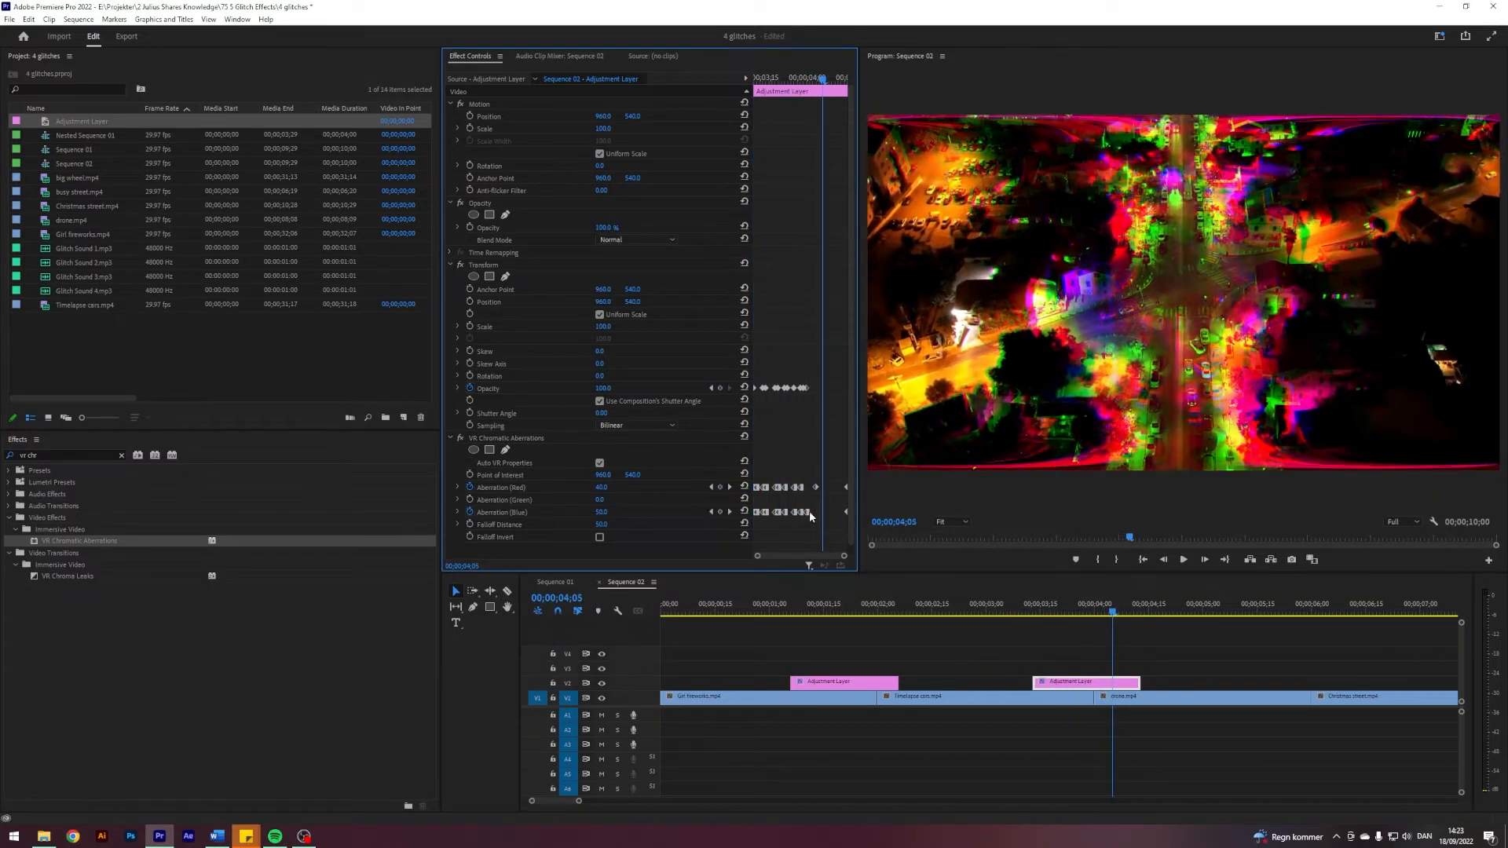
{"action": "right_click", "coordinate": [805, 512]}
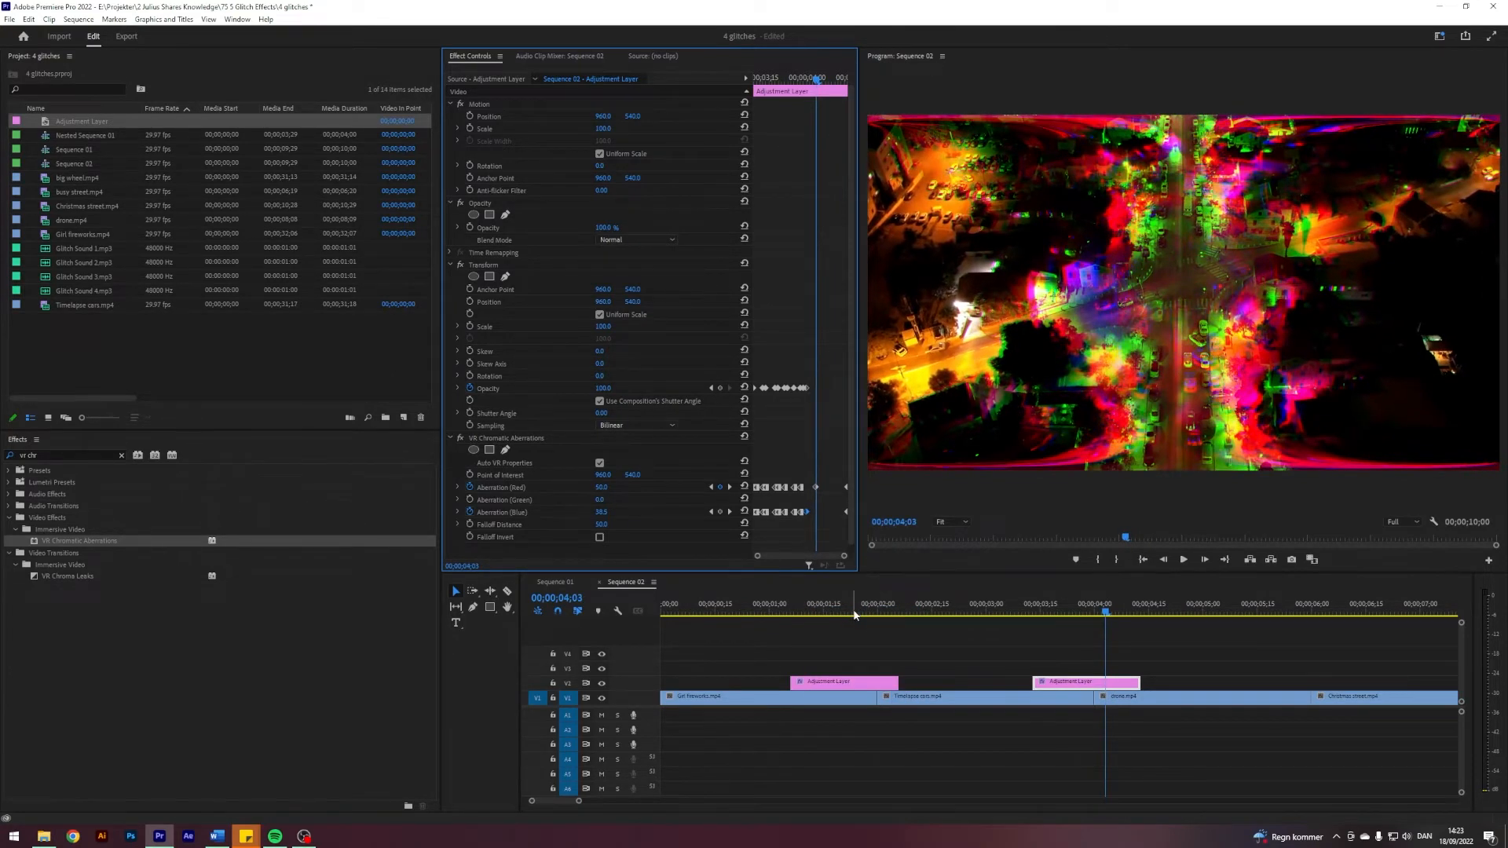
{"action": "left_click", "coordinate": [1008, 610]}
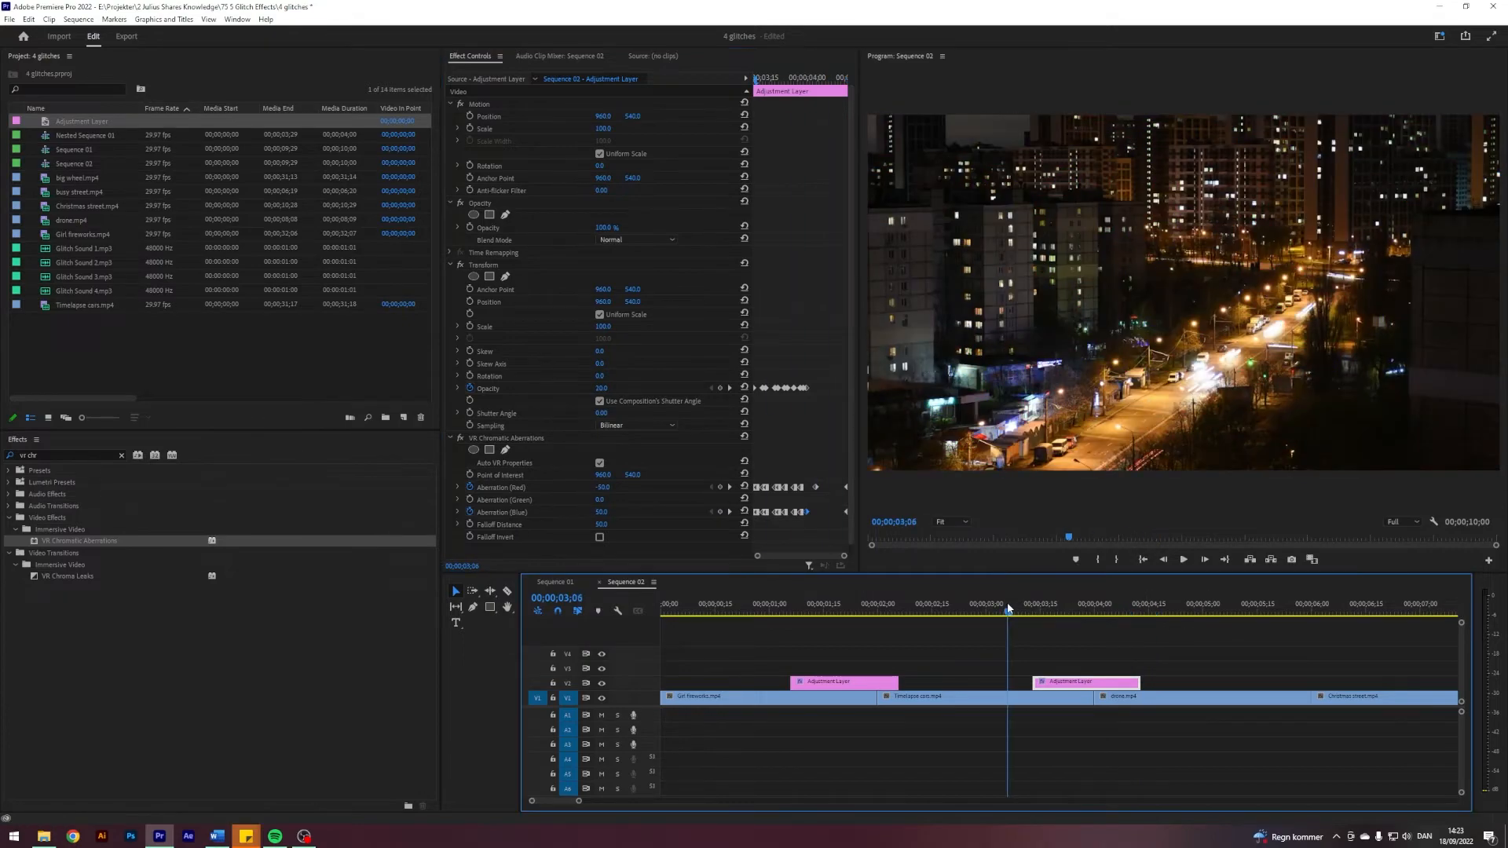
Step: Trim an adjustment layer on V2 to a short span over the drone-to-Christmas street cut
{"action": "left_click", "coordinate": [1156, 609]}
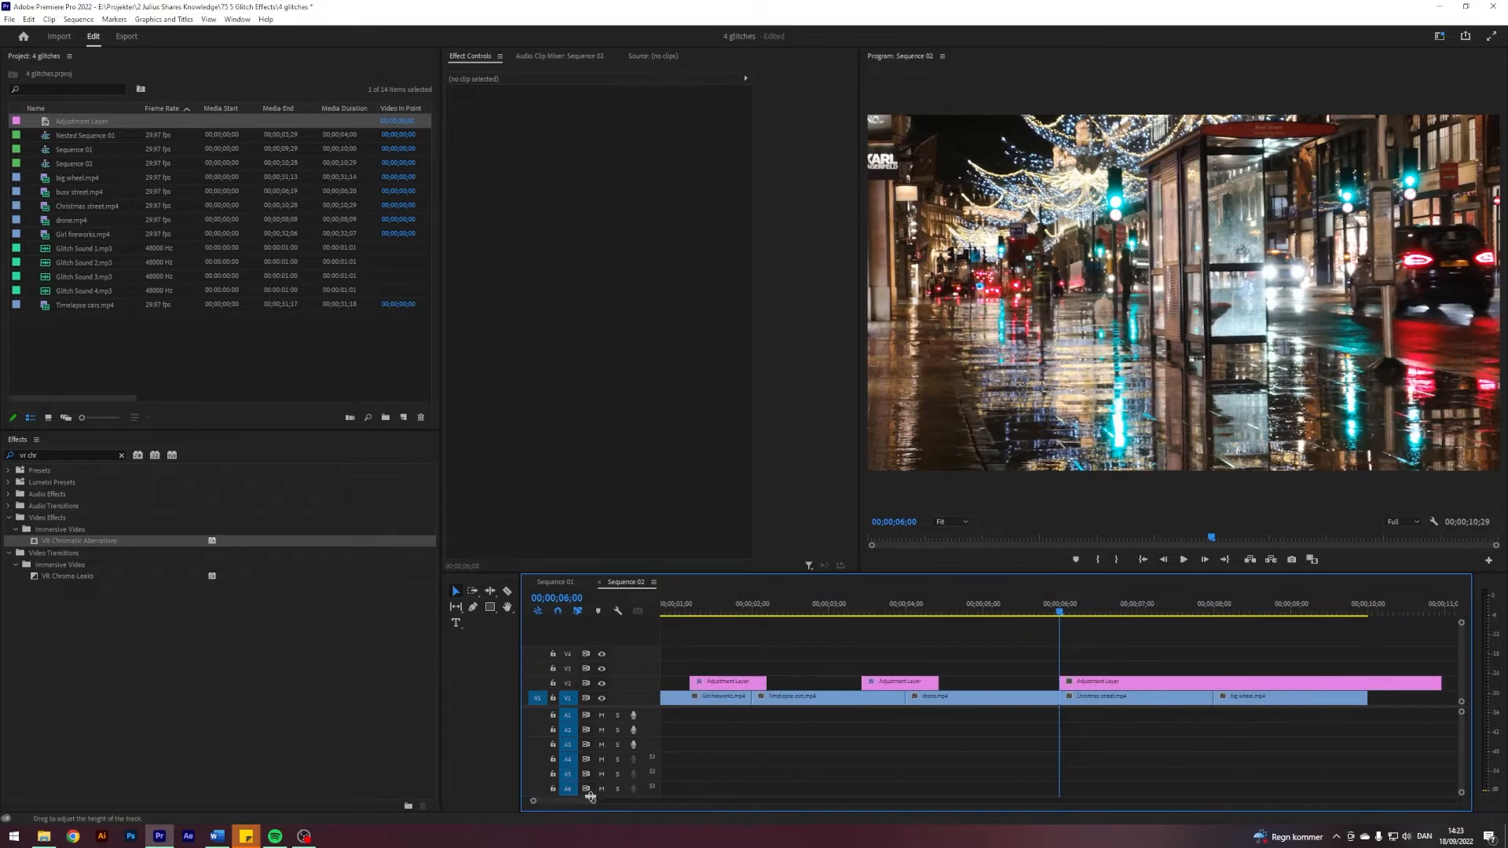
{"action": "left_click", "coordinate": [1021, 606]}
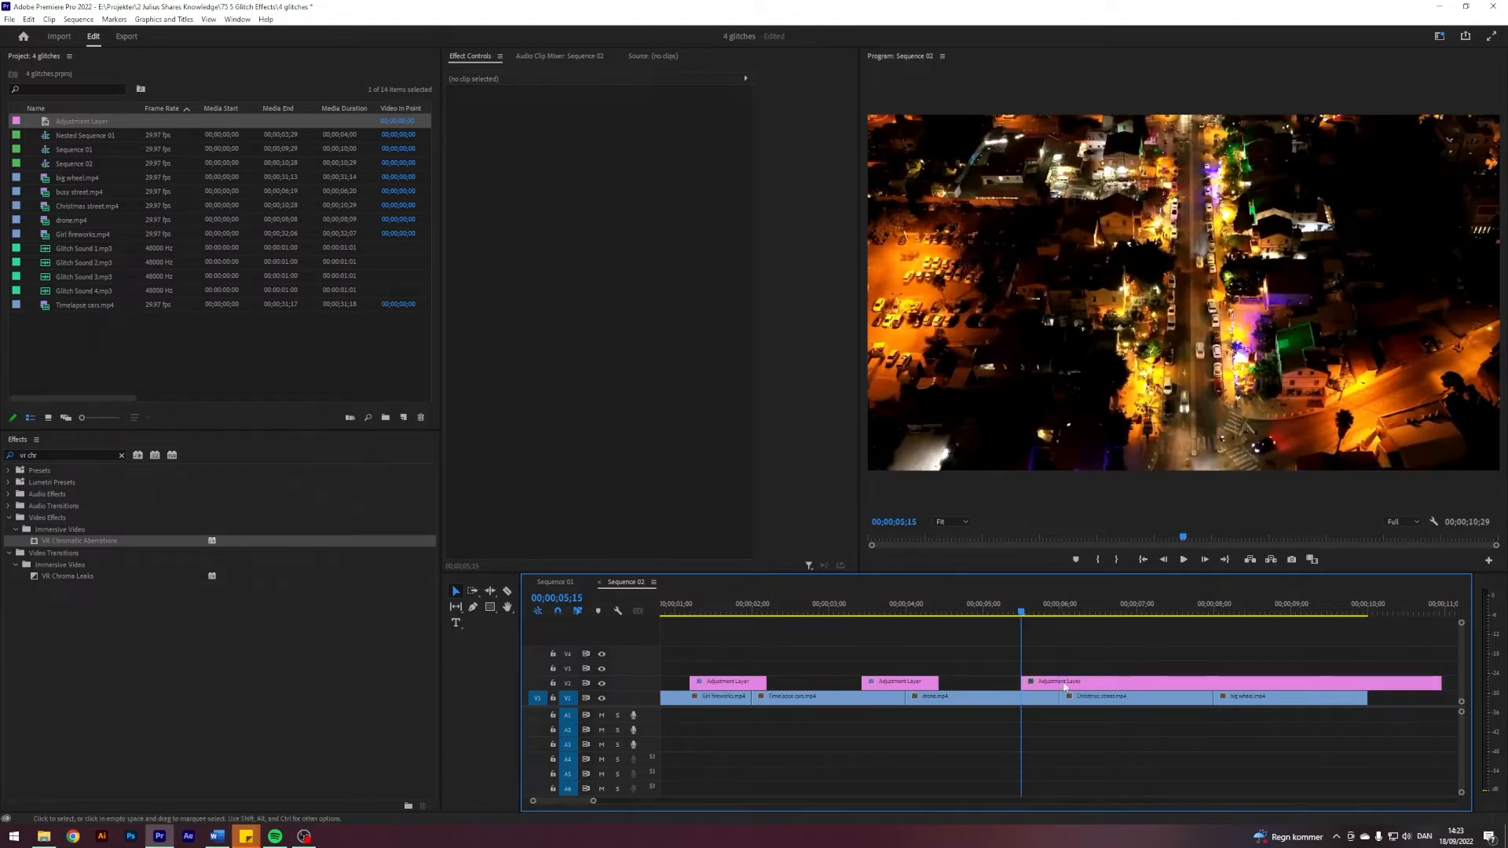
{"action": "left_click", "coordinate": [1058, 681]}
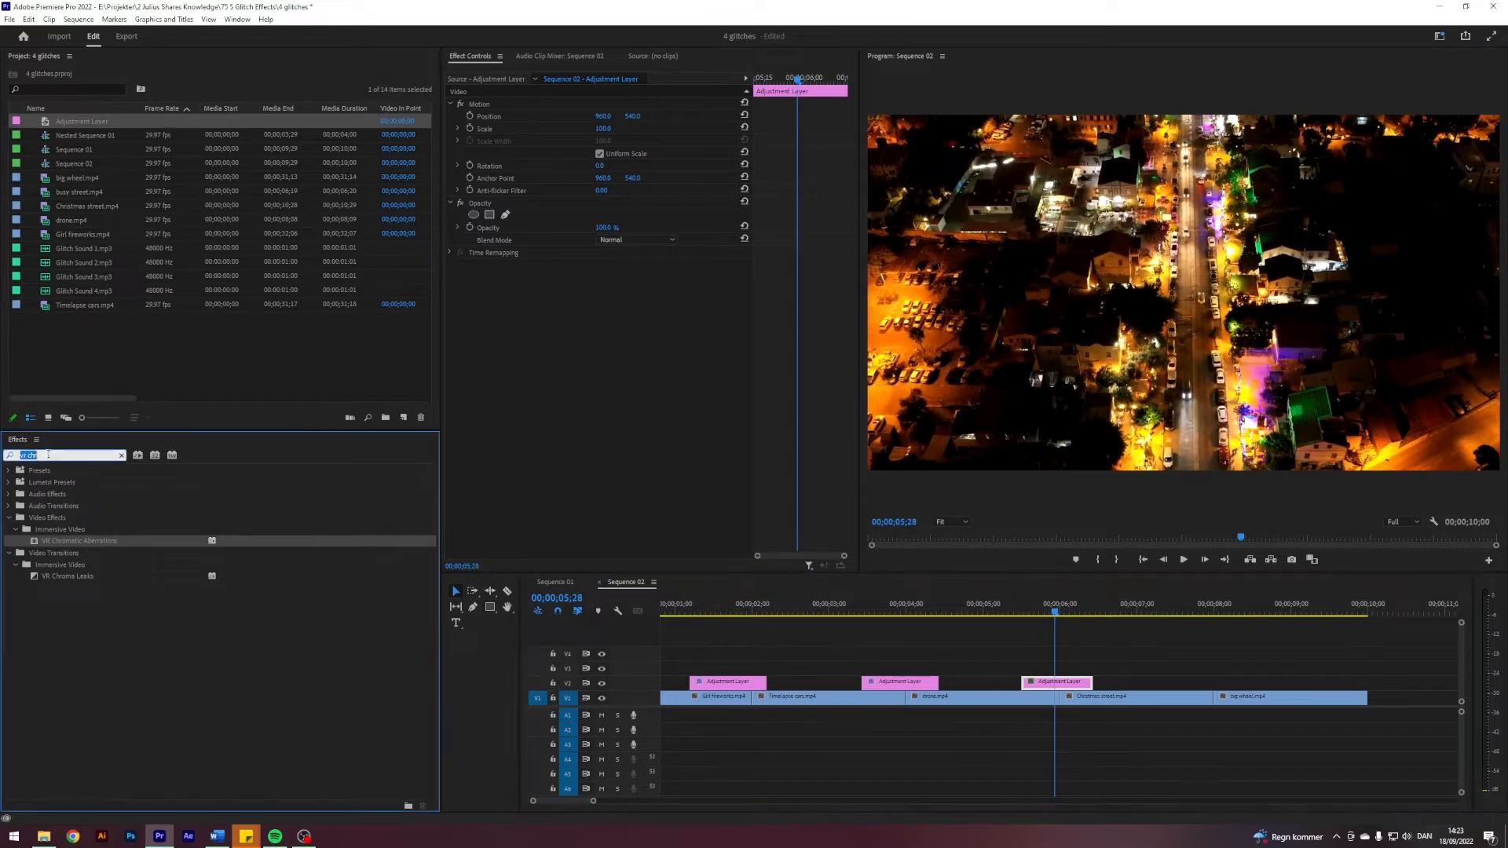
Step: Apply Echo to the third adjustment layer with the Maximum operator and an Echo Time keyframe
{"action": "type", "text": "echo"}
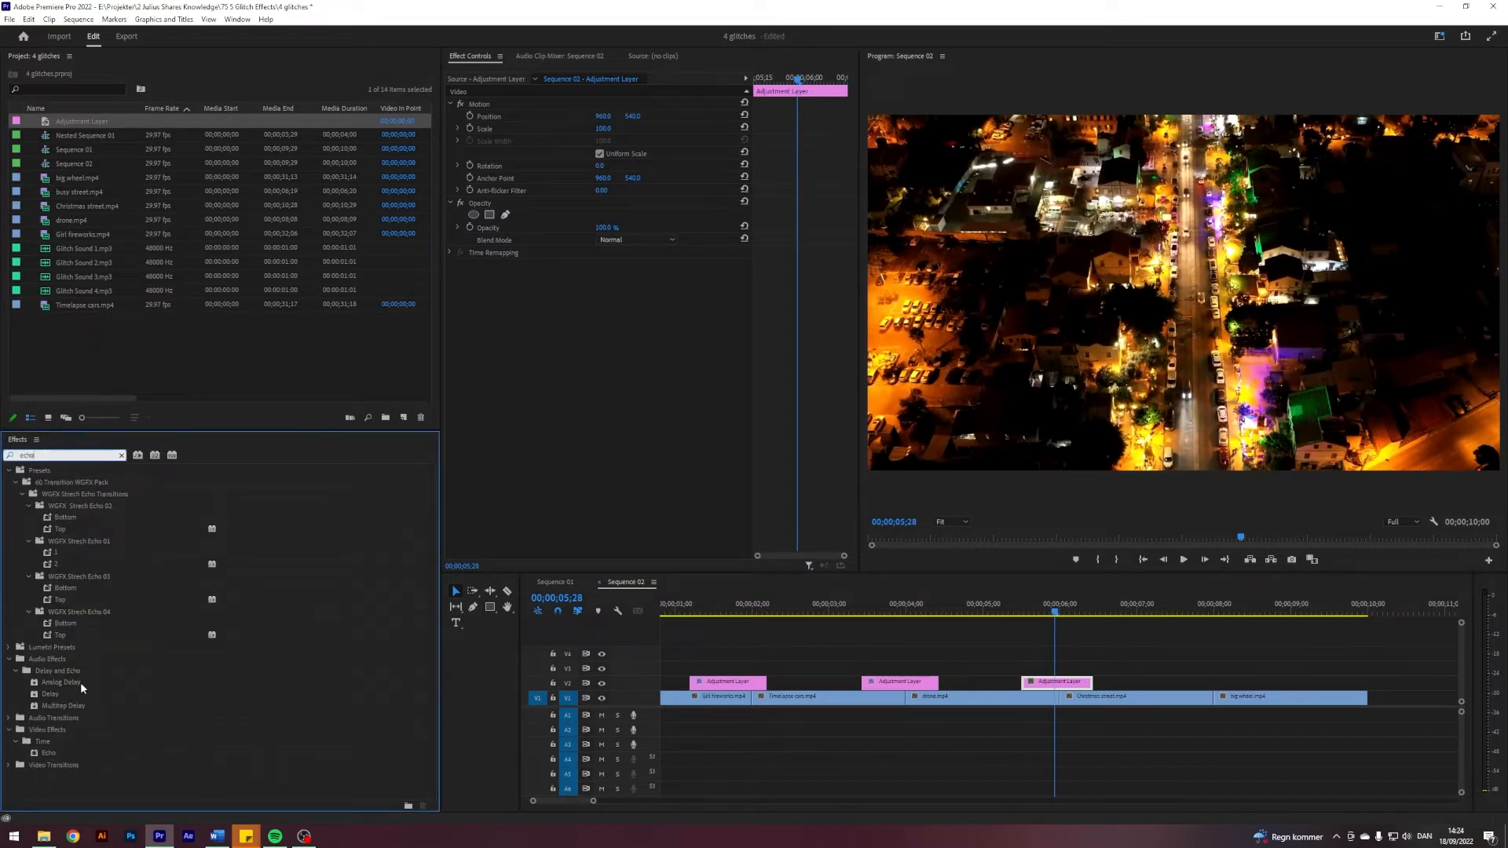
{"action": "left_click_drag", "start_coordinate": [46, 752], "coordinate": [1055, 681]}
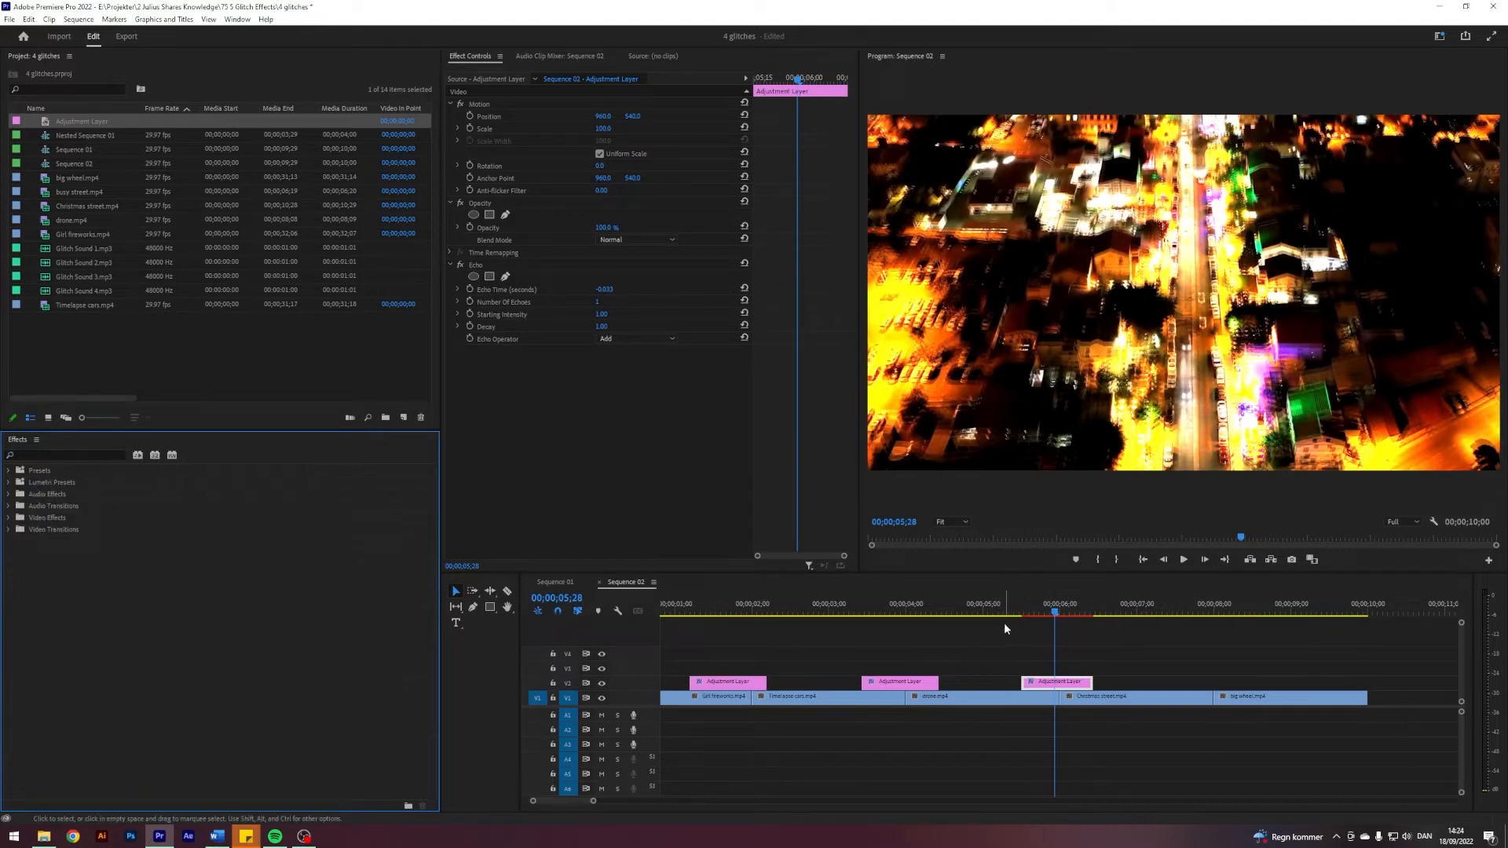
{"action": "mouse_move", "coordinate": [986, 622]}
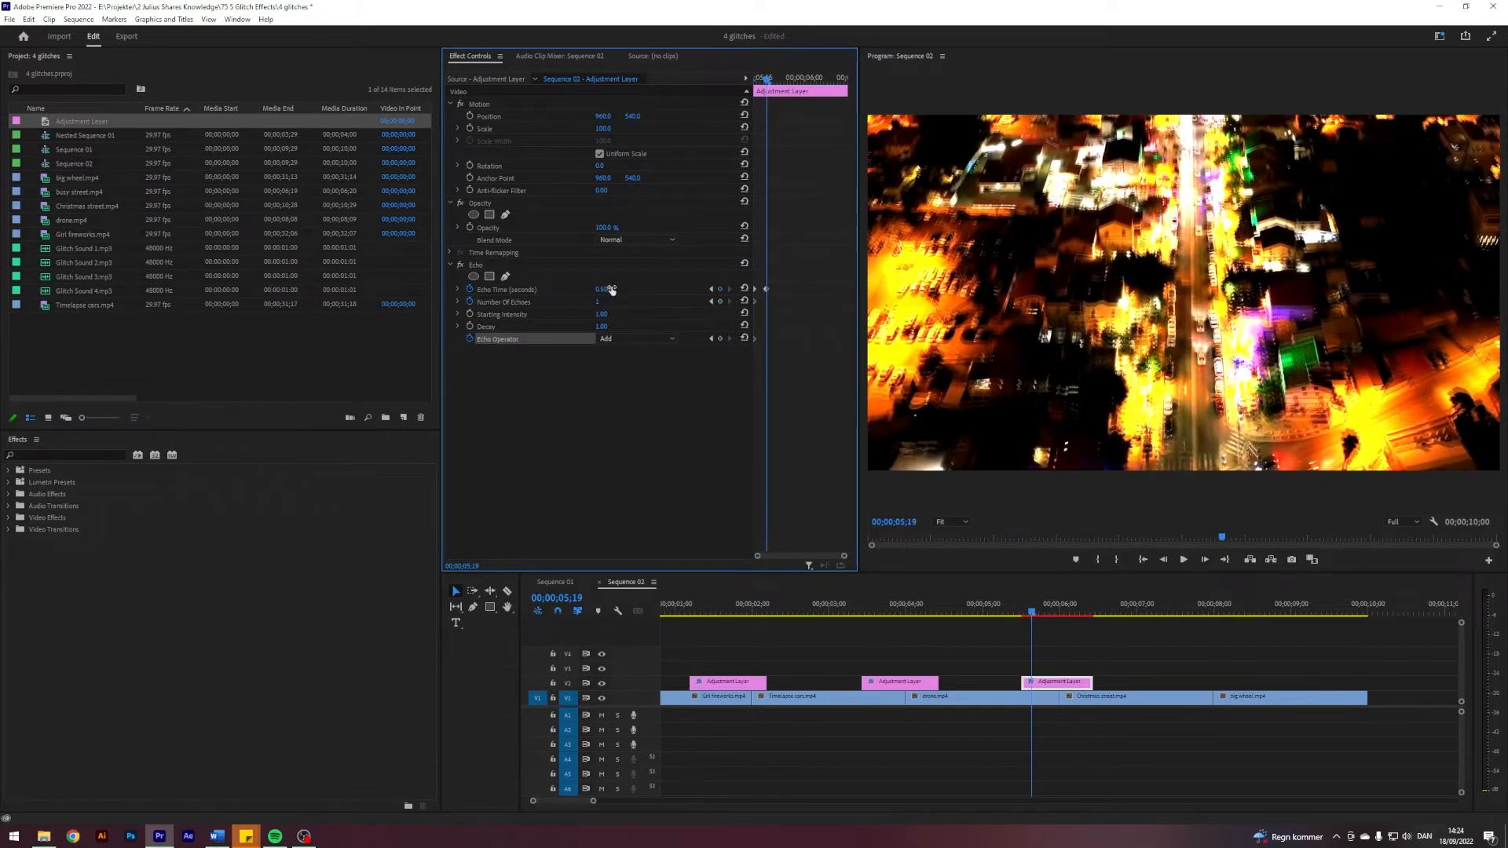
{"action": "left_click", "coordinate": [635, 338]}
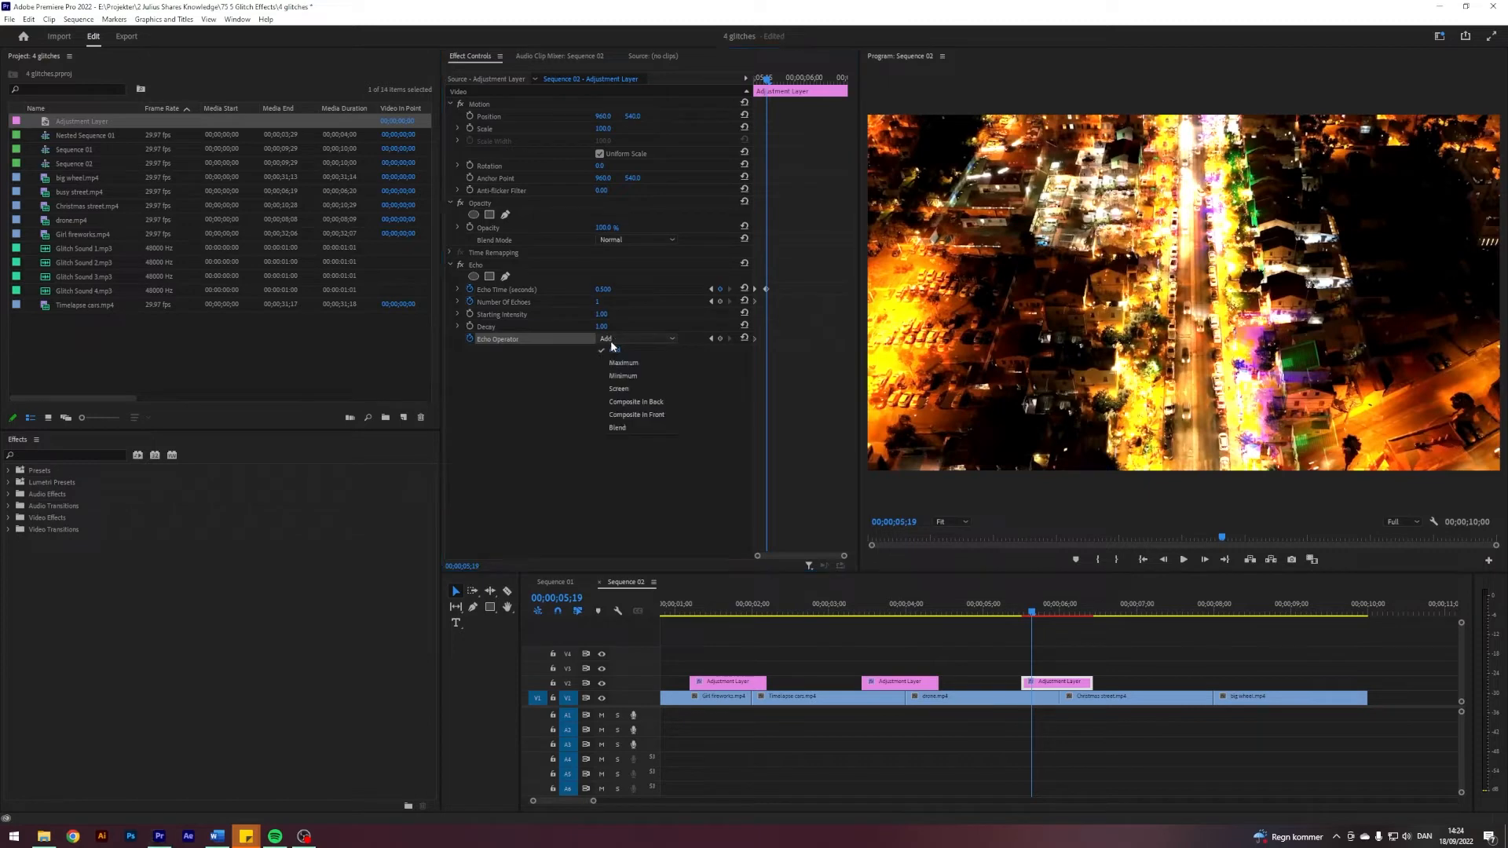
{"action": "left_click", "coordinate": [623, 362]}
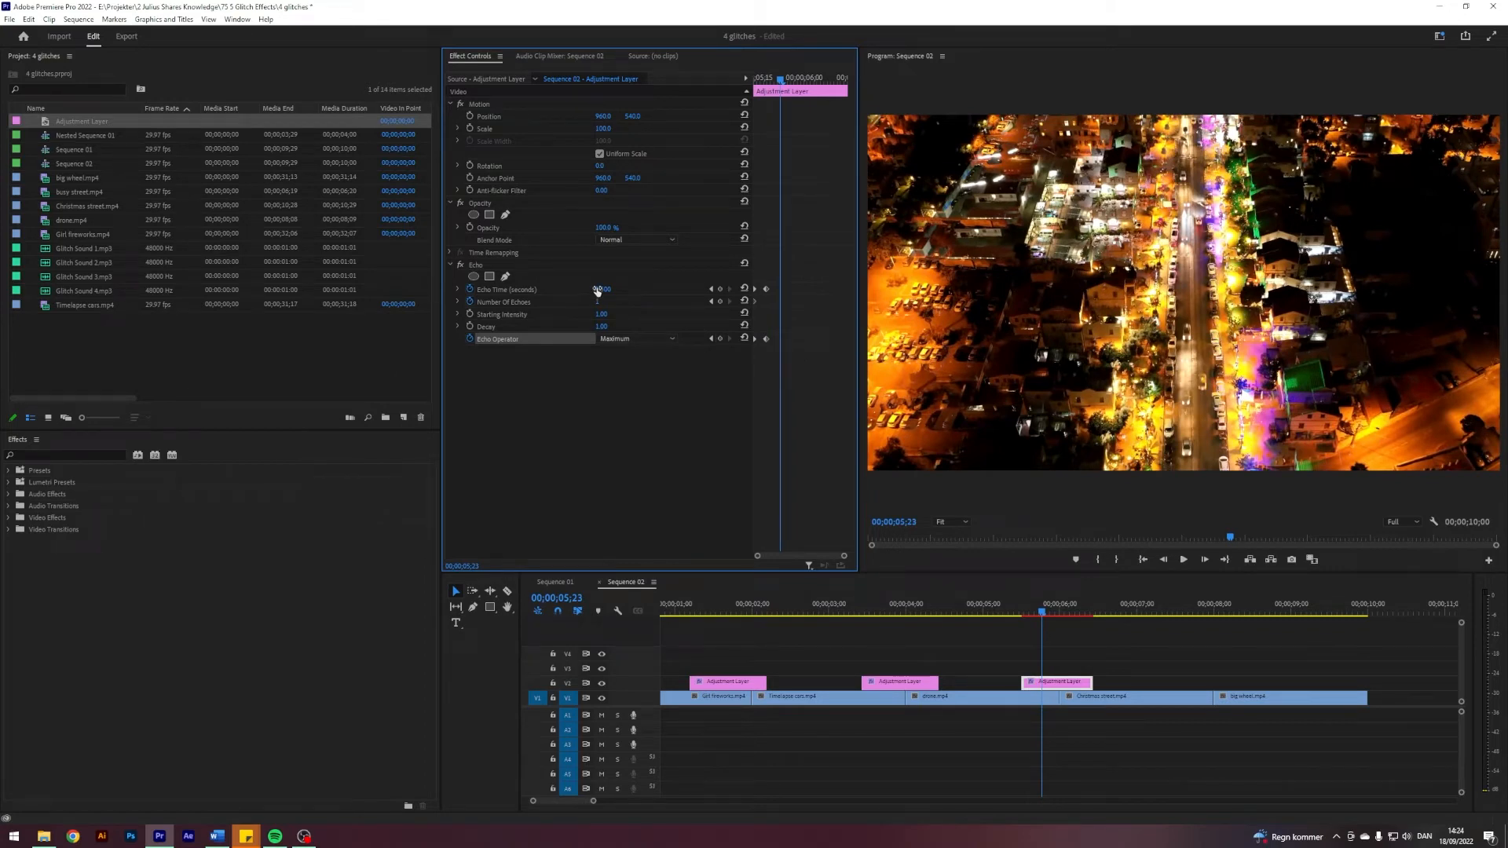
{"action": "left_click", "coordinate": [599, 289]}
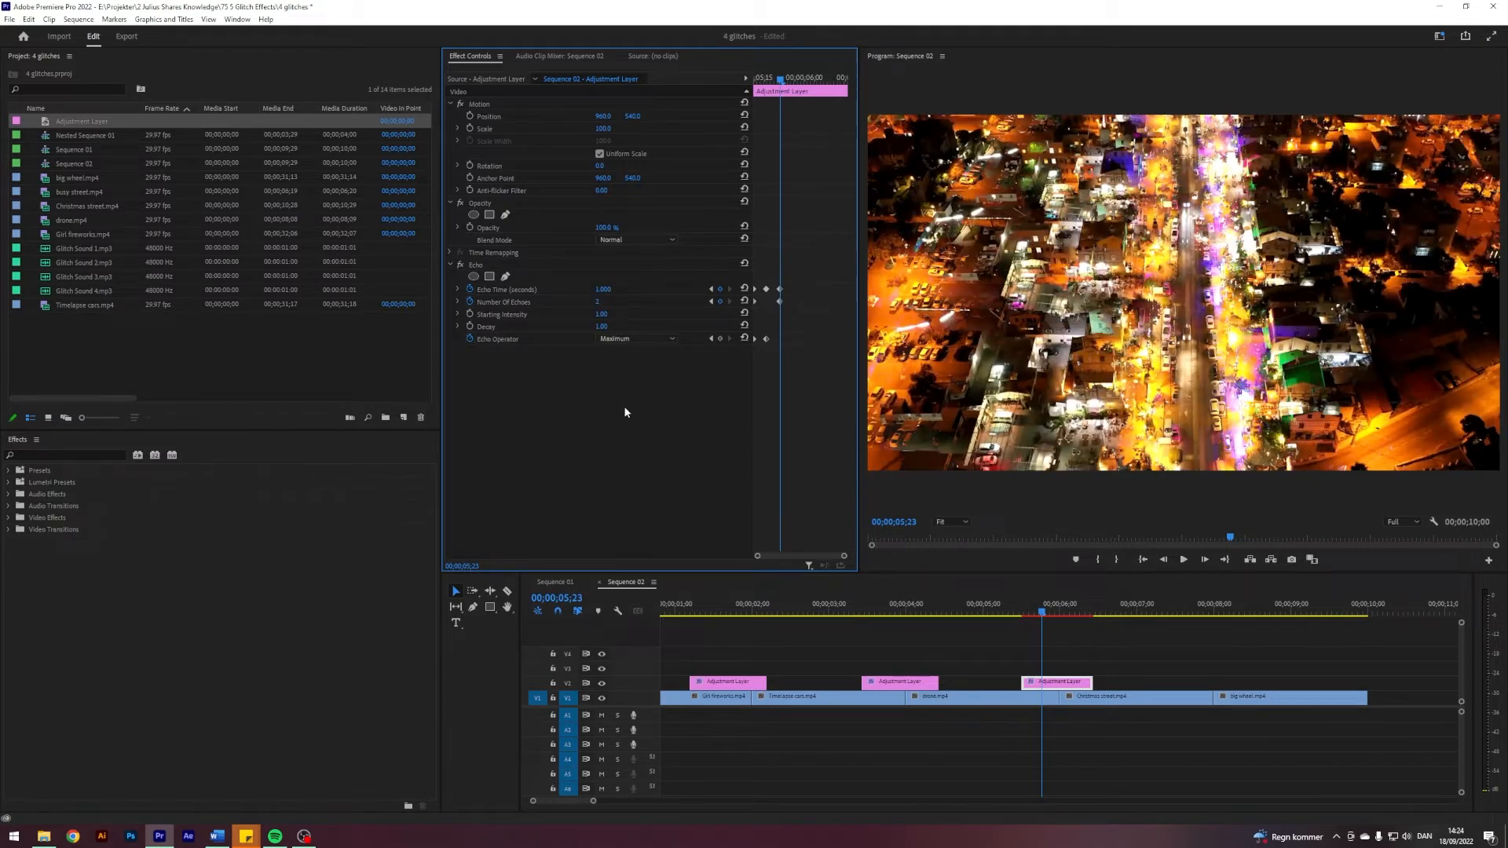
Step: Key echo time 0.500 and number of echoes, switching the operator between Maximum and Screen
{"action": "left_click", "coordinate": [636, 338]}
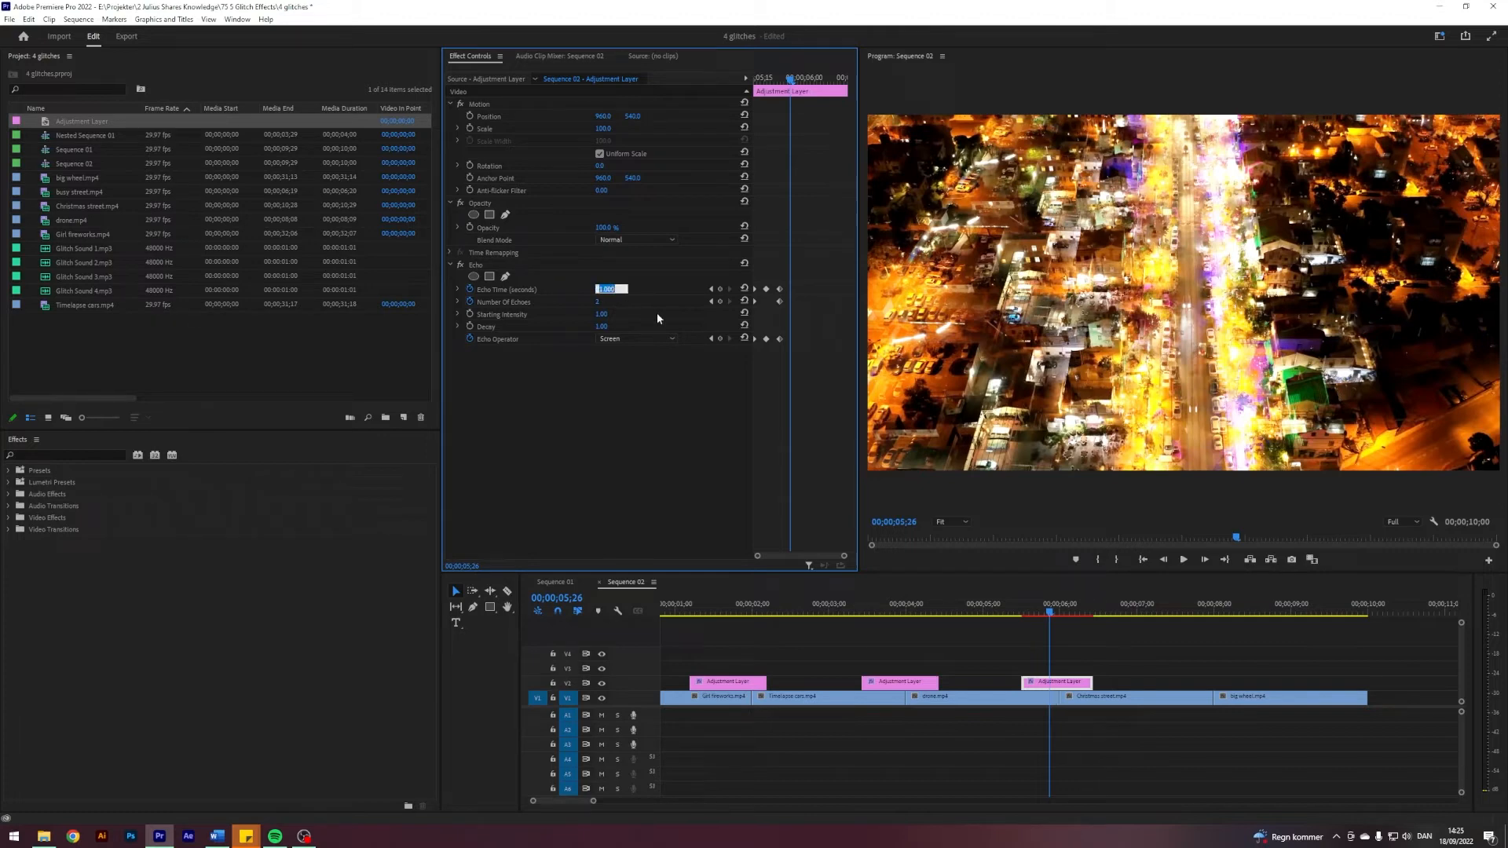
{"action": "type", "text": "0.500"}
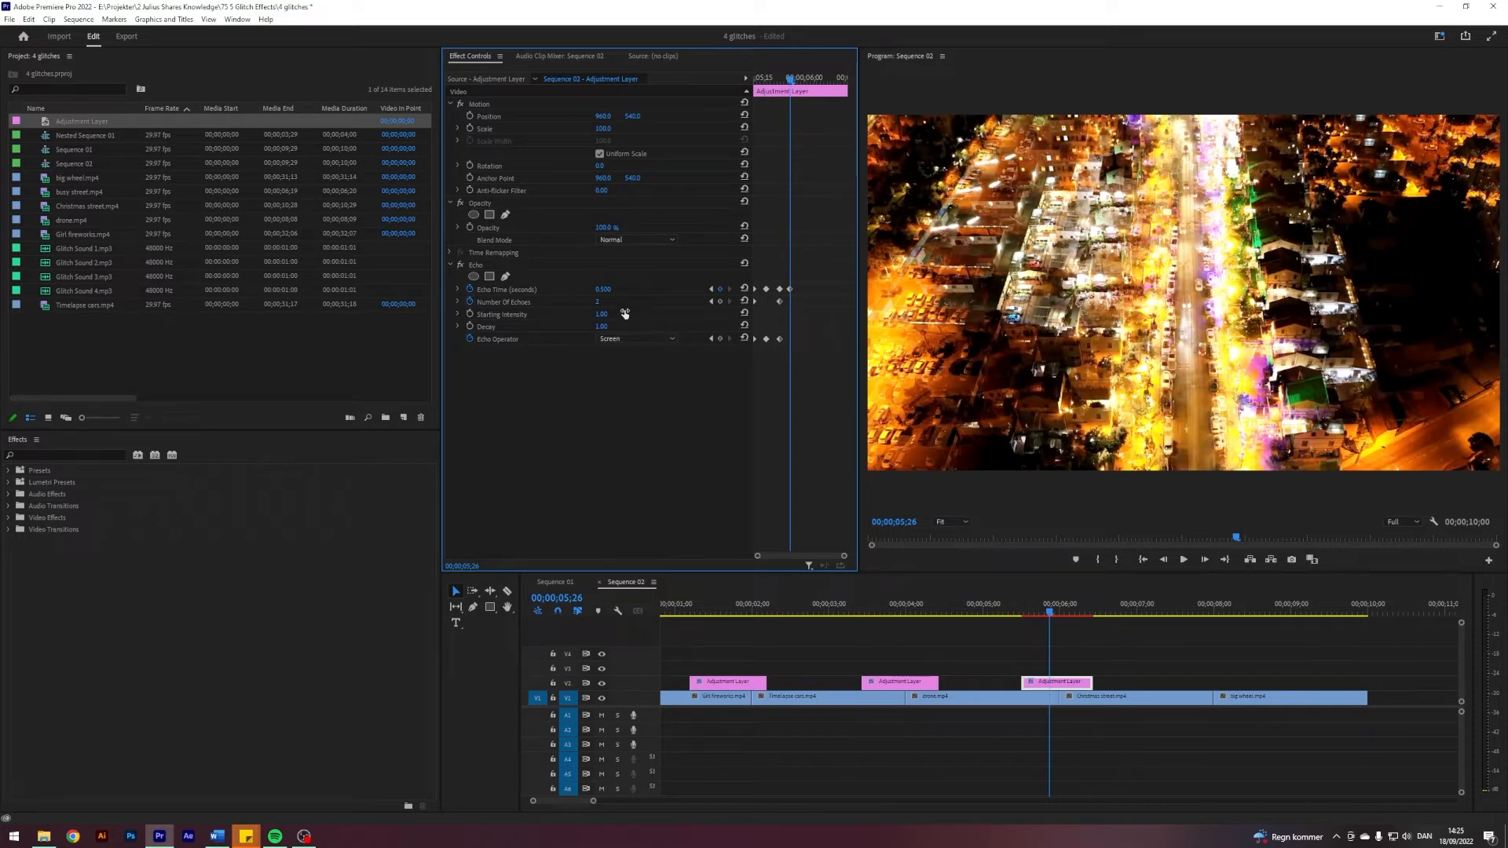
{"action": "left_click", "coordinate": [599, 302]}
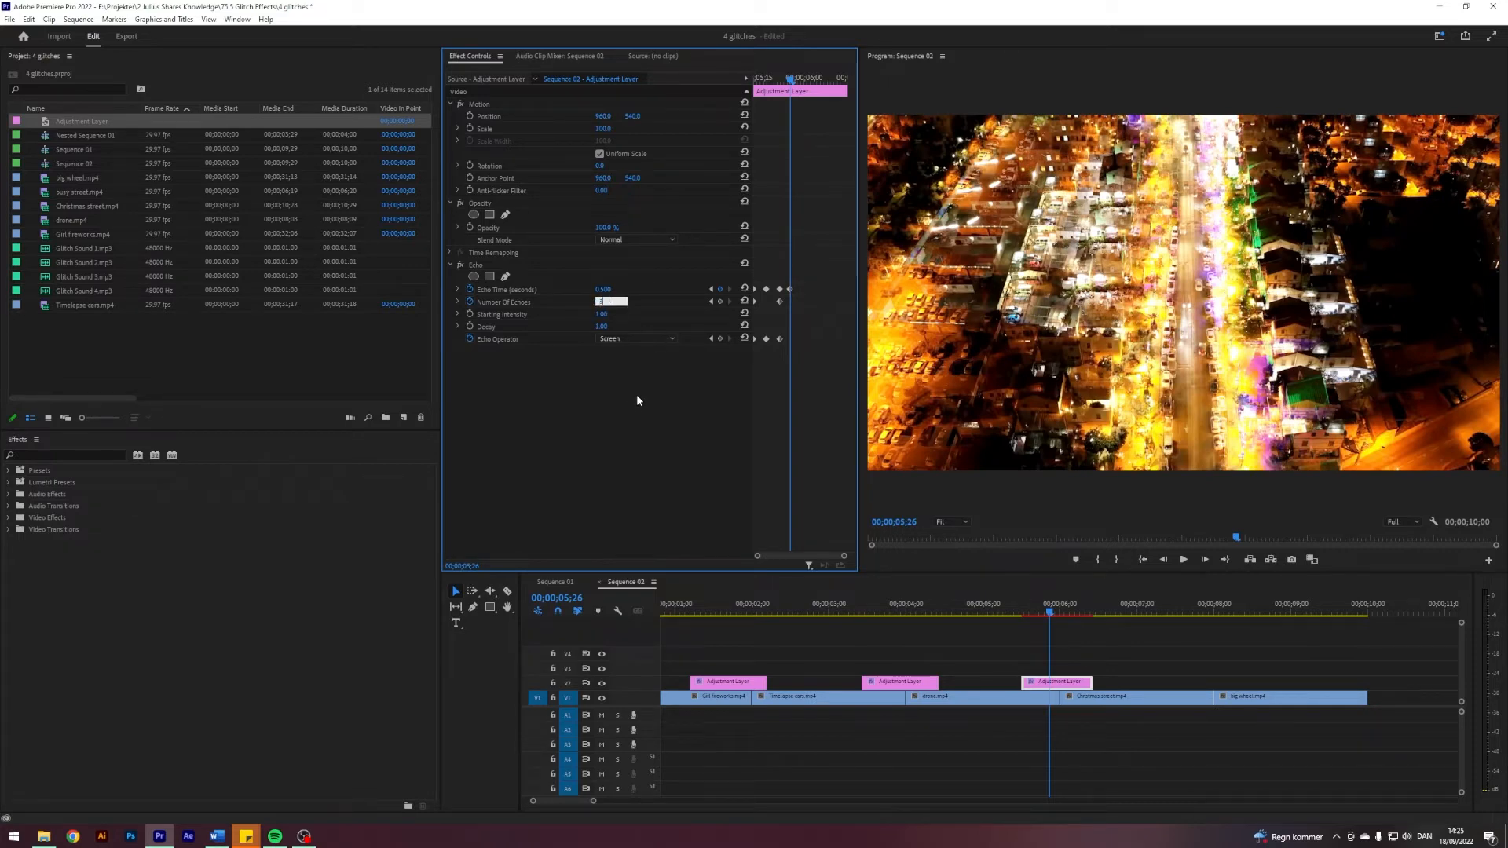
{"action": "left_click", "coordinate": [635, 339]}
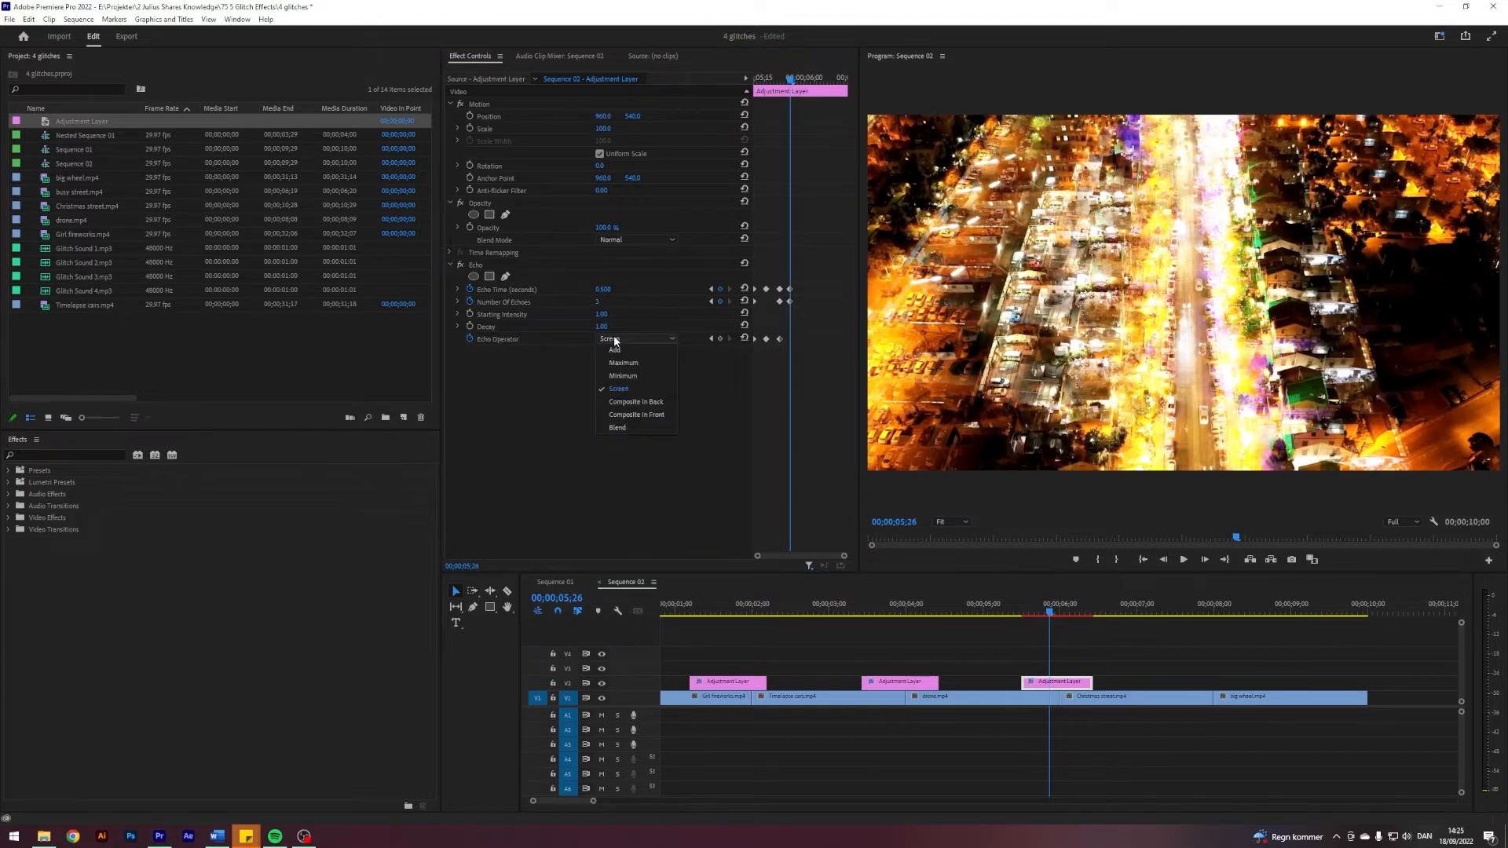
{"action": "left_click", "coordinate": [624, 362]}
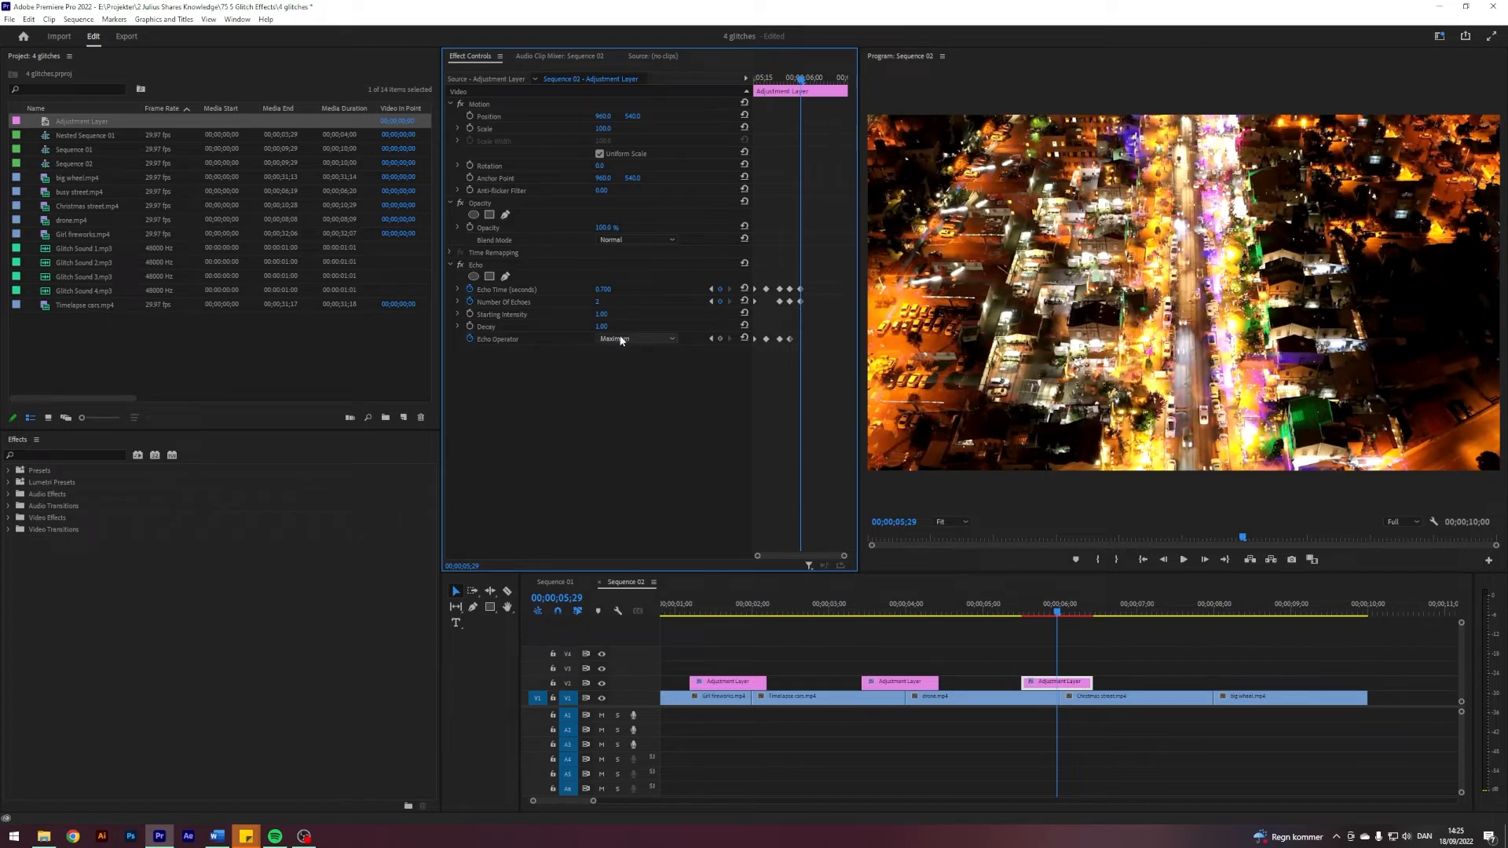
{"action": "left_click", "coordinate": [636, 338]}
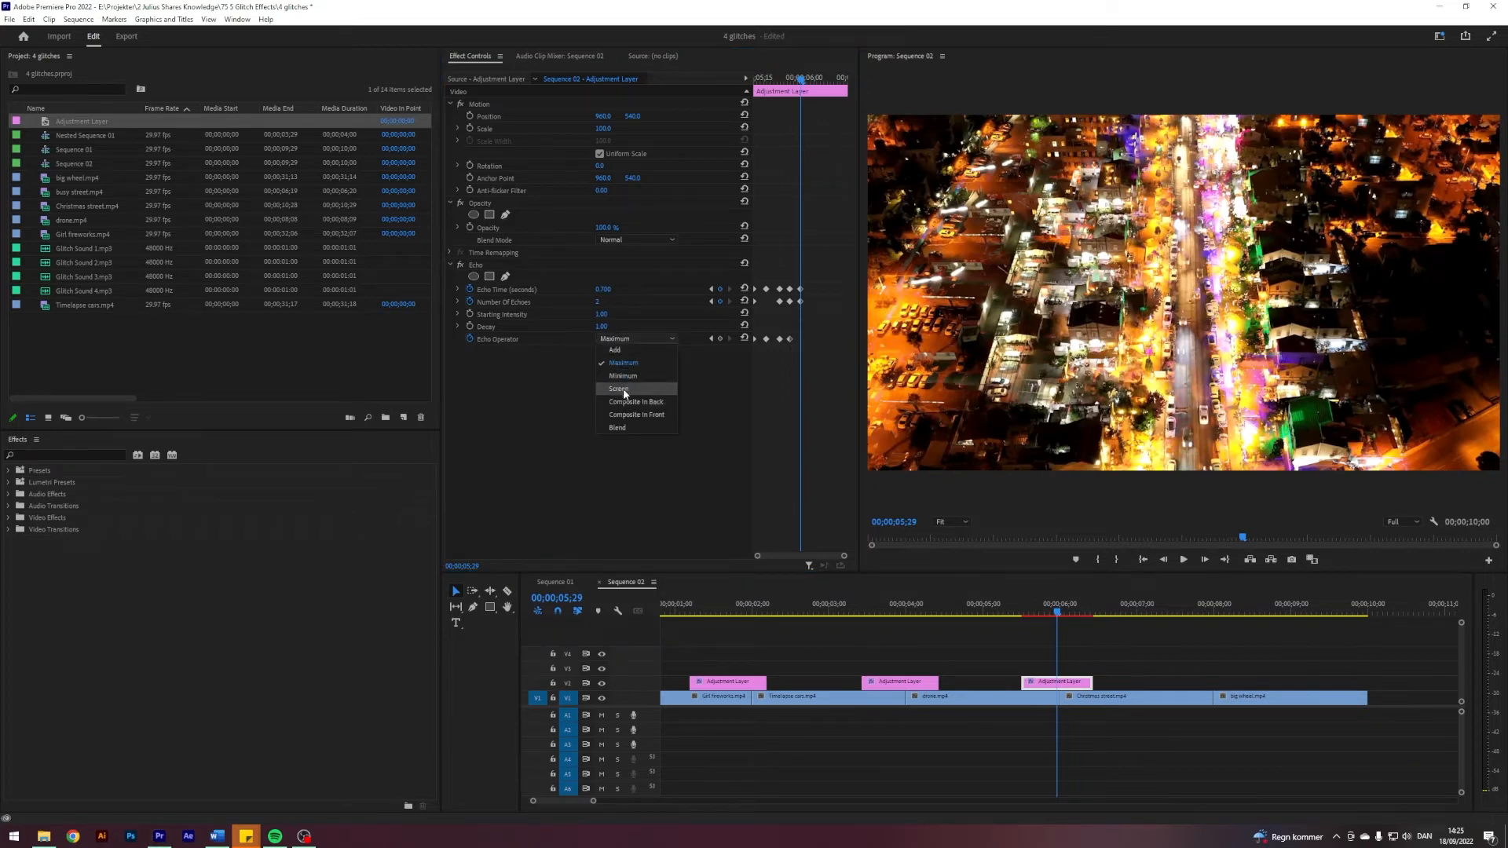
{"action": "left_click", "coordinate": [618, 389]}
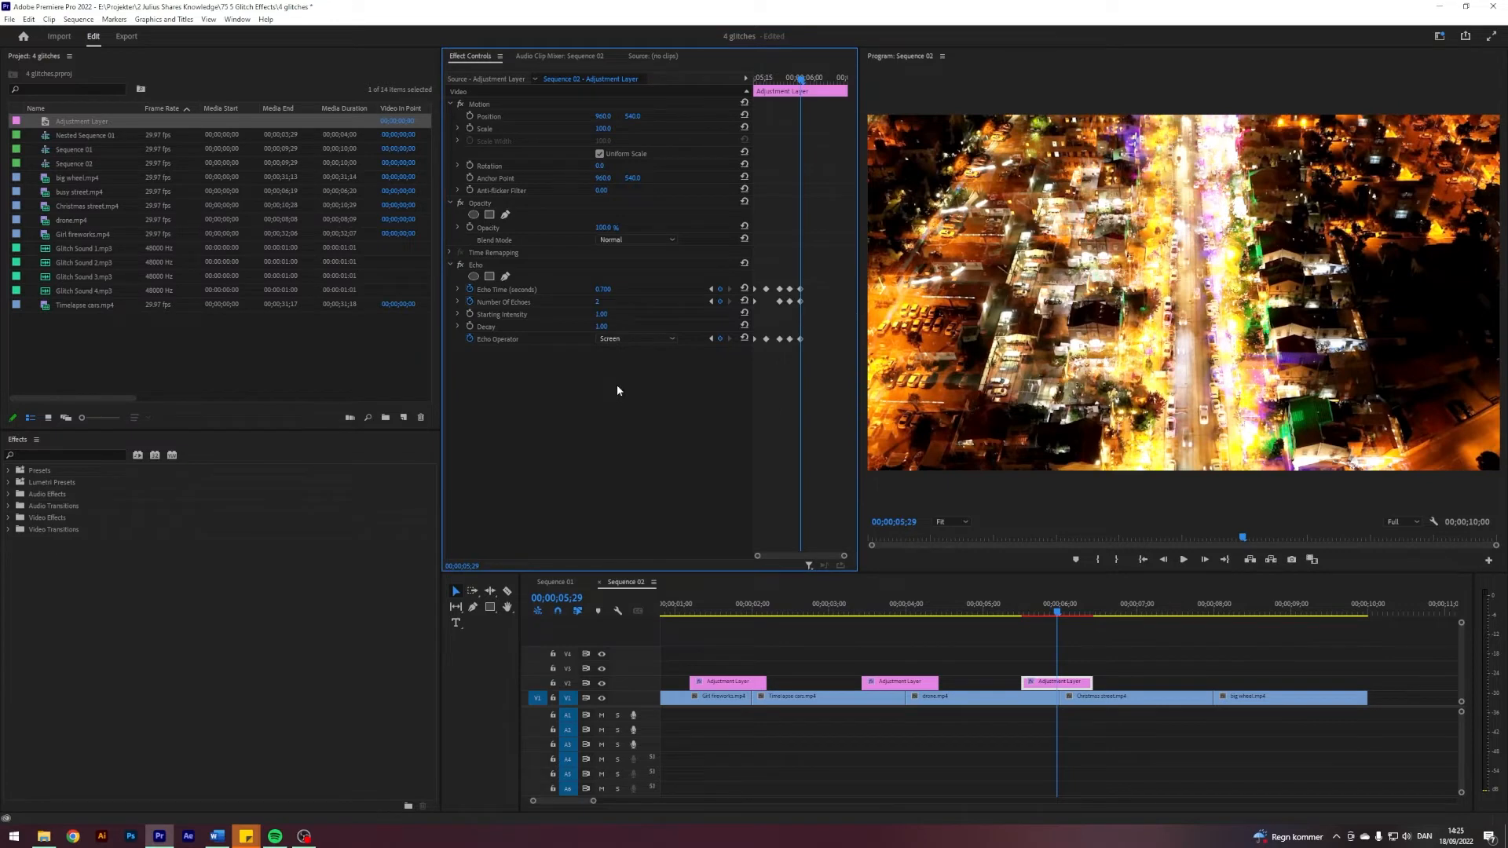
{"action": "left_click", "coordinate": [1065, 611]}
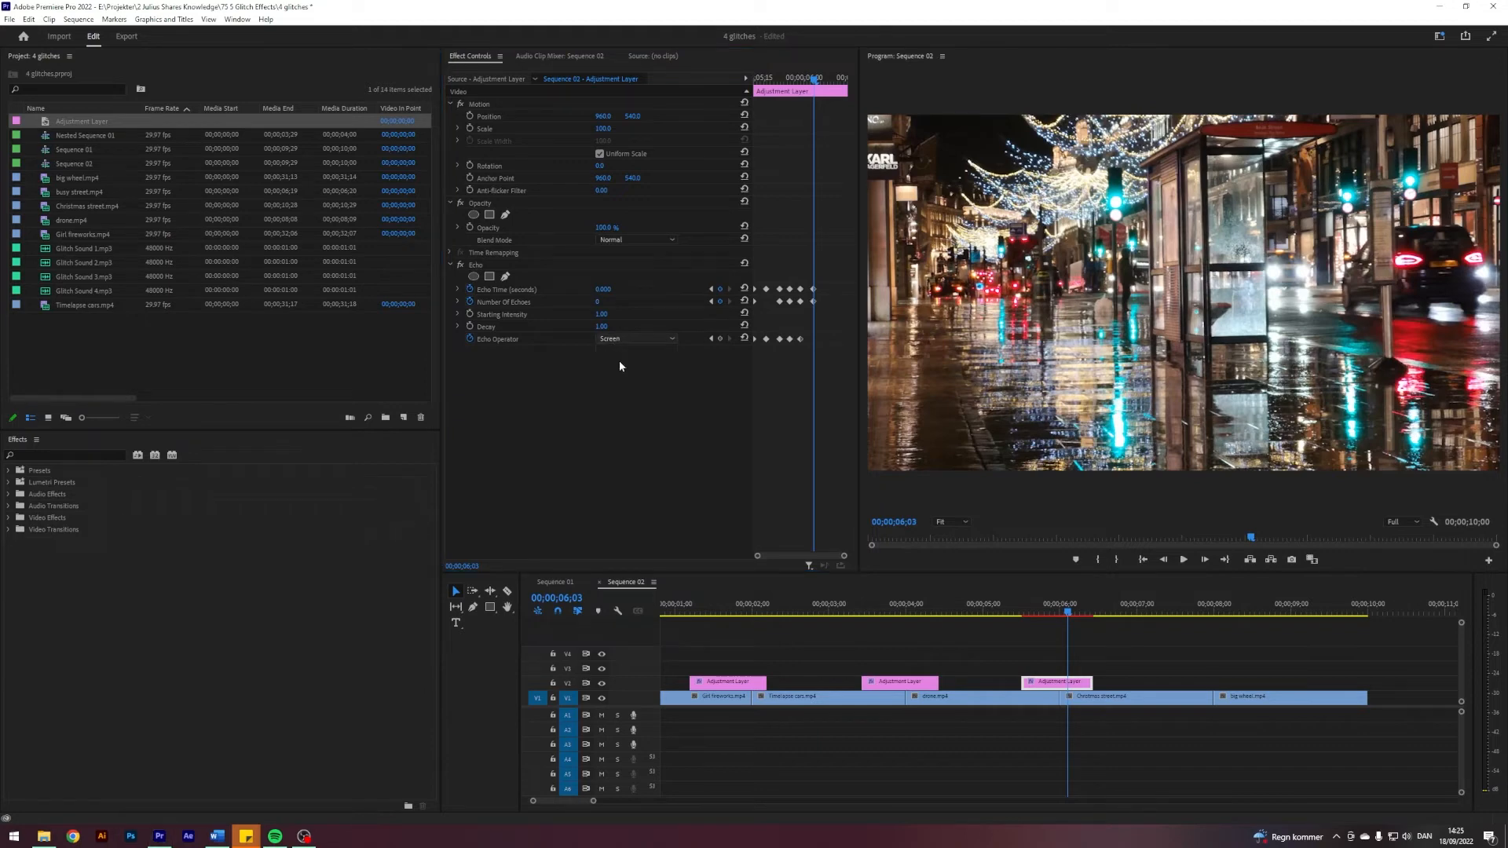
Step: Give the selected Echo Time keyframes Ease In, then Ease Out interpolation
{"action": "left_click", "coordinate": [634, 338]}
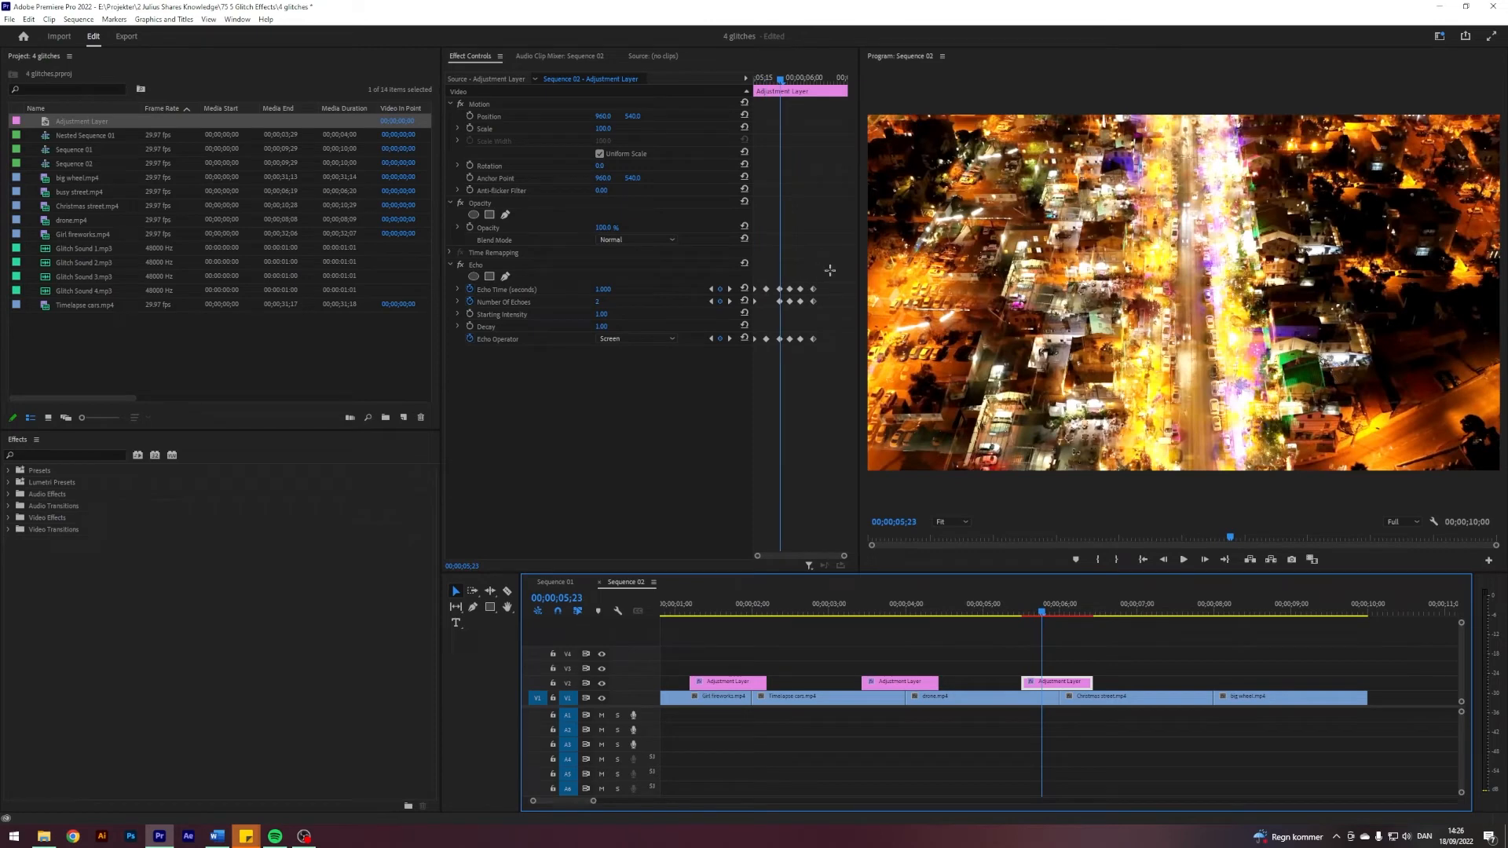
{"action": "right_click", "coordinate": [765, 289]}
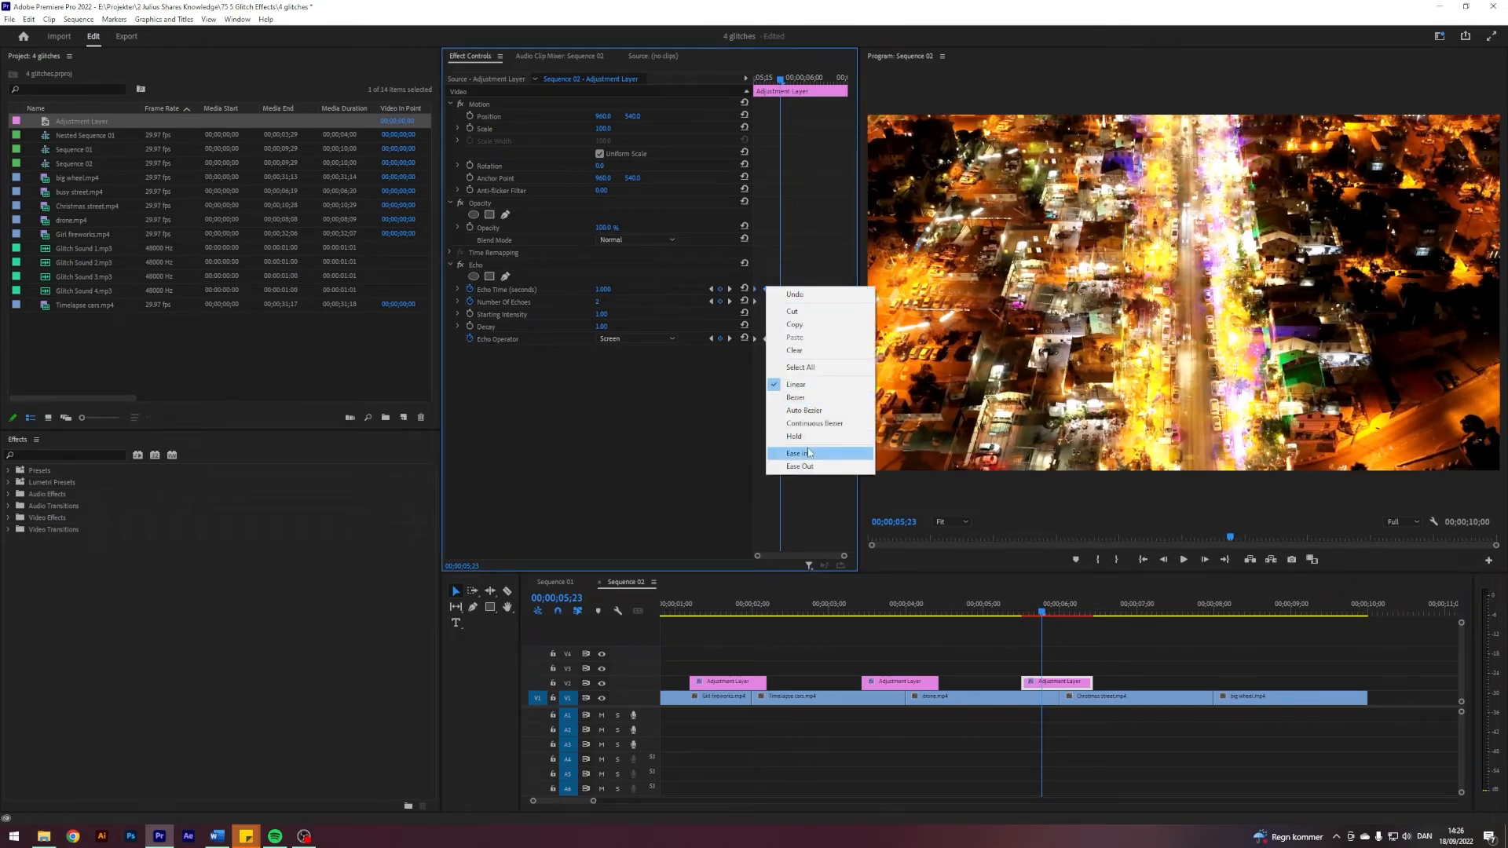
{"action": "left_click", "coordinate": [798, 453]}
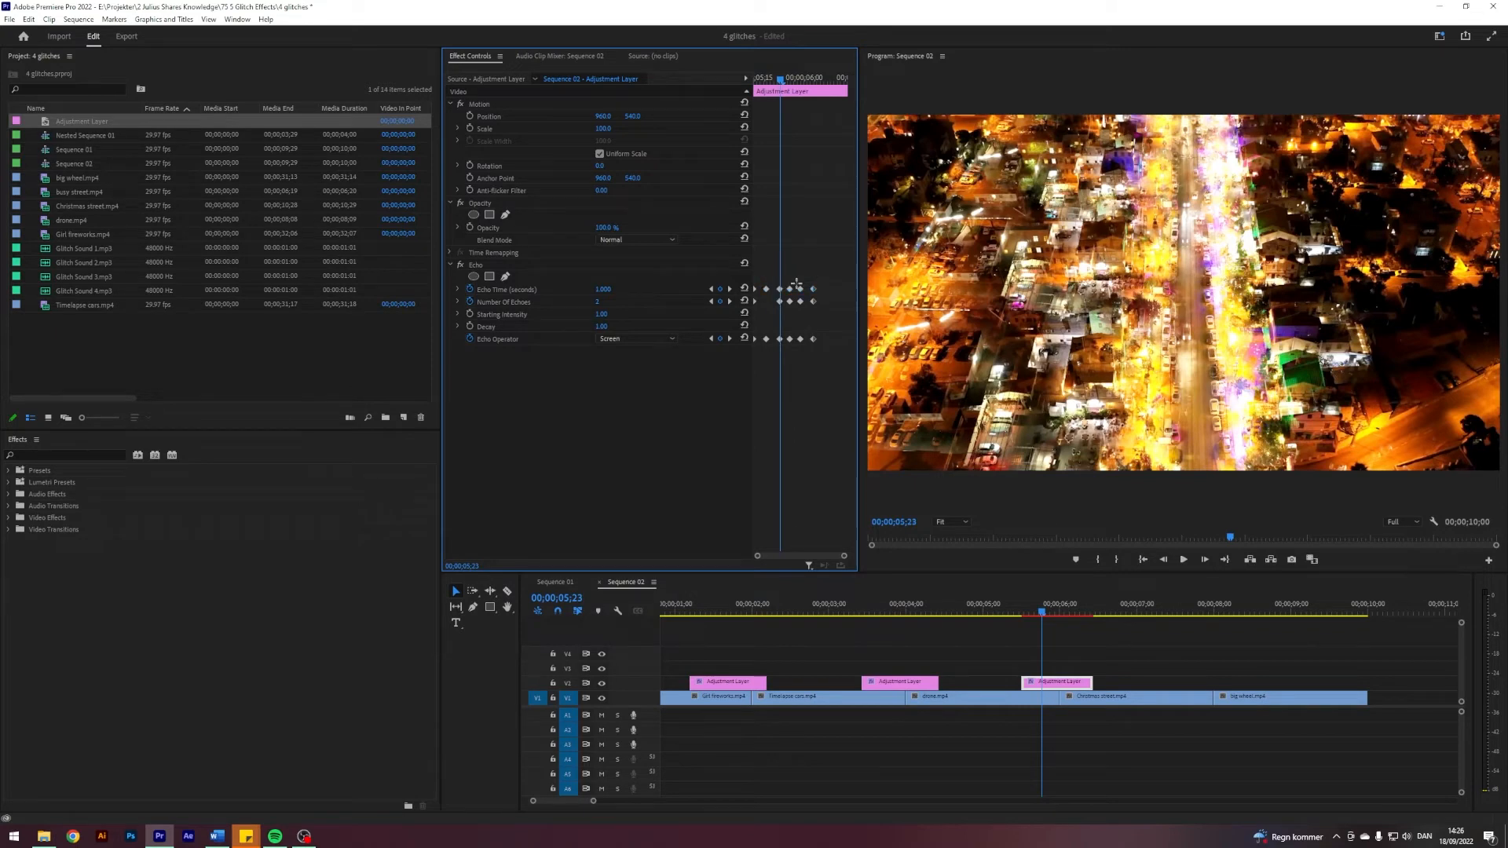
{"action": "right_click", "coordinate": [791, 288]}
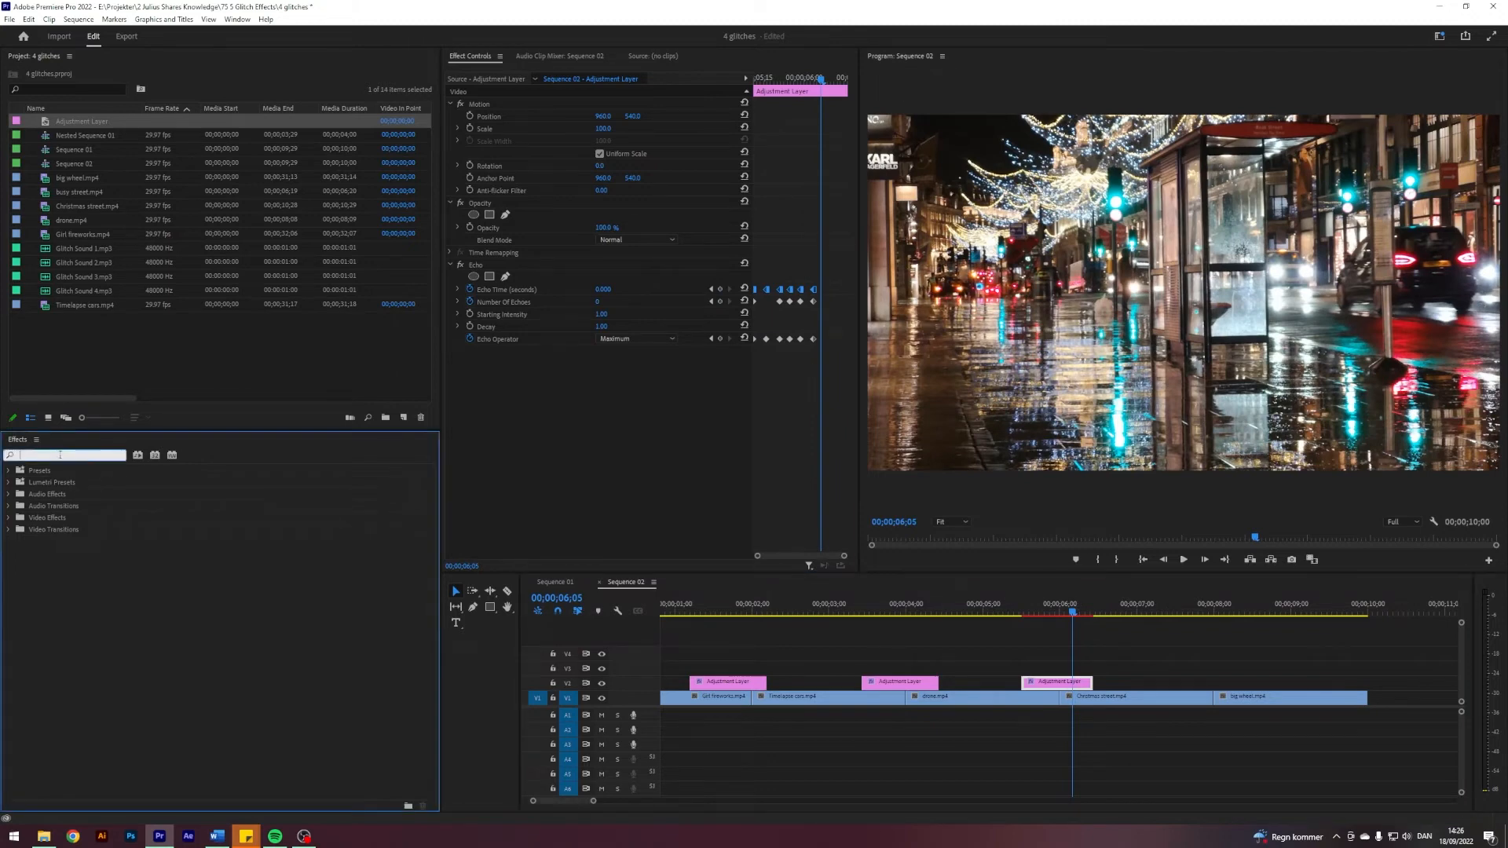
Step: Filter the Effects panel with 'gauss' to find Gaussian Blur
{"action": "type", "text": "gauss"}
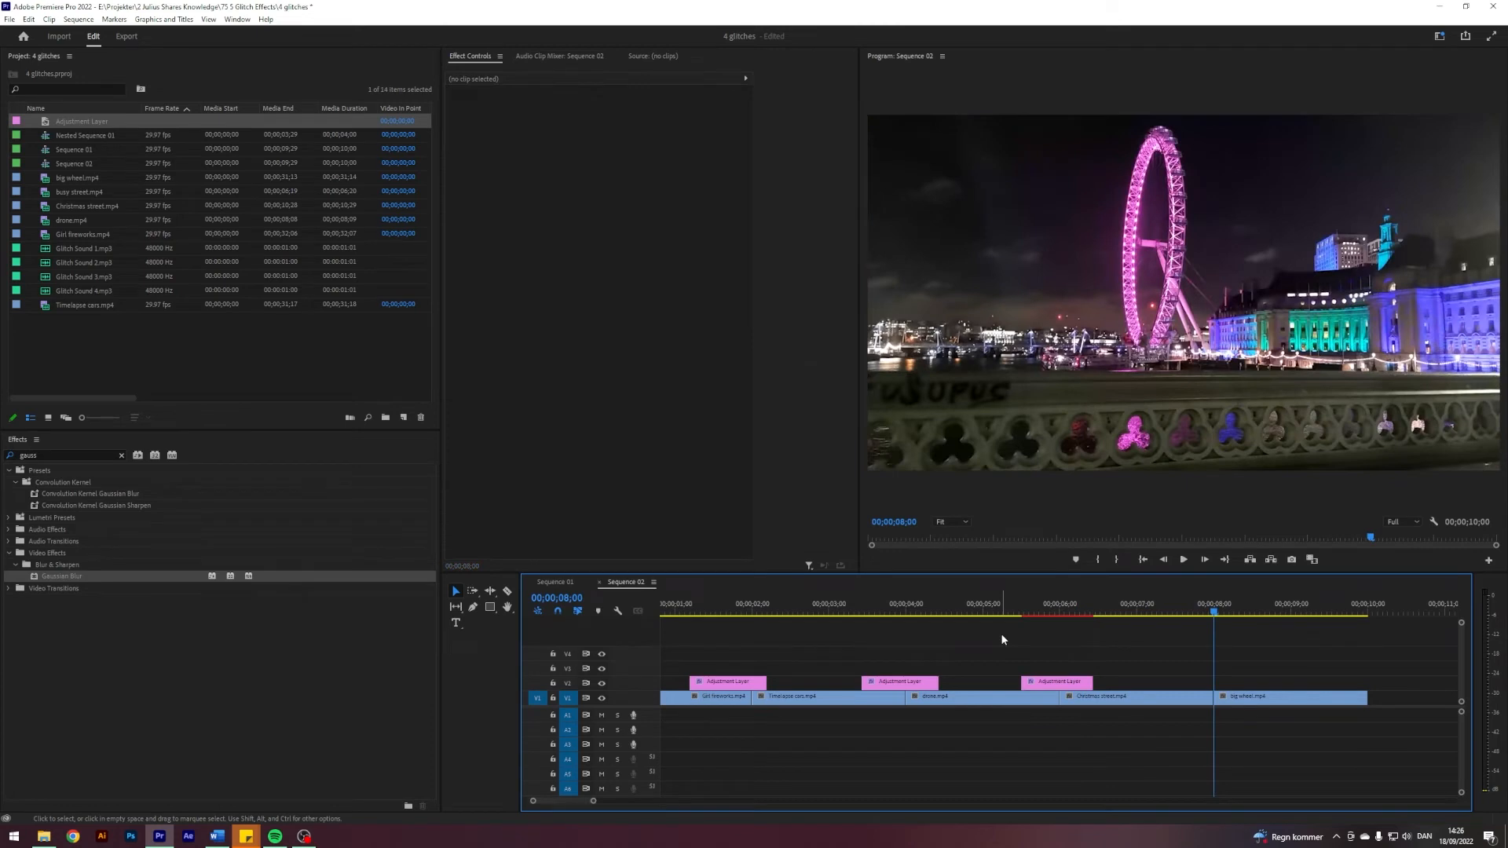
Step: Add a fourth adjustment layer starting before the big wheel cut and split it just after
{"action": "key", "text": "ctrl+s"}
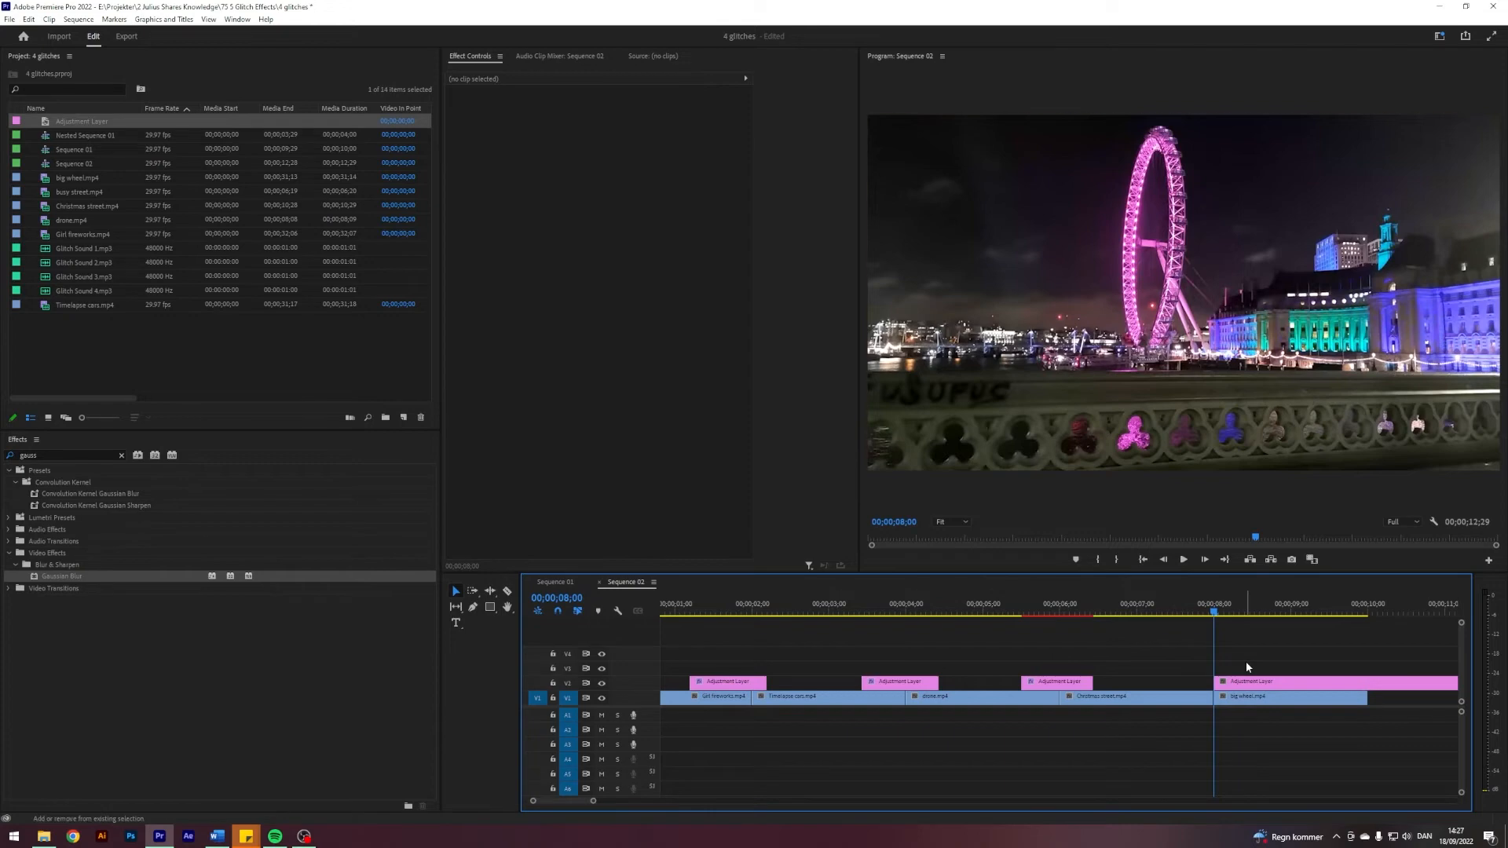
{"action": "left_click", "coordinate": [1196, 611]}
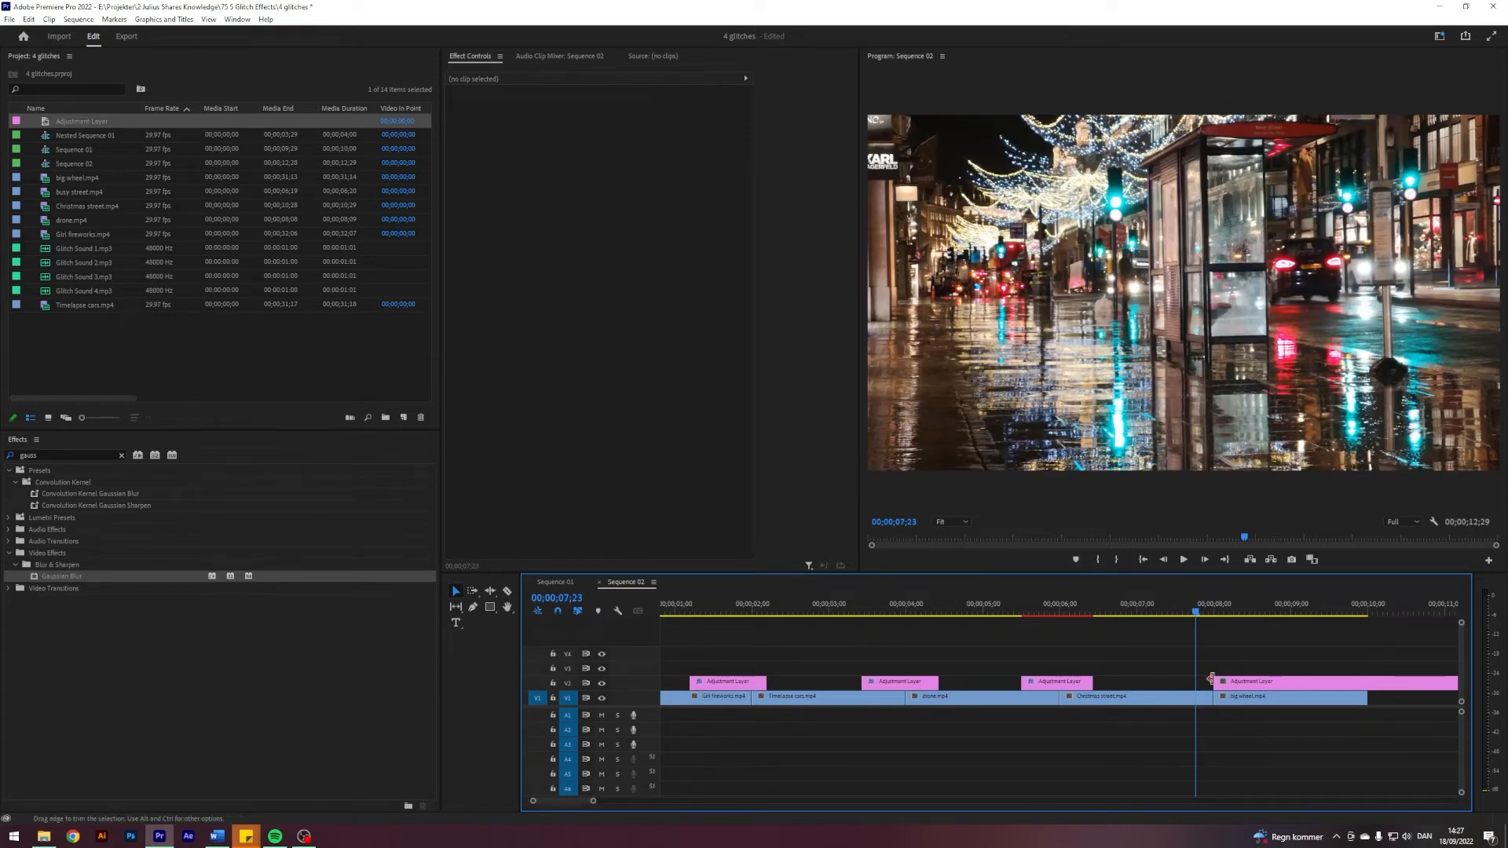
{"action": "left_click", "coordinate": [1213, 612]}
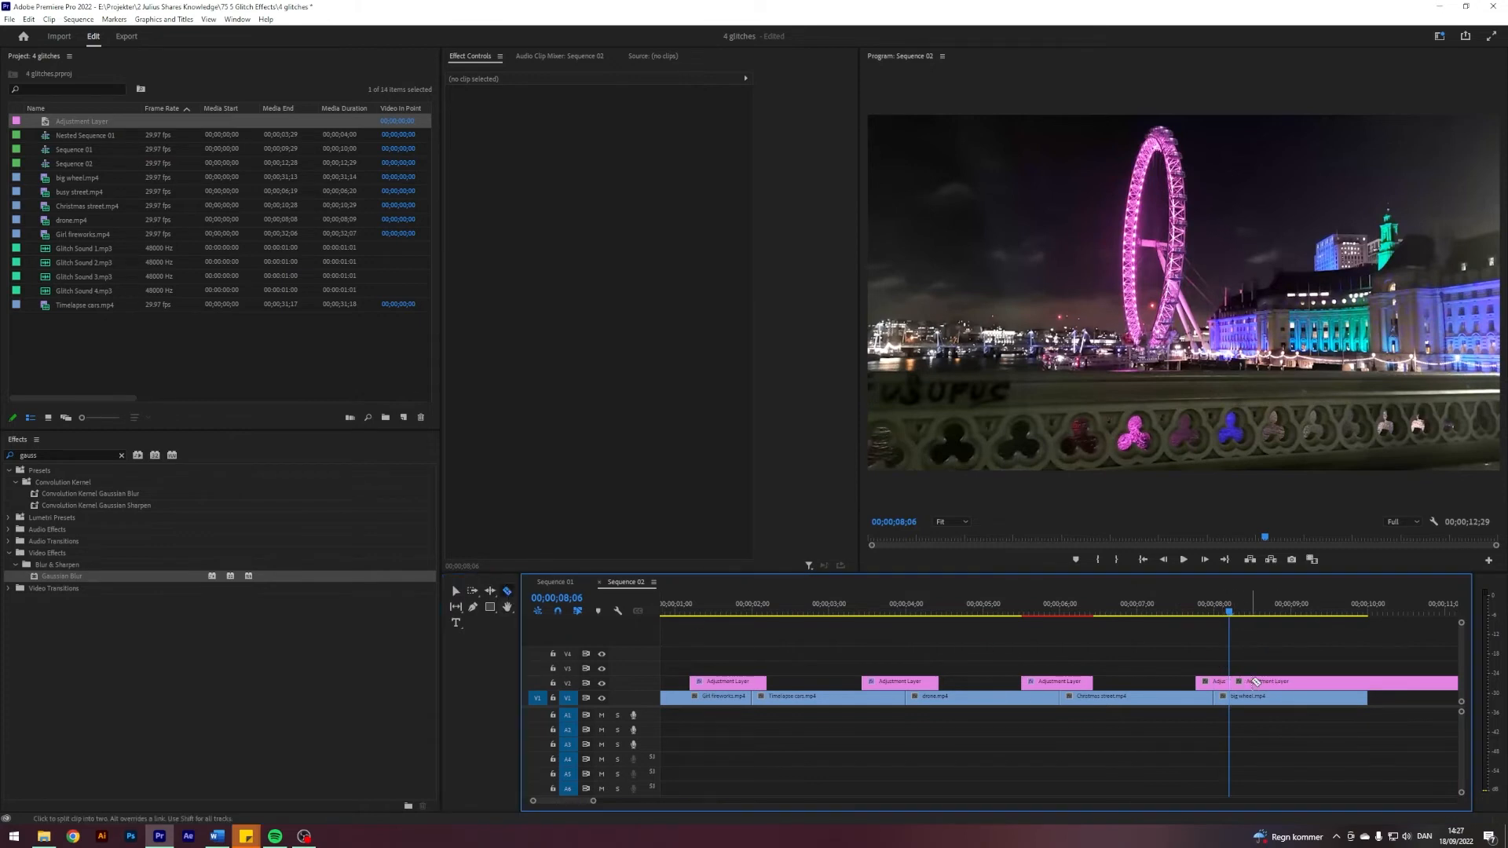
{"action": "left_click", "coordinate": [1271, 682]}
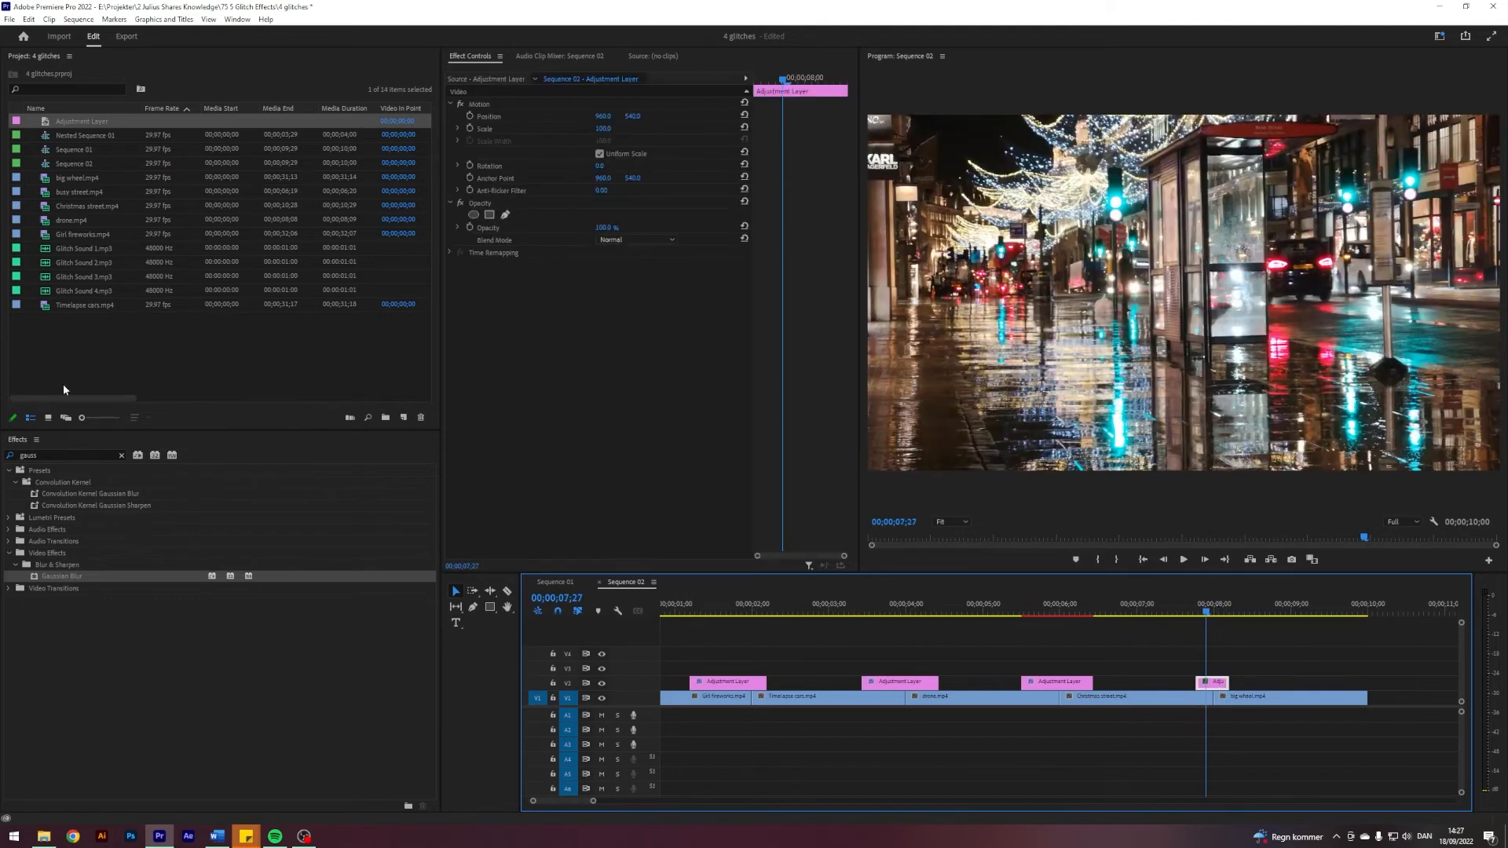
Step: Apply Offset to the fourth adjustment layer and keyframe Shift Center To at values like 1055
{"action": "type", "text": "offset"}
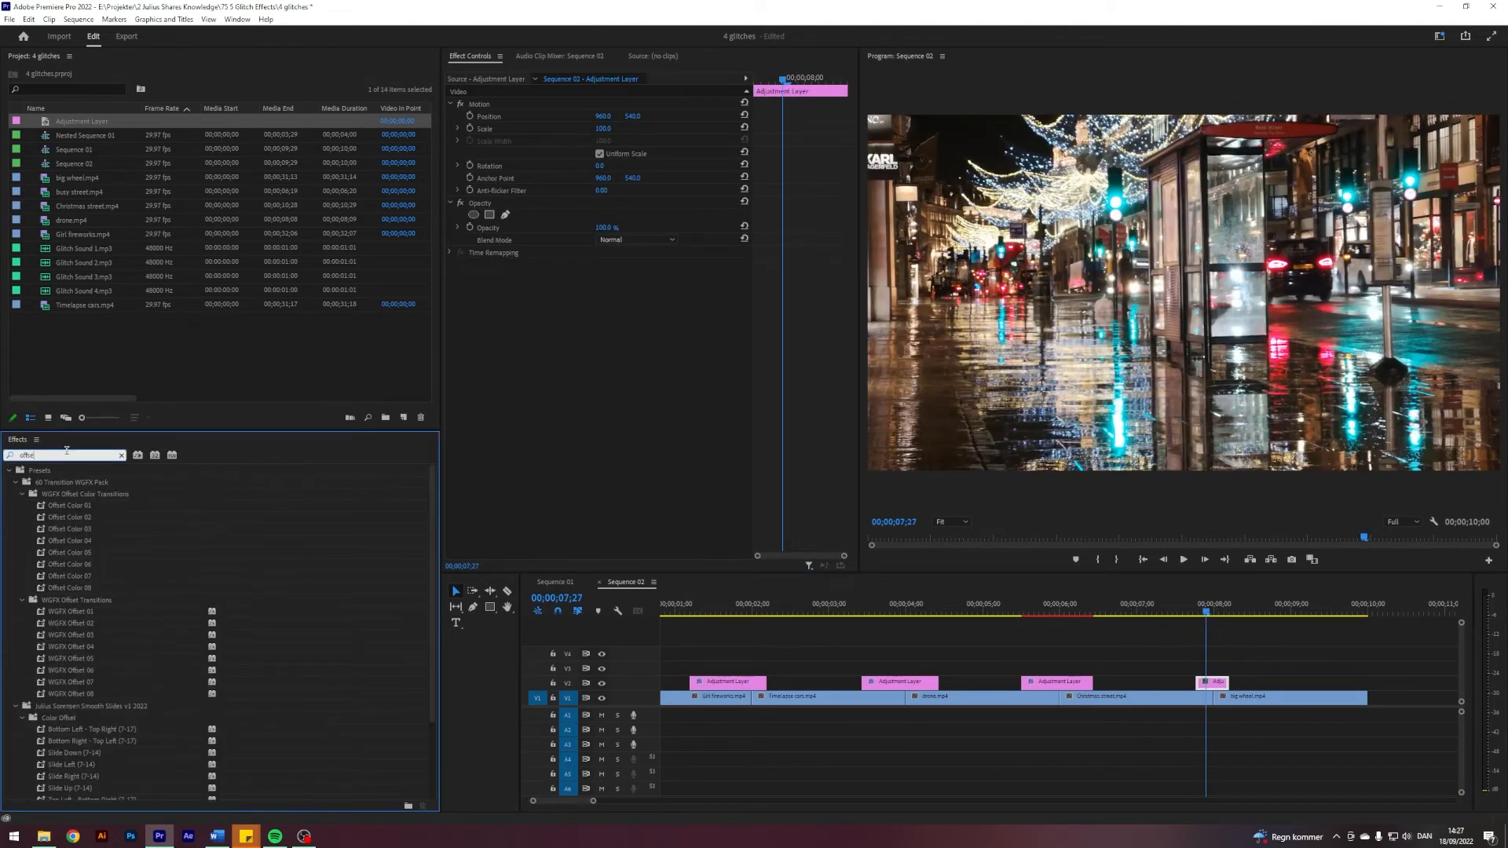
{"action": "scroll", "scroll_direction": "down", "scroll_amount": 3}
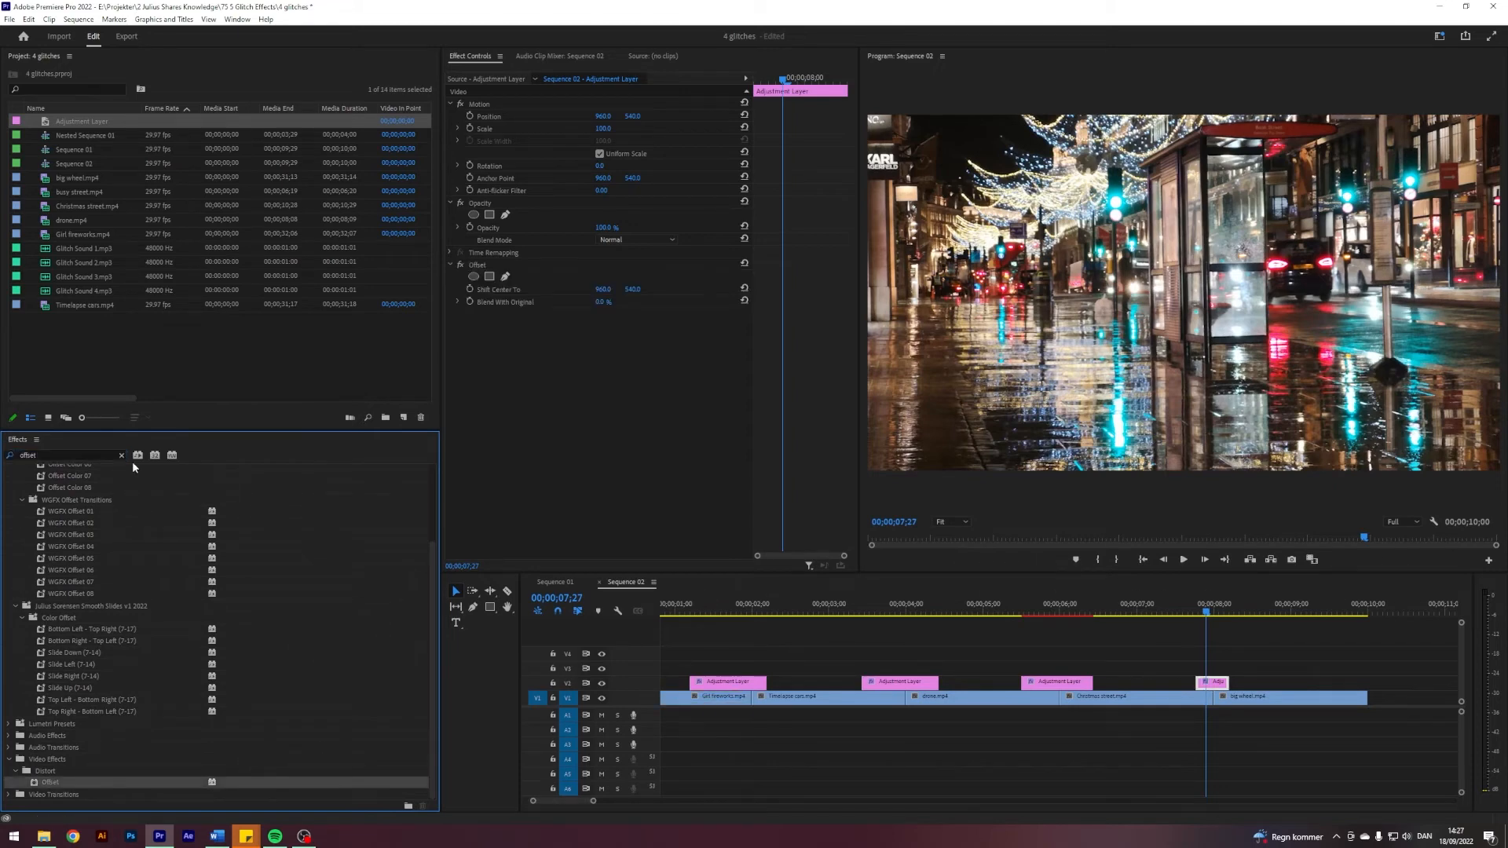
{"action": "left_click", "coordinate": [121, 454]}
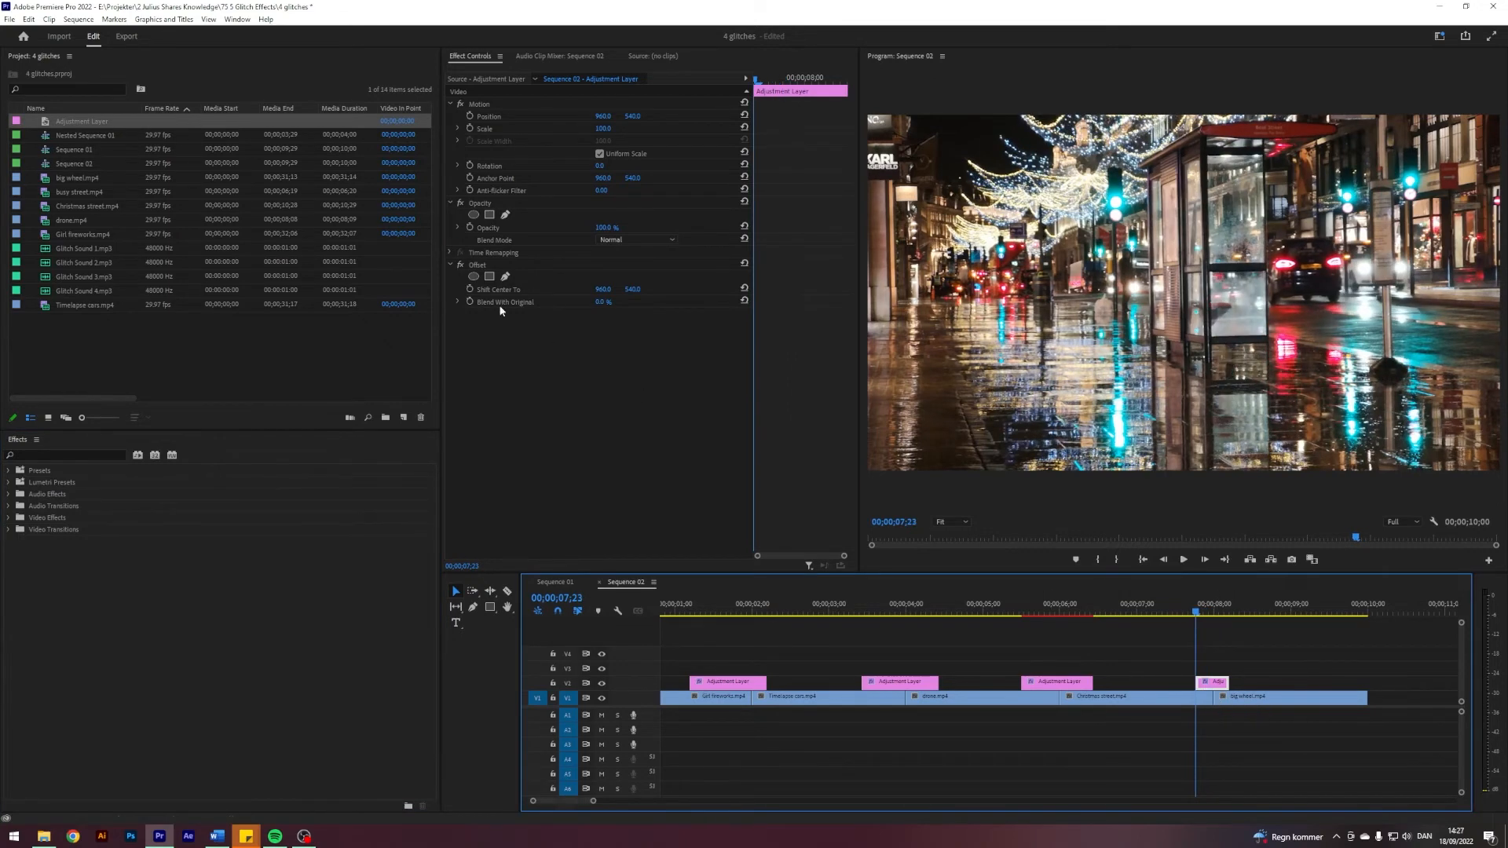
{"action": "mouse_move", "coordinate": [470, 288]}
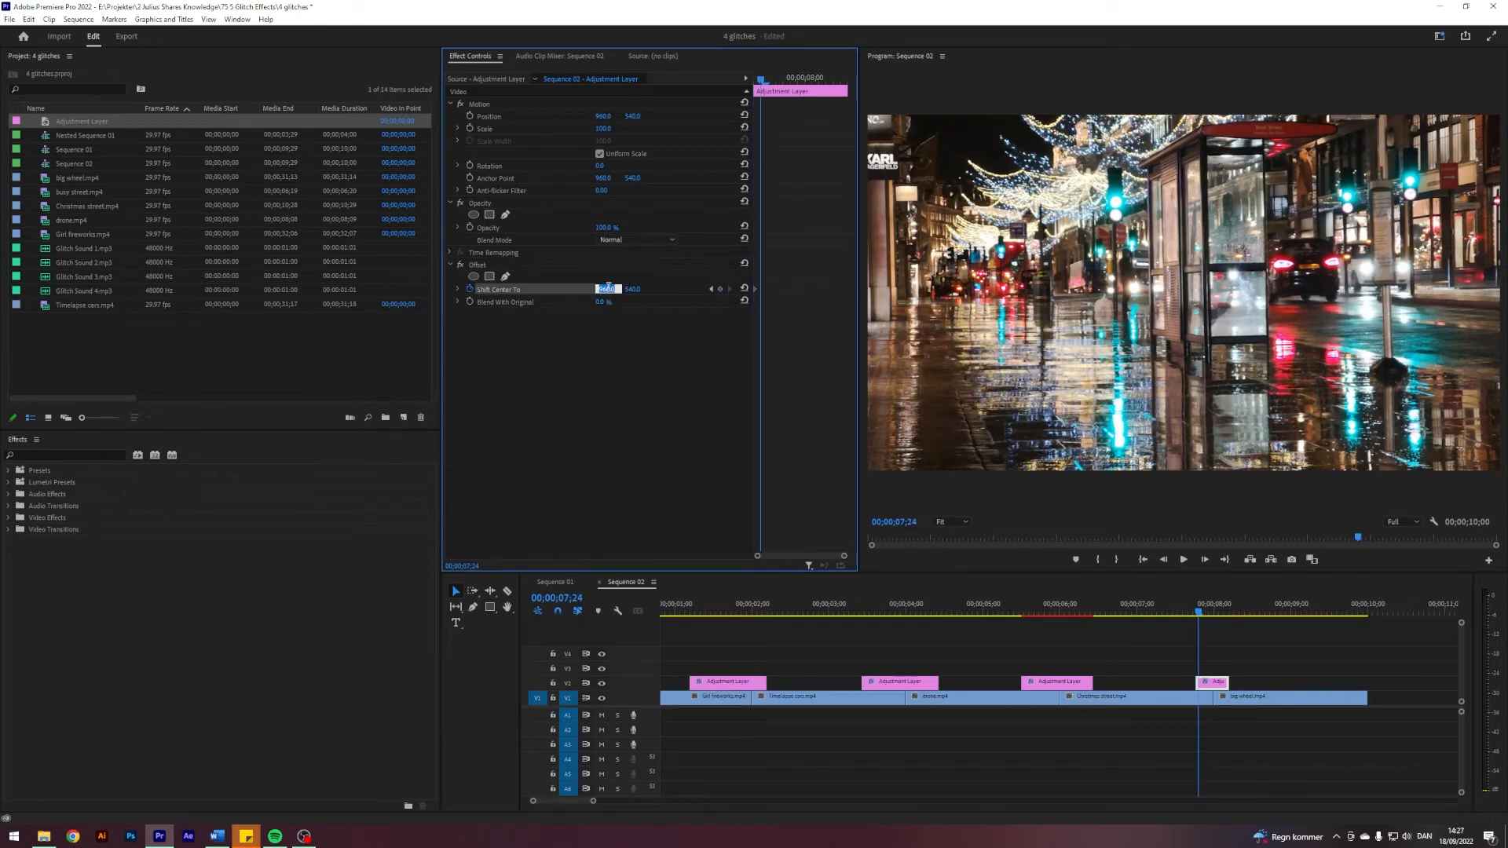
{"action": "type", "text": "1055"}
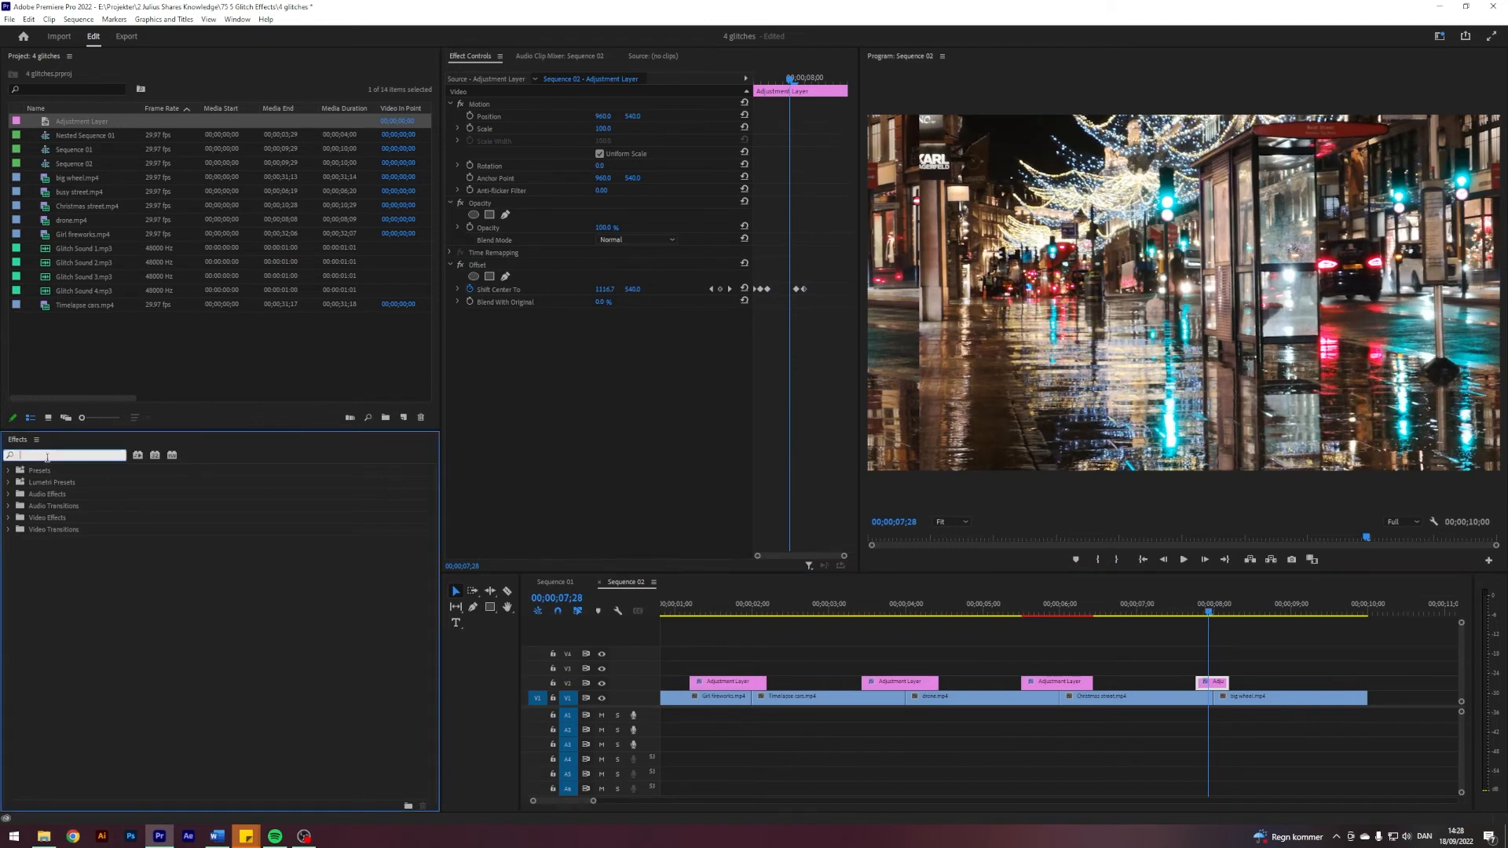
Step: Apply Color Emboss, keyframe Direction, Relief and Contrast, and scrub across the glitch to preview
{"action": "type", "text": "color emb"}
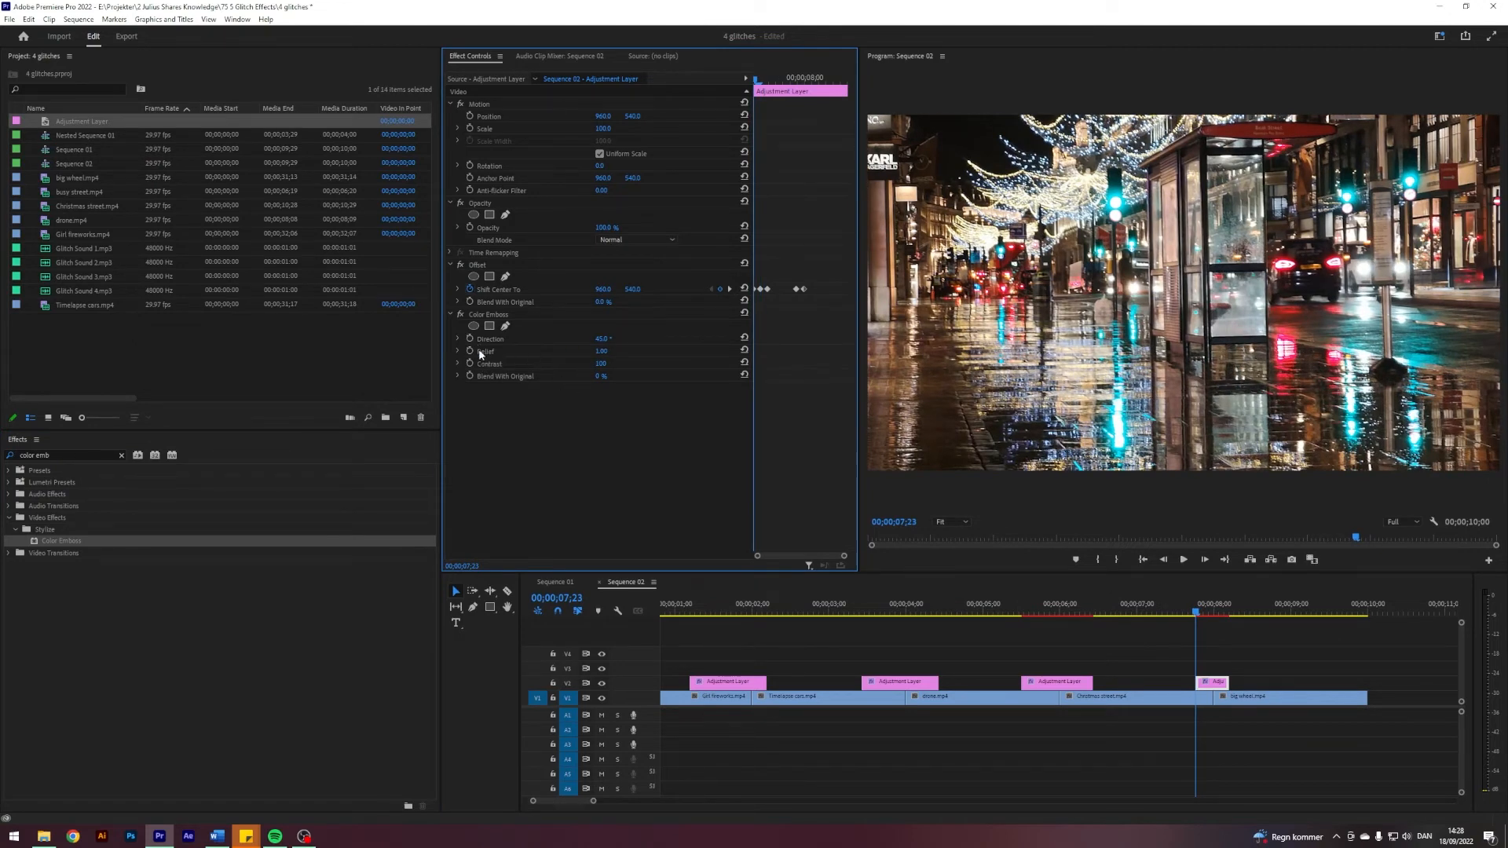
{"action": "mouse_move", "coordinate": [469, 339]}
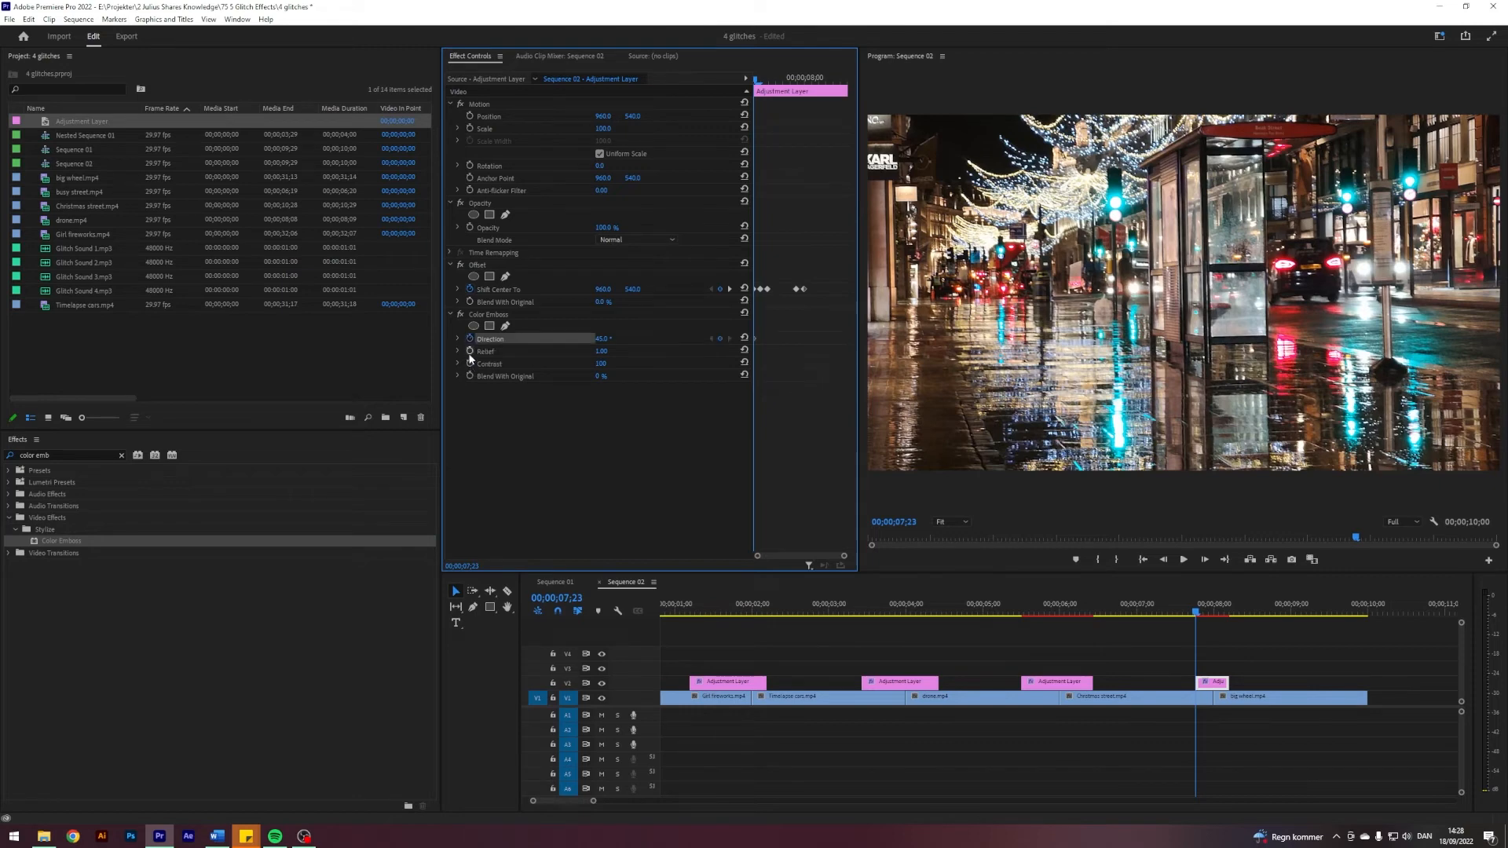
{"action": "left_click", "coordinate": [604, 363]}
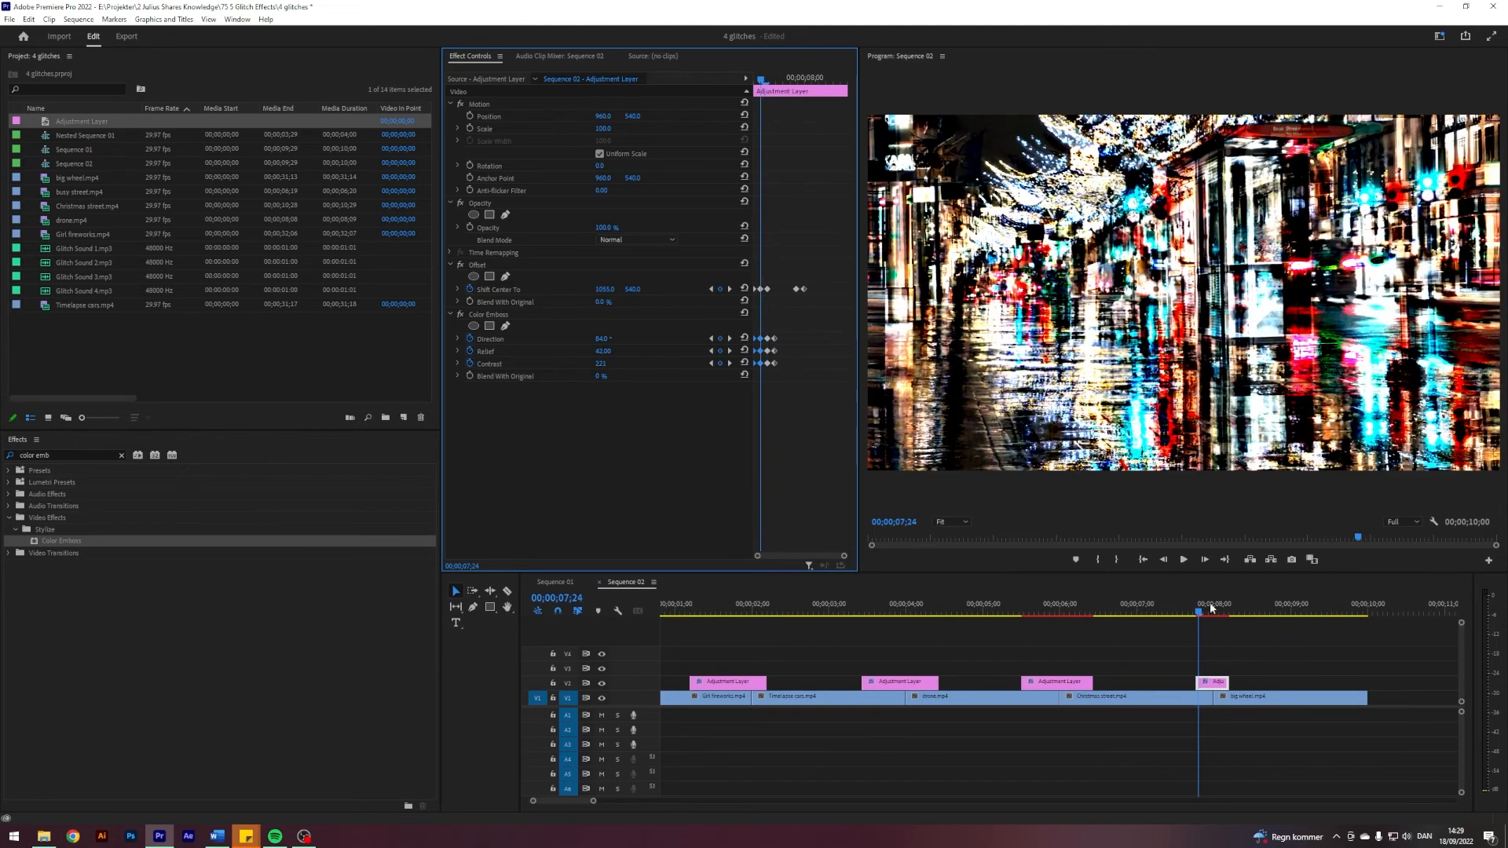
{"action": "left_click", "coordinate": [1213, 611]}
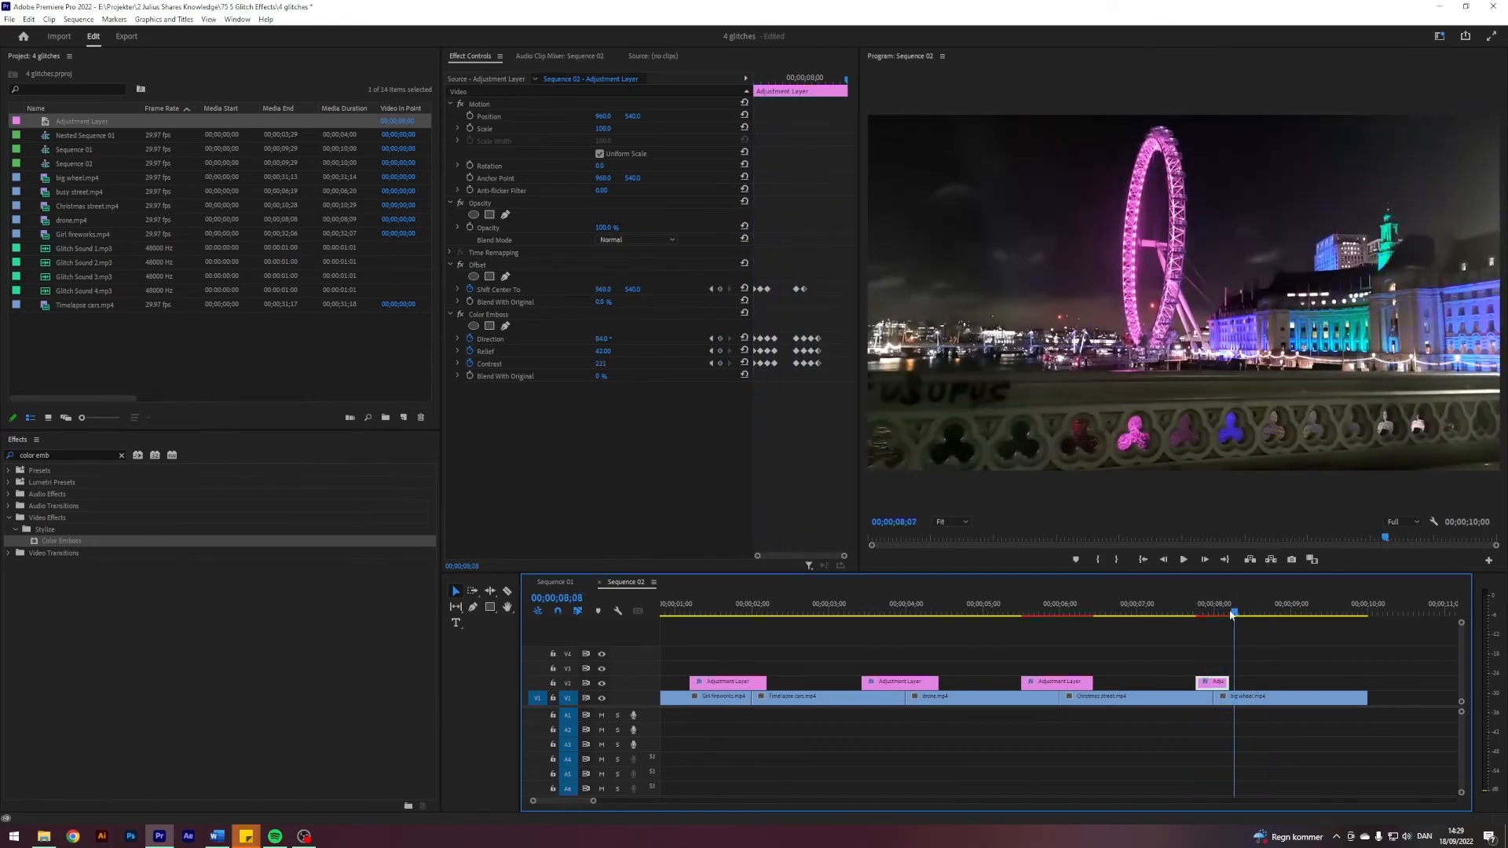
{"action": "left_click", "coordinate": [1185, 613]}
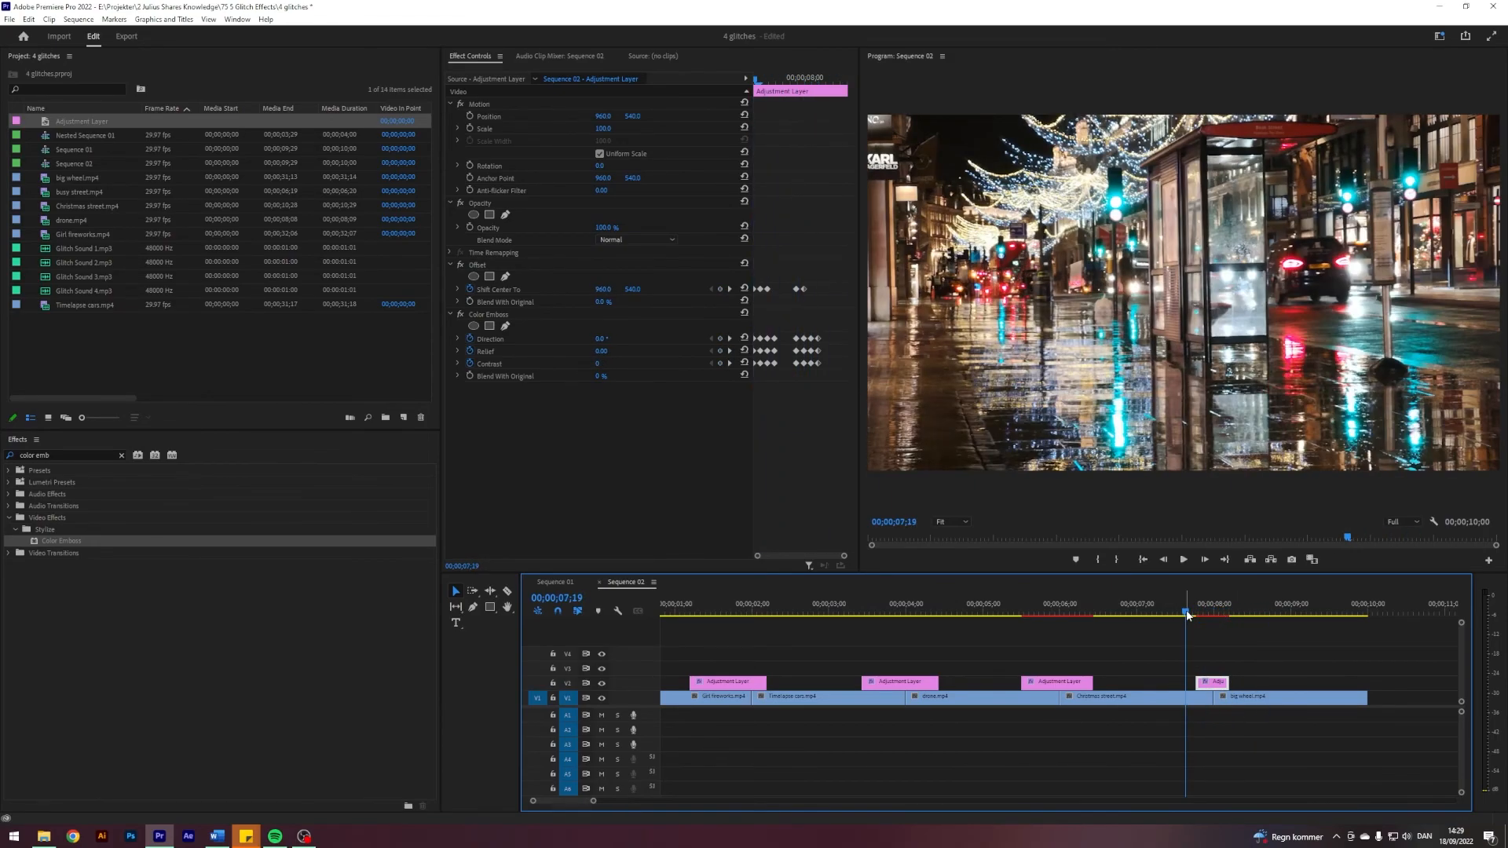